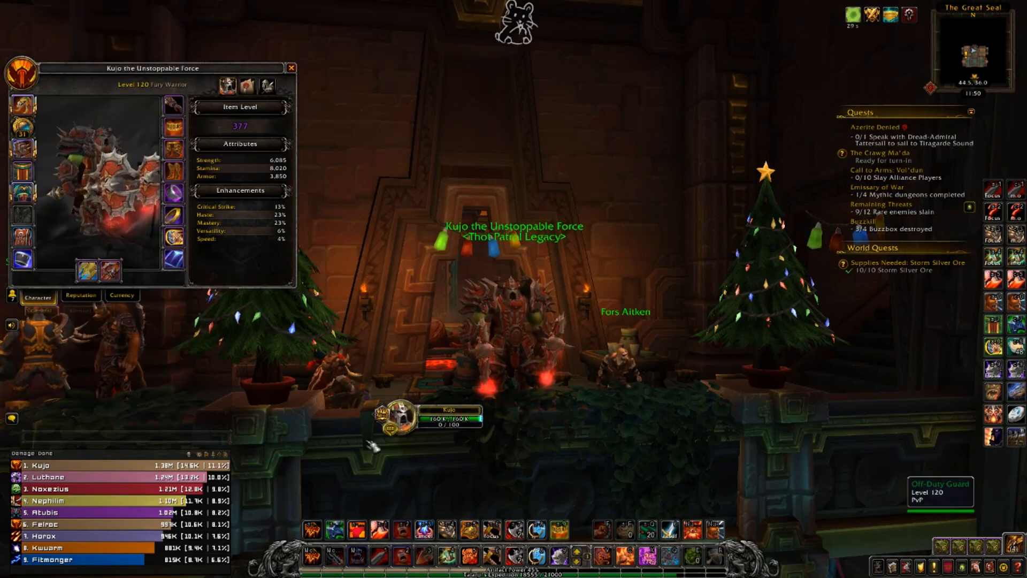
mouse_move(533, 530)
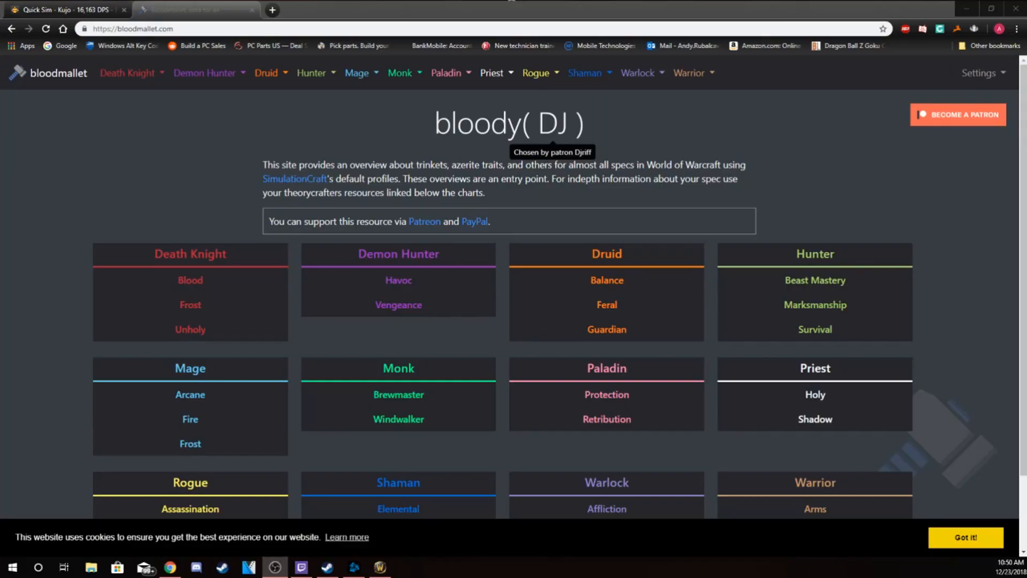
mouse_move(606, 305)
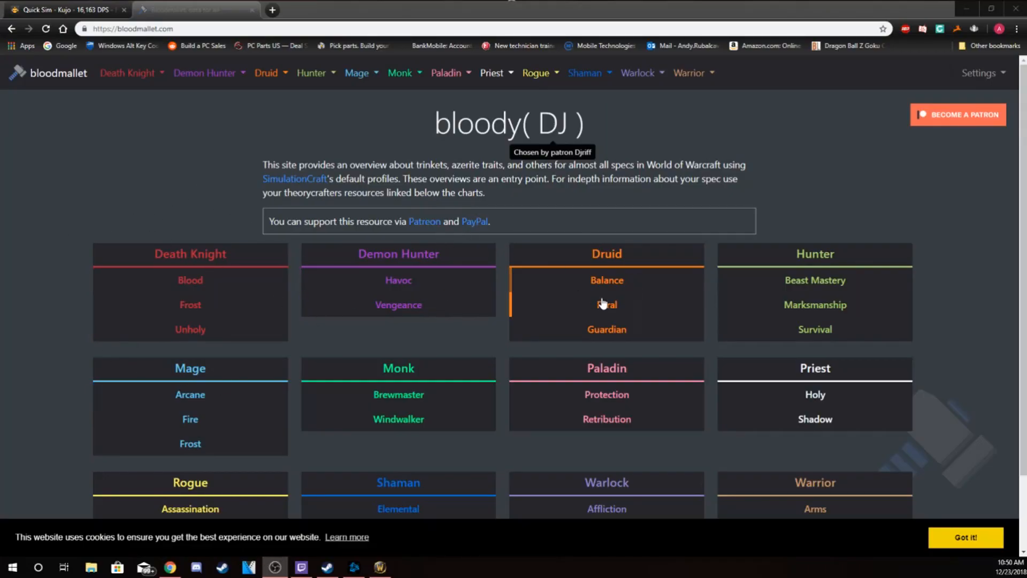
Show the Fury Warrior Trinkets chart, topped by Kaja-fied Banana at 1,150.
scroll("down", 3)
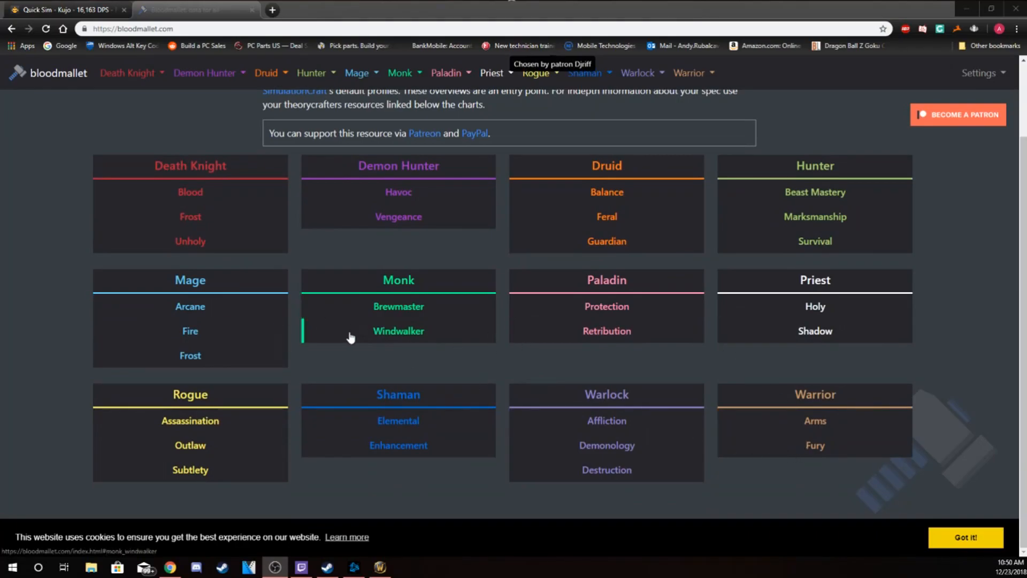
mouse_move(877, 459)
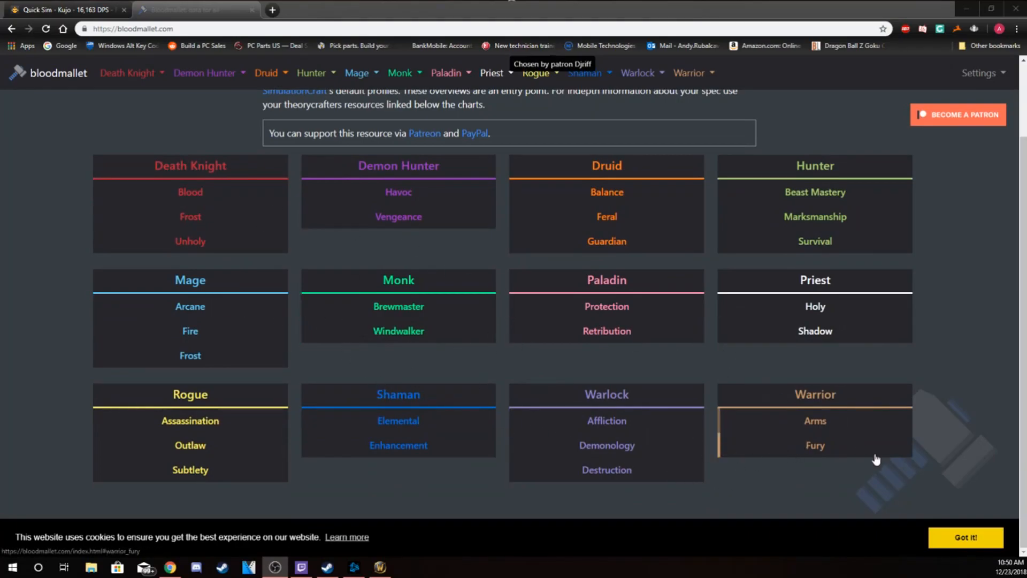
left_click(814, 445)
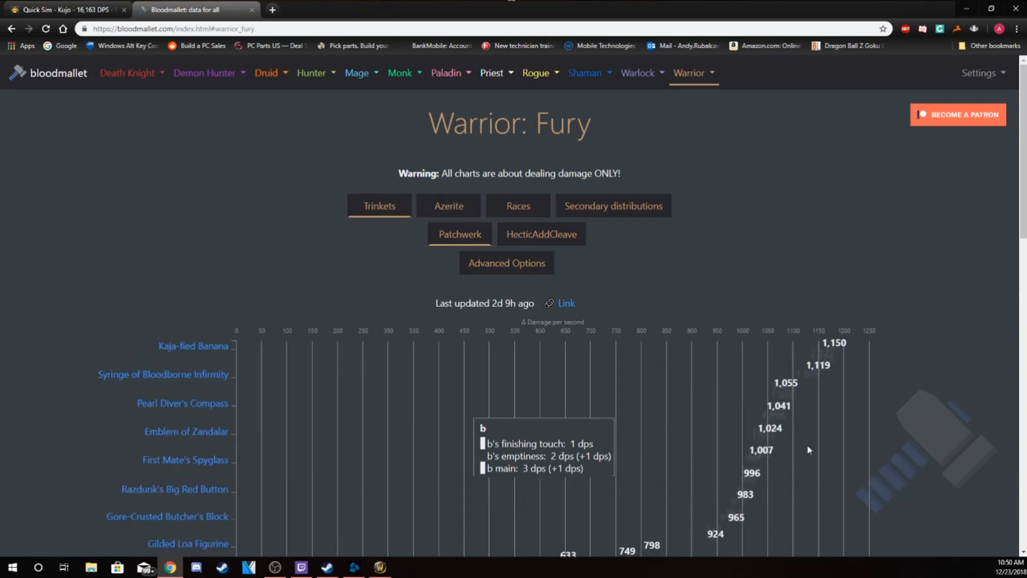
left_click(379, 205)
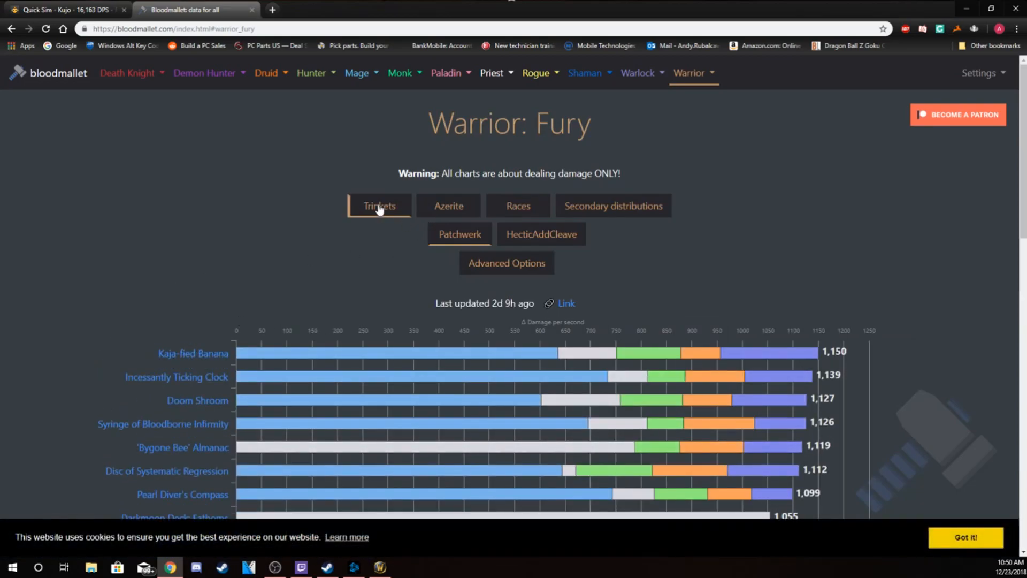
scroll("down", 3)
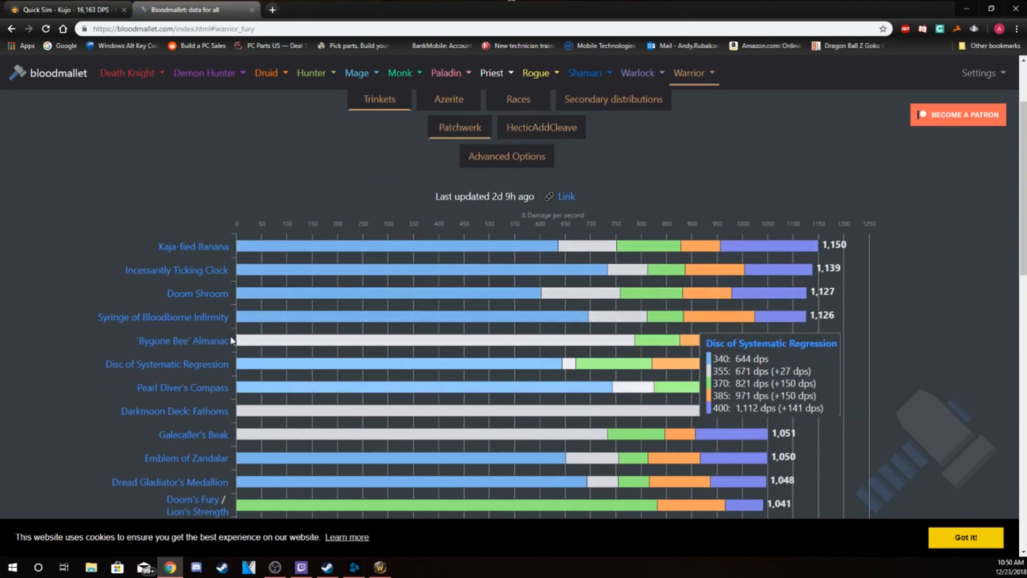
mouse_move(285, 246)
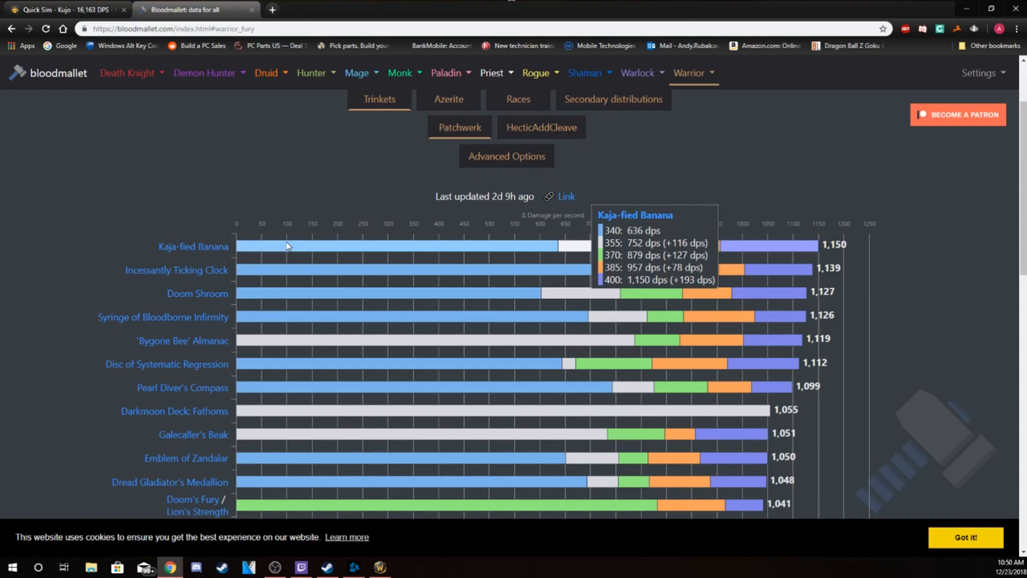
mouse_move(251, 445)
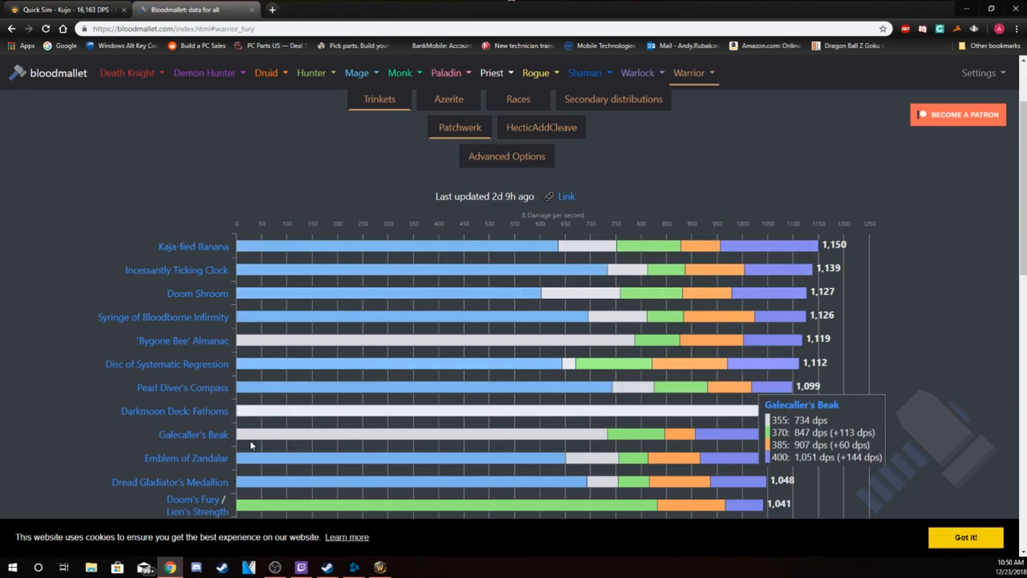
mouse_move(263, 416)
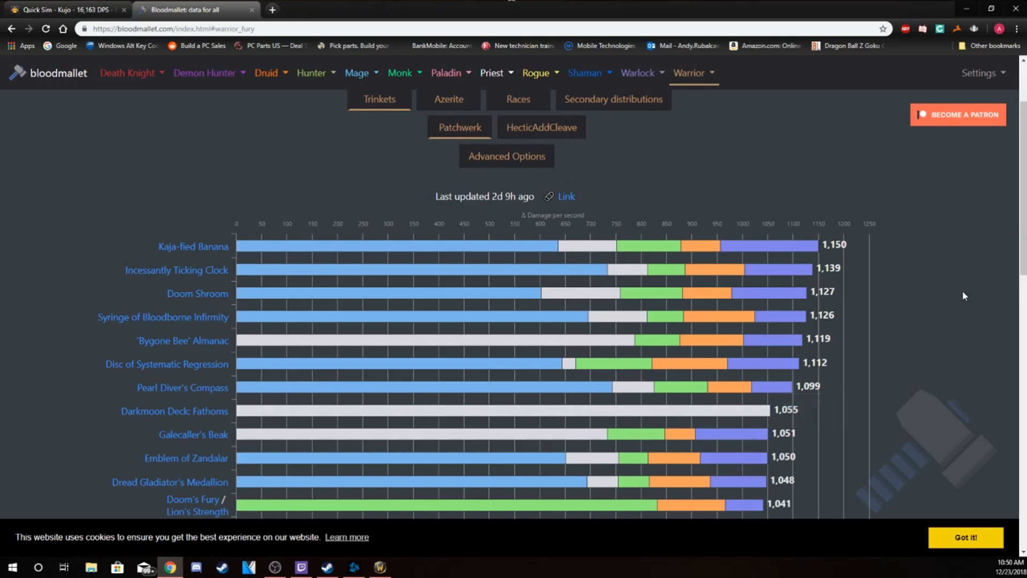
mouse_move(751, 410)
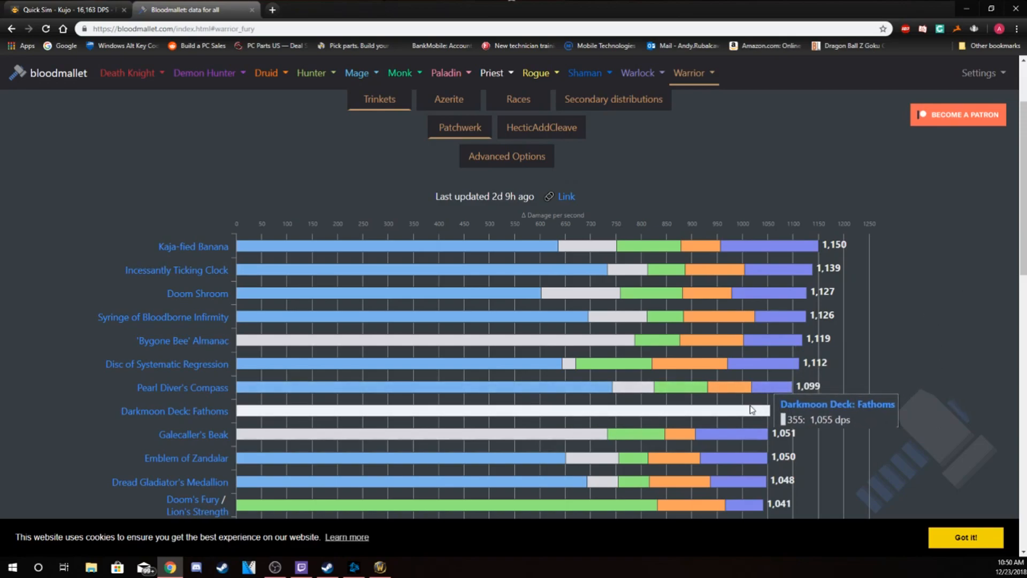
mouse_move(726, 415)
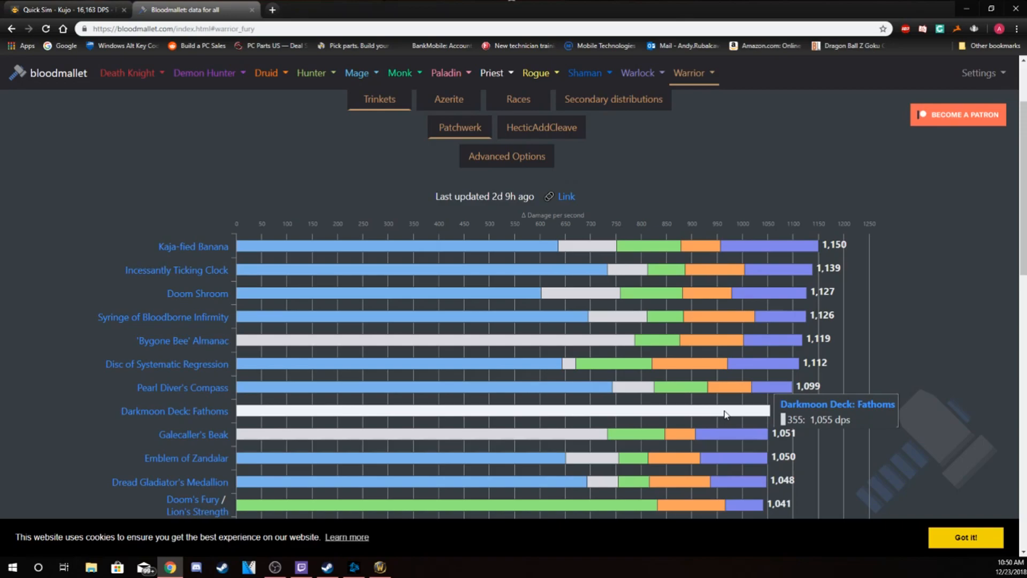
mouse_move(182, 387)
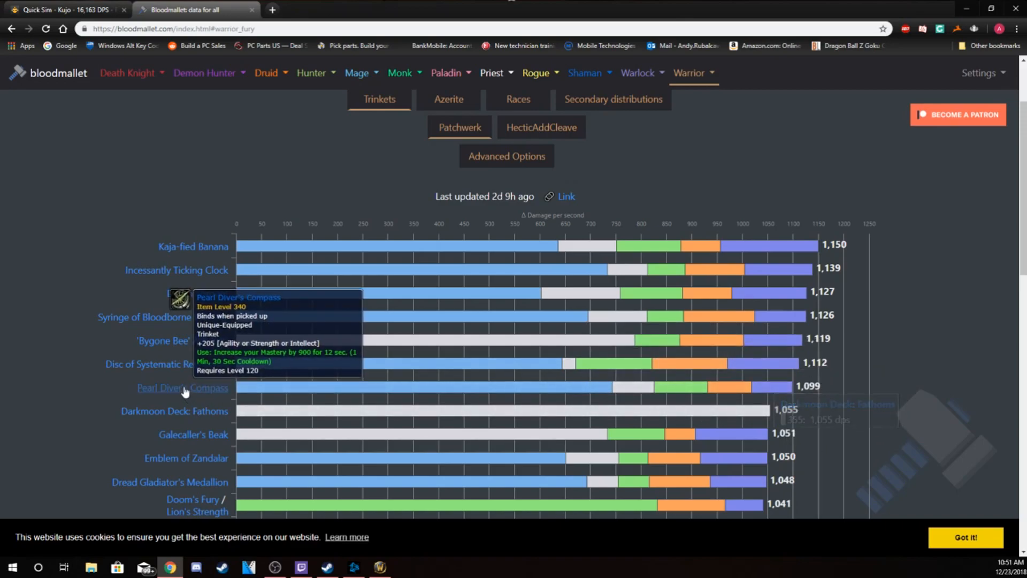
mouse_move(191, 334)
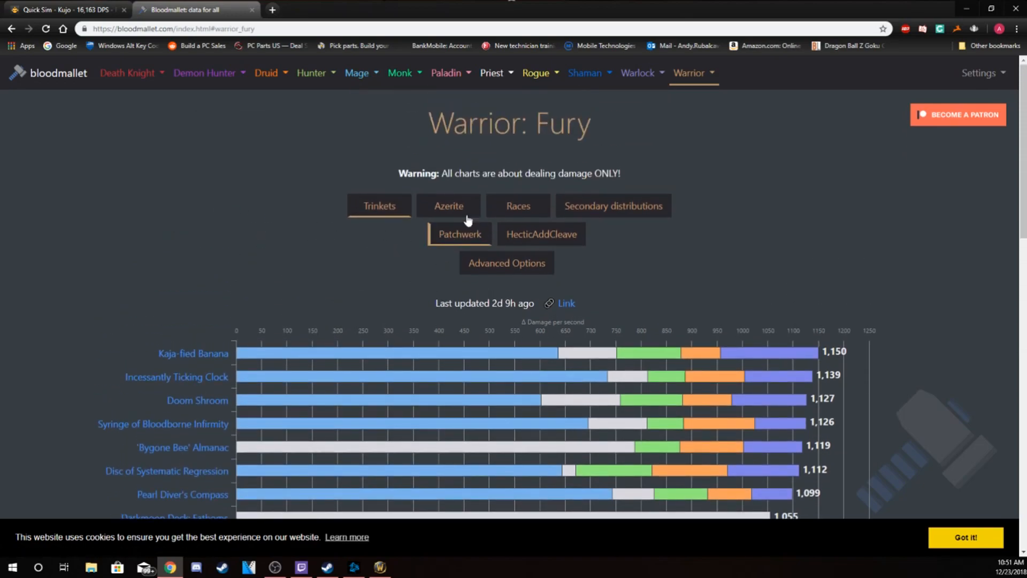
Show the Azerite trait-stacking chart, led by Laser Matrix +10RA at 3,018 DPS.
left_click(448, 206)
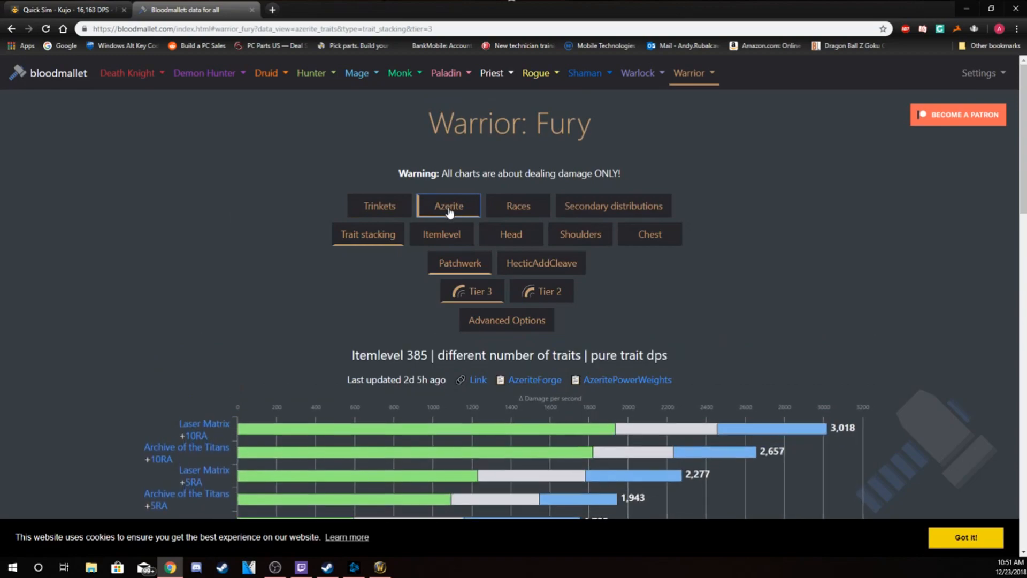
mouse_move(324, 244)
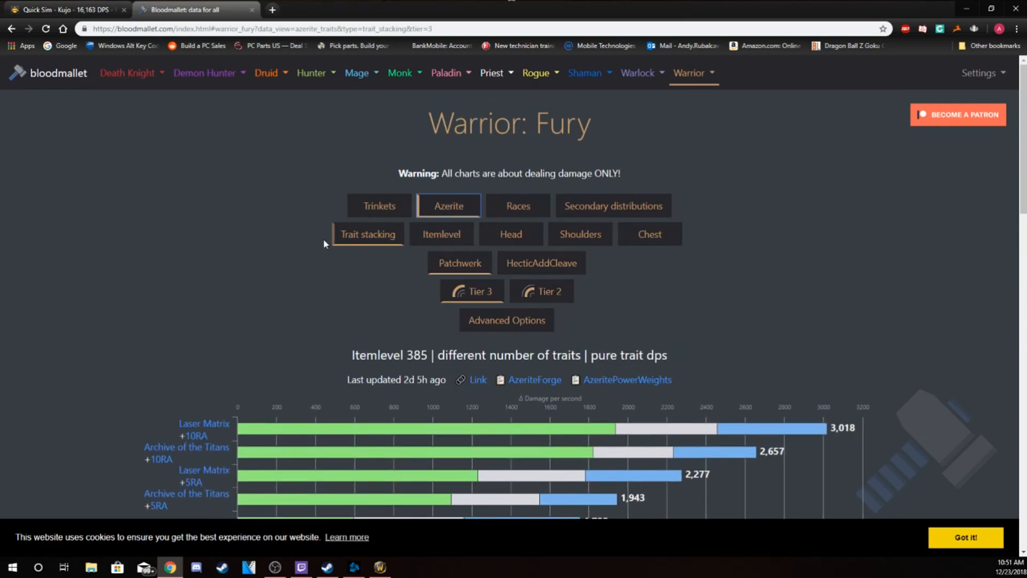
scroll("down", 3)
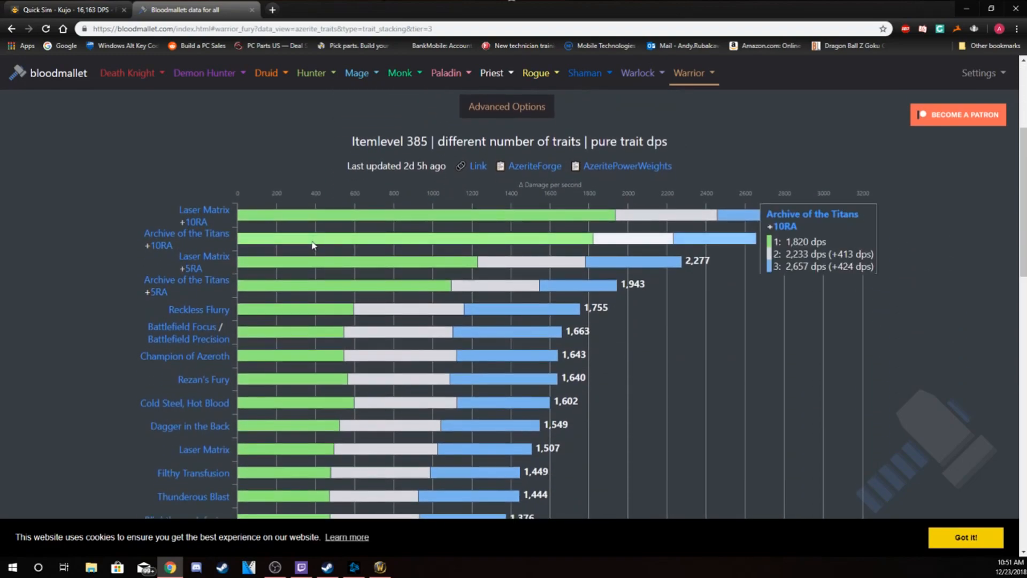
mouse_move(199, 309)
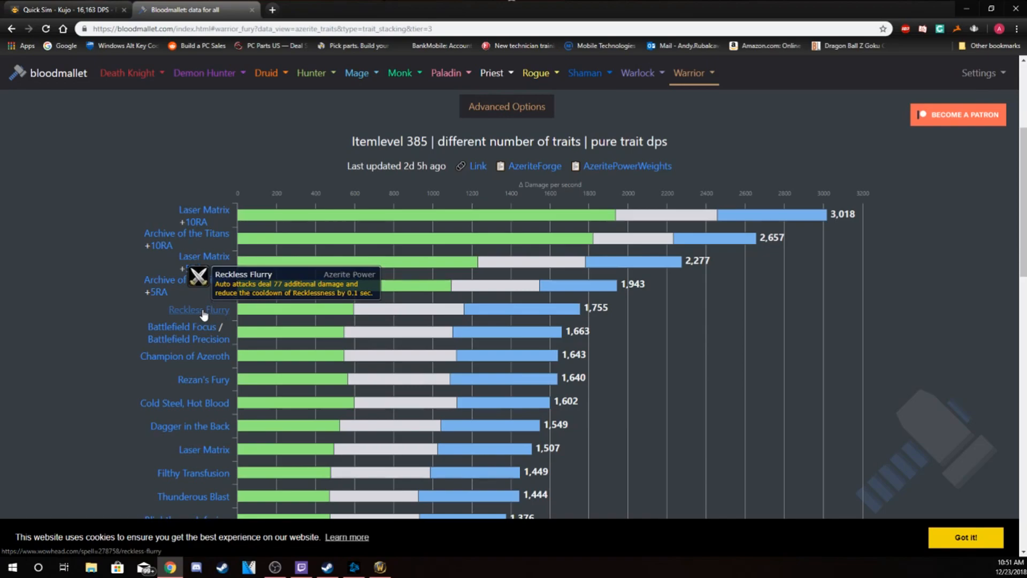
mouse_move(182, 328)
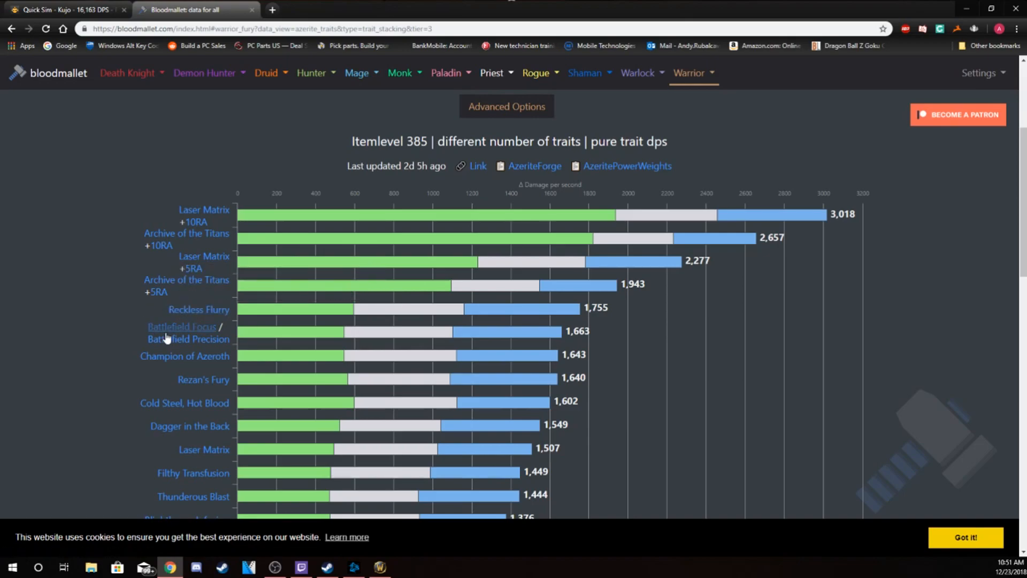
mouse_move(181, 327)
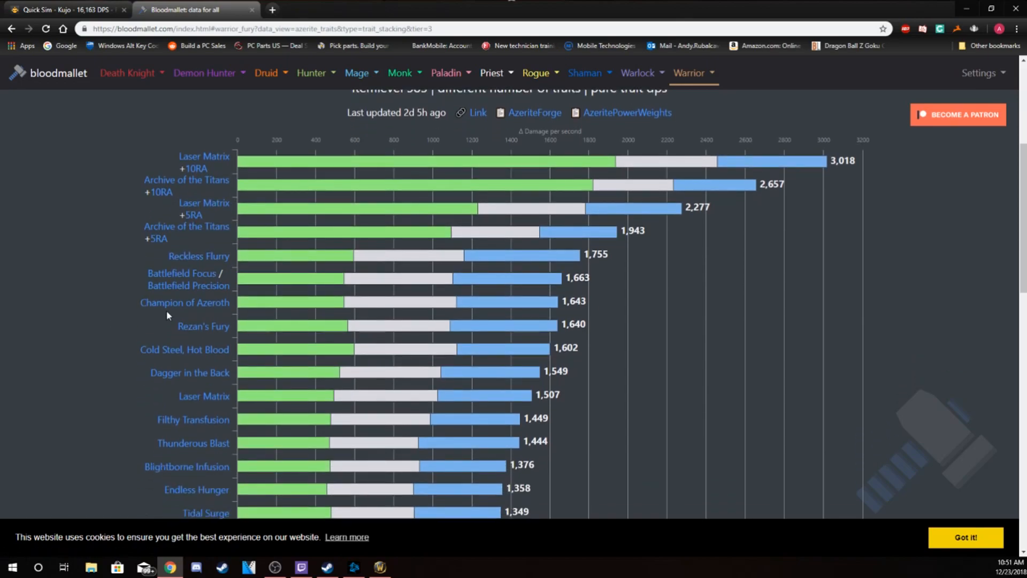
mouse_move(185, 349)
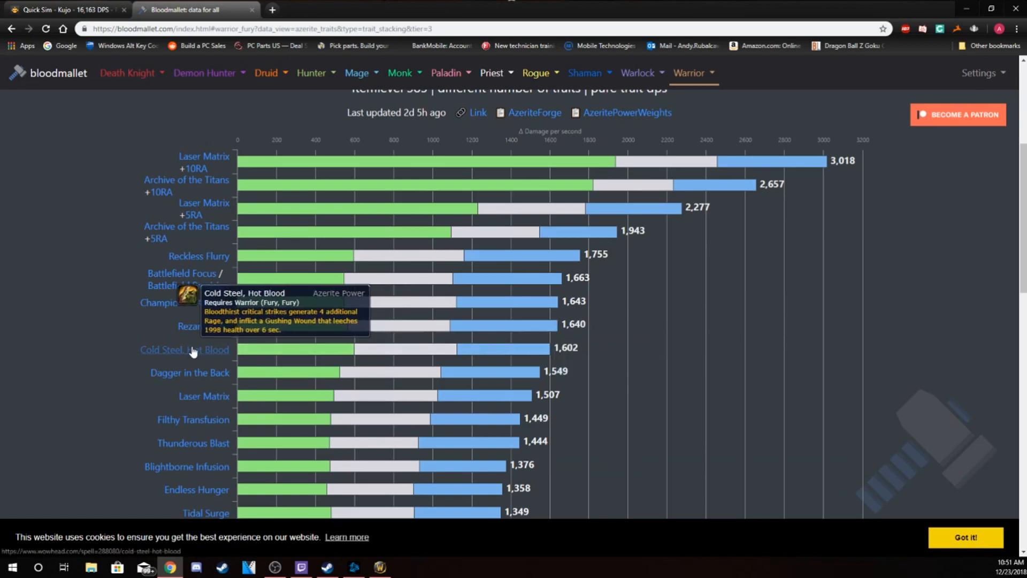
scroll("down", 3)
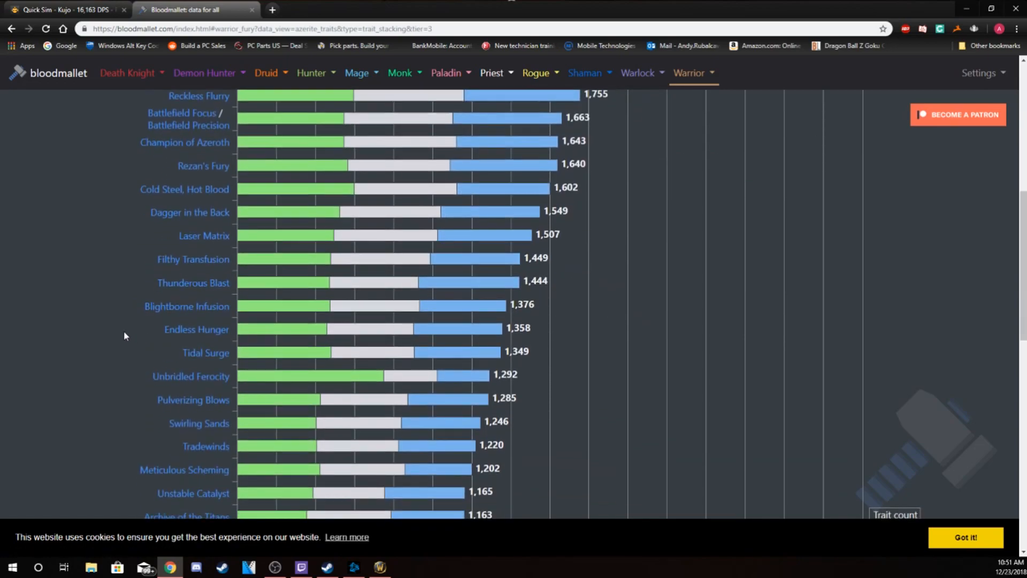
scroll("down", 3)
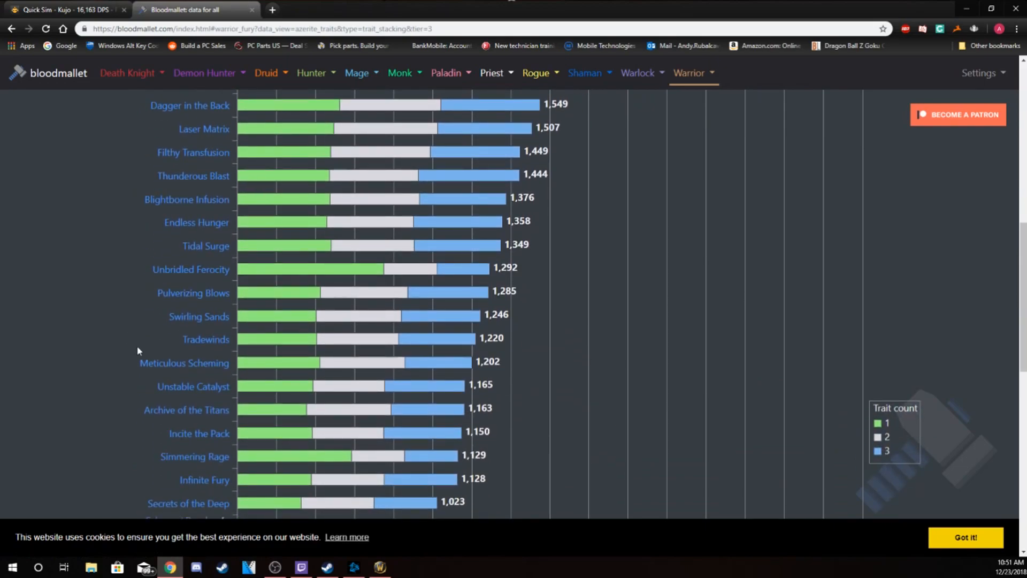
mouse_move(203, 481)
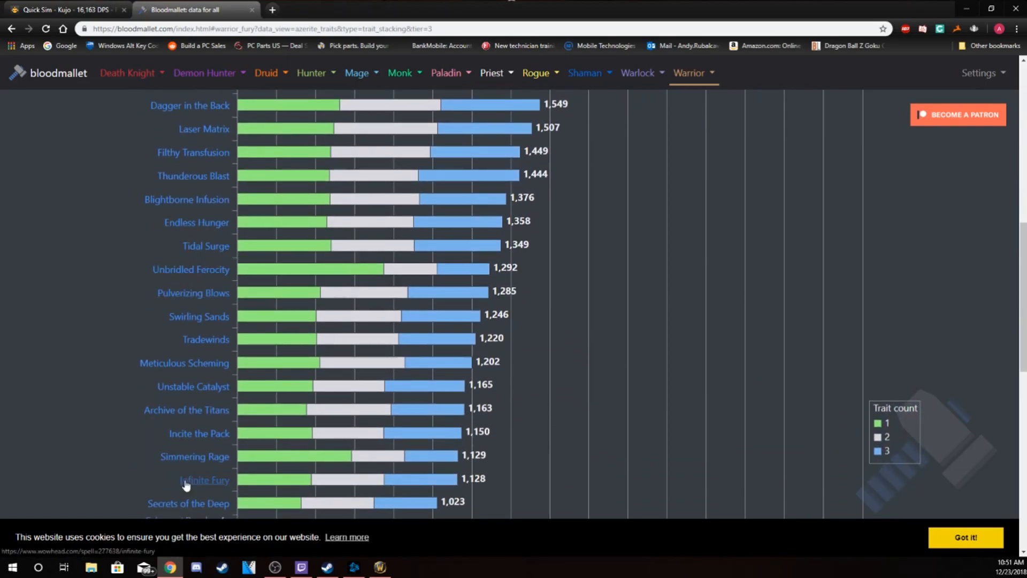
mouse_move(190, 270)
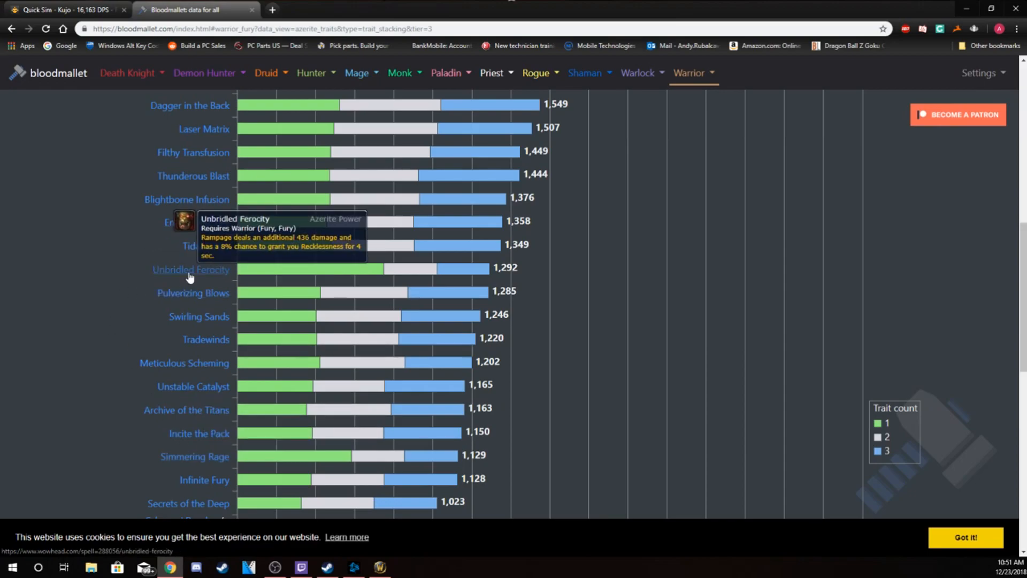
mouse_move(302, 274)
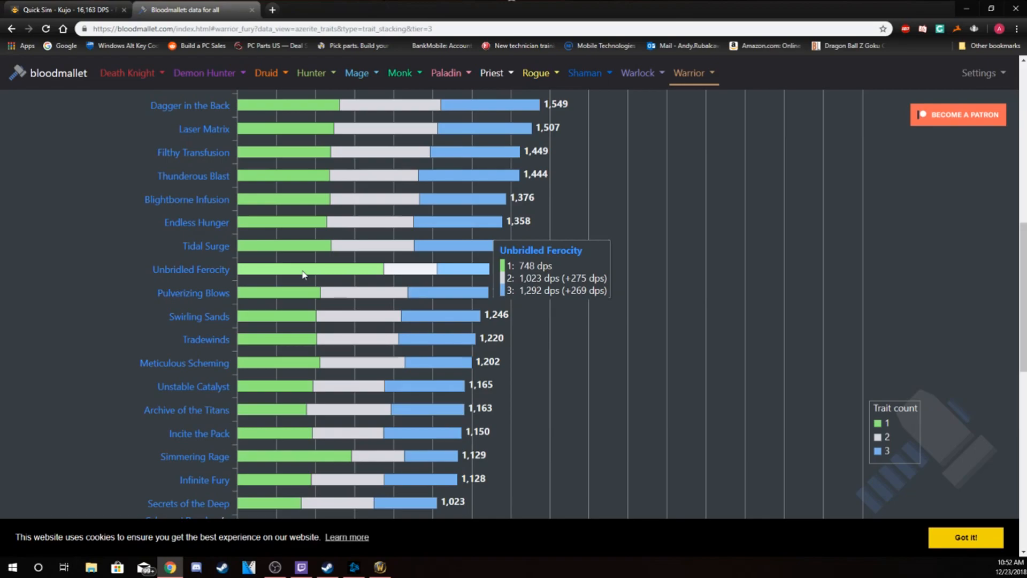
mouse_move(307, 486)
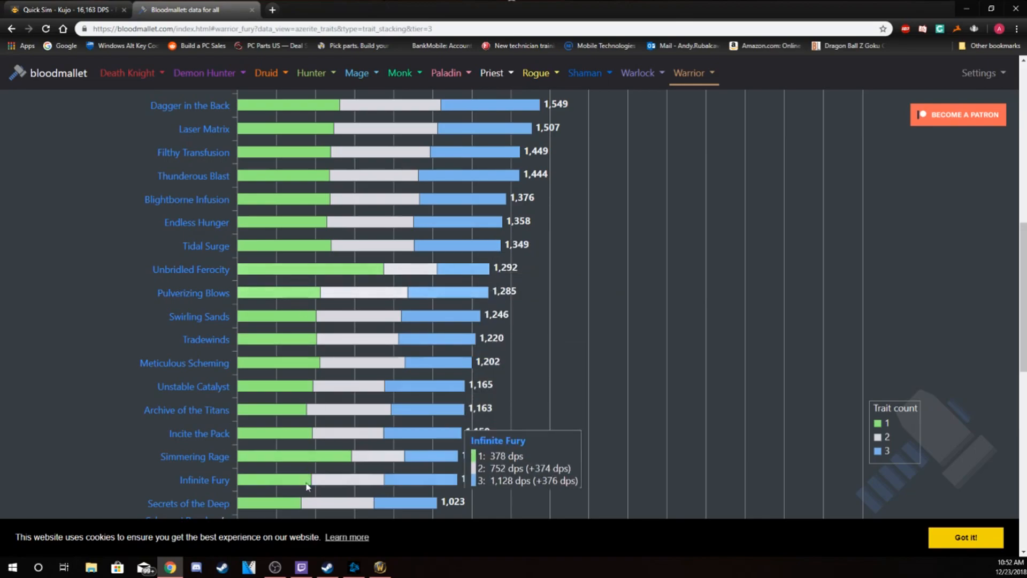
scroll("up", 3)
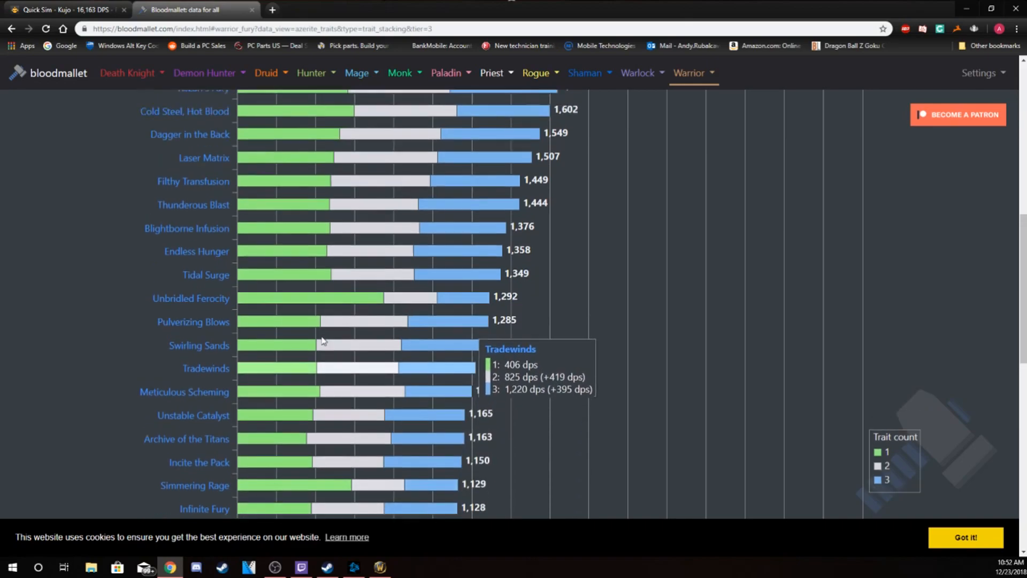
scroll("up", 3)
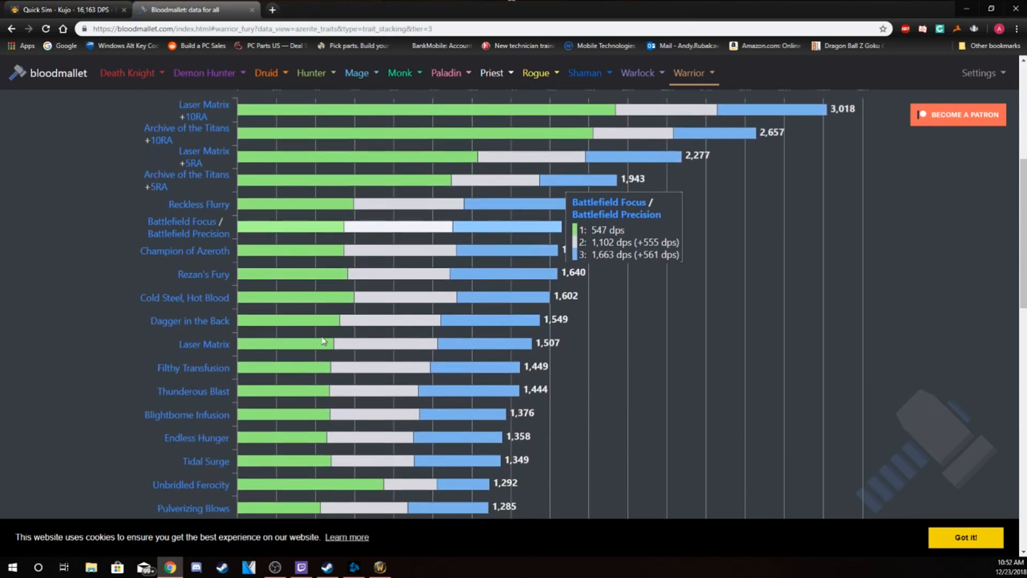
scroll("down", 3)
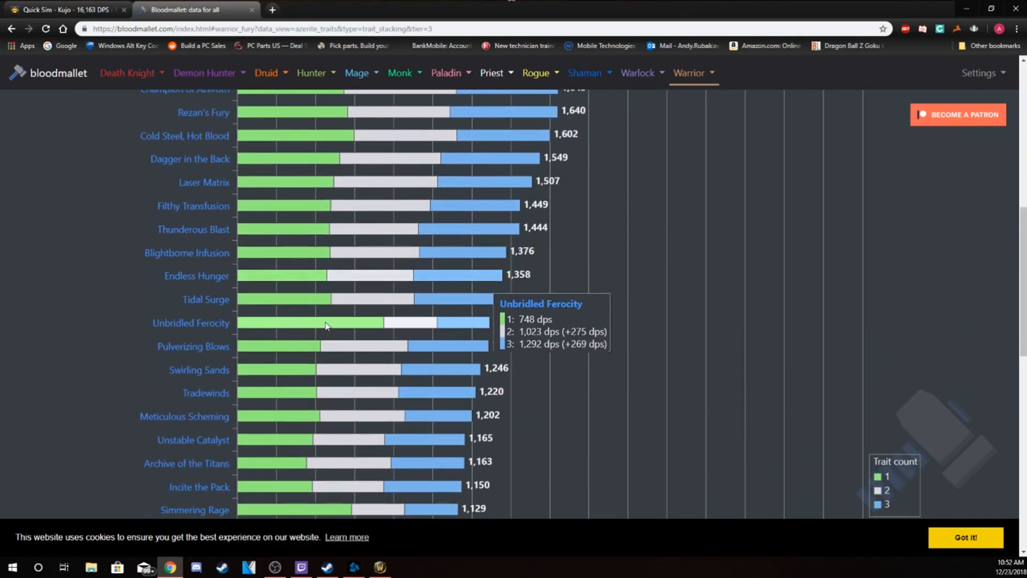
scroll("down", 3)
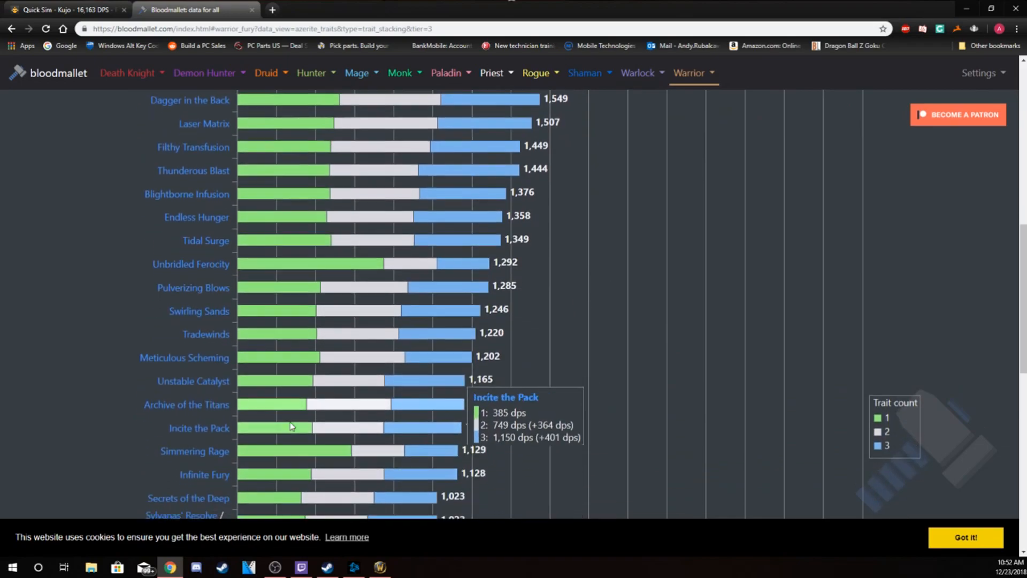
scroll("up", 3)
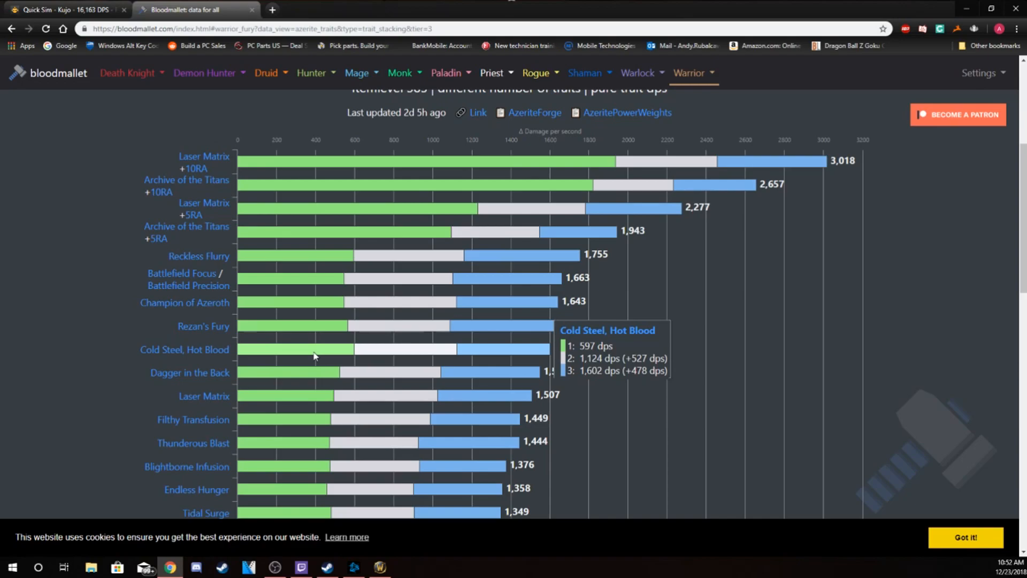
mouse_move(182, 273)
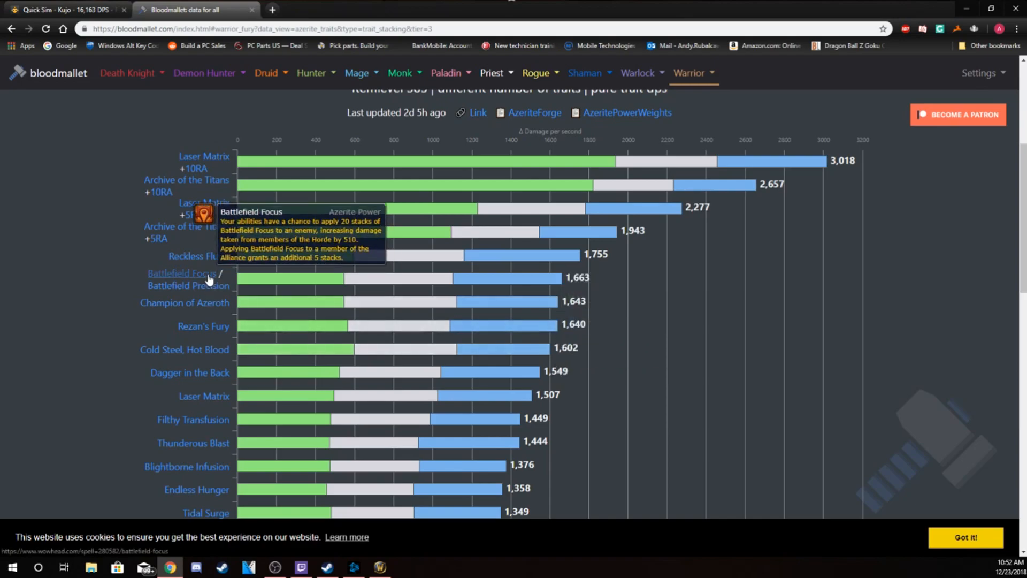
mouse_move(285, 257)
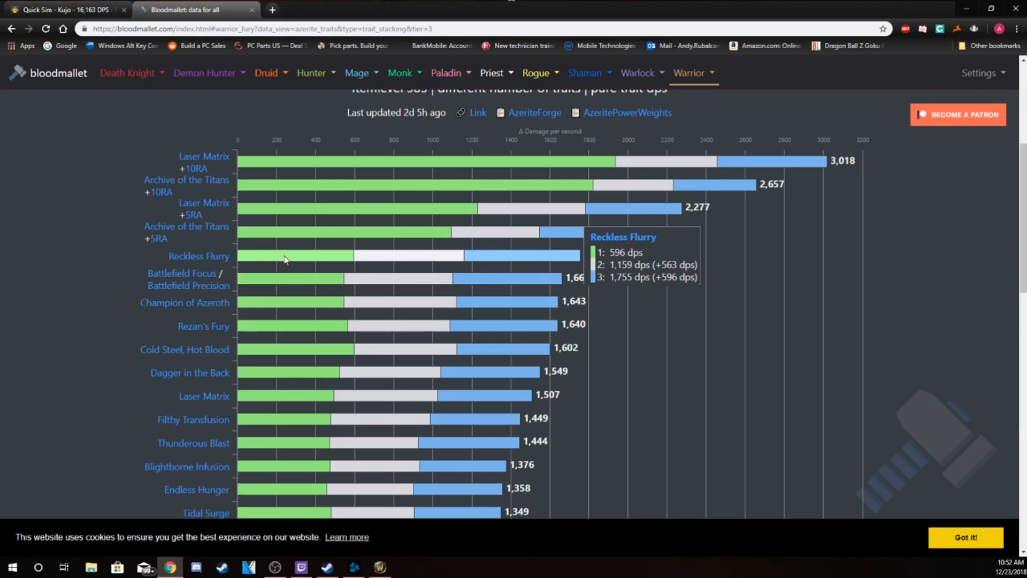
scroll("up", 3)
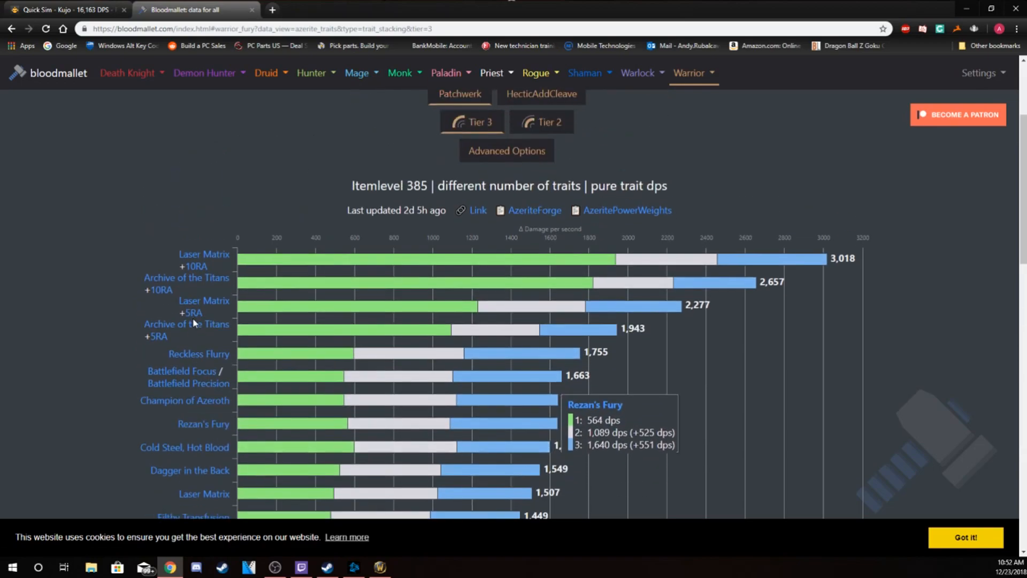
scroll("up", 3)
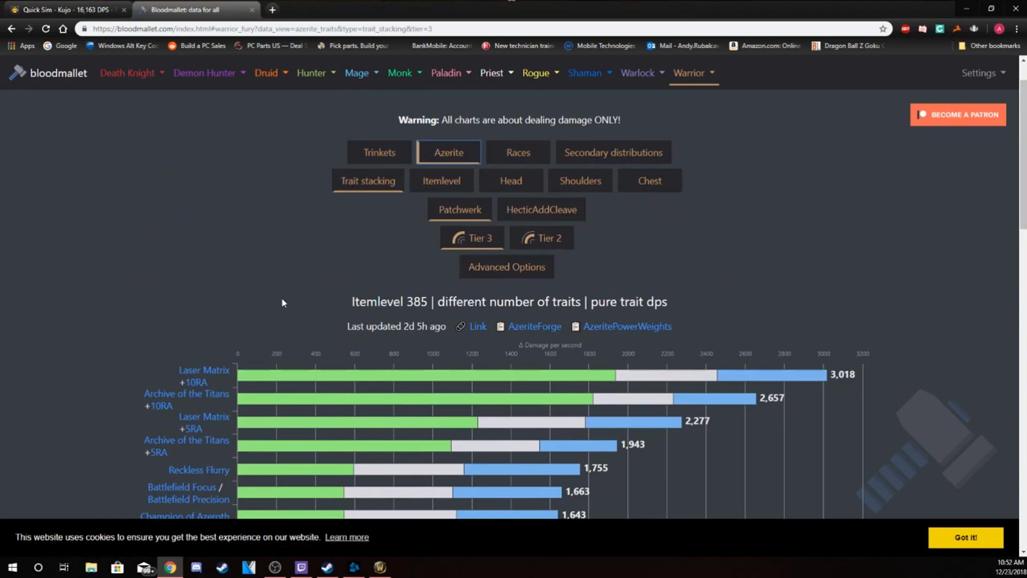
mouse_move(520, 185)
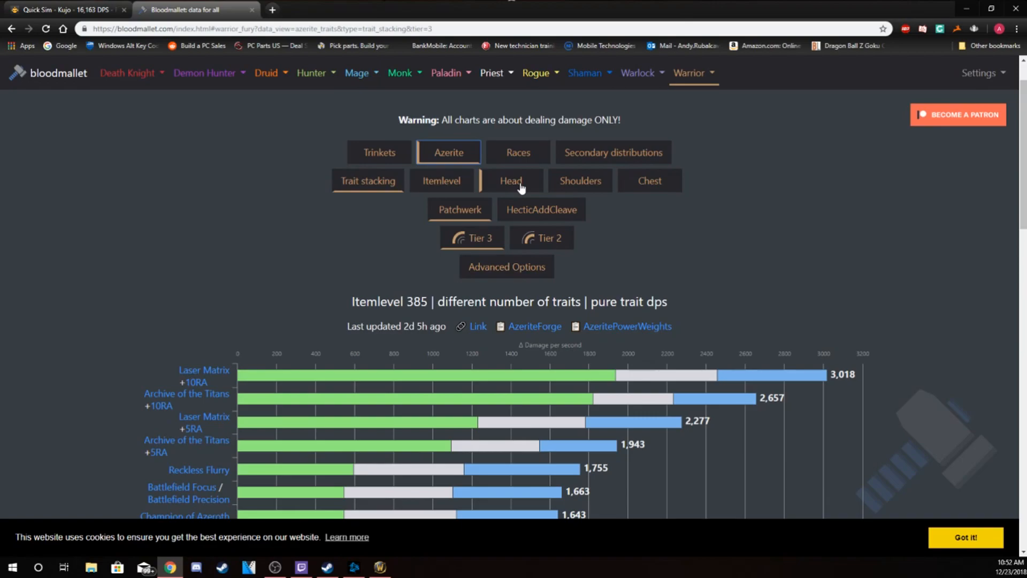
Show the Head chart and bring up Sinister Gladiator's Plate Headcover on Wowhead.
left_click(511, 181)
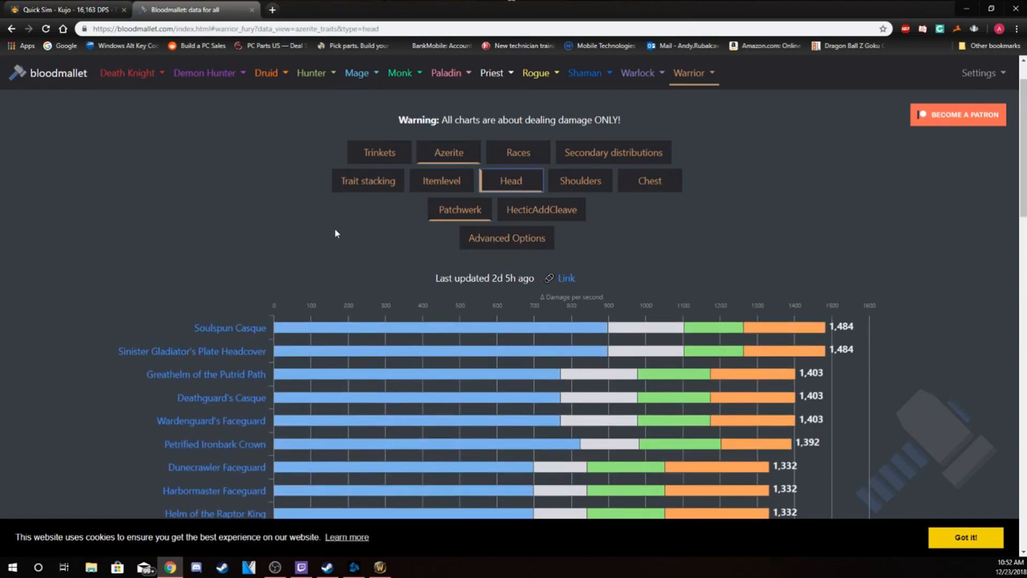
mouse_move(511, 185)
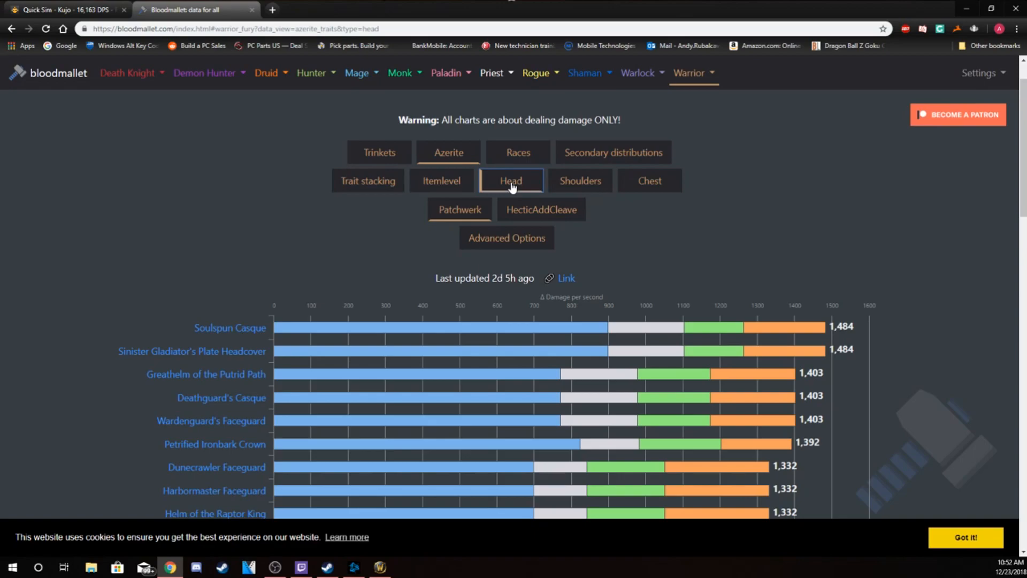
mouse_move(192, 351)
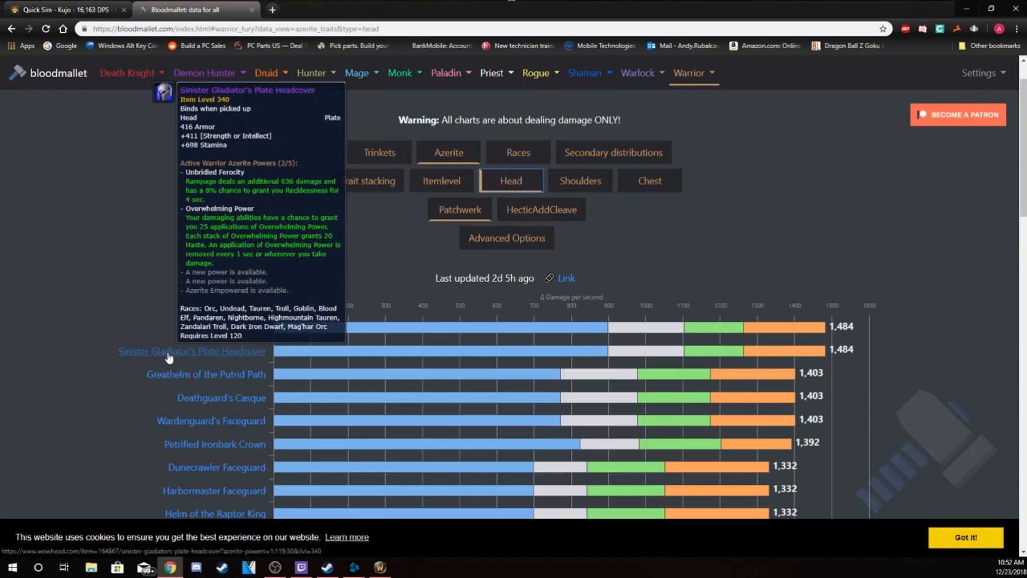
mouse_move(243, 344)
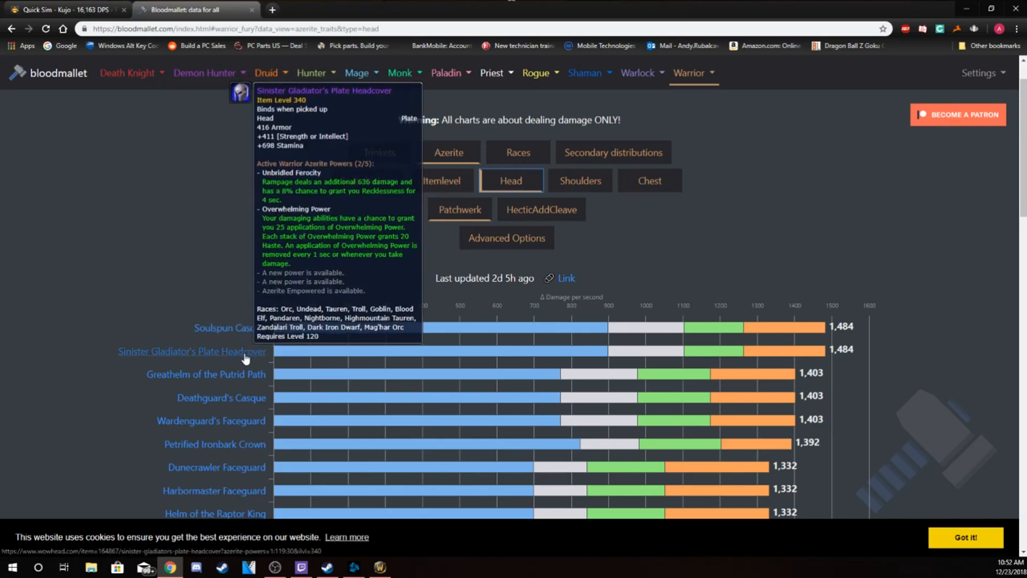
left_click(192, 351)
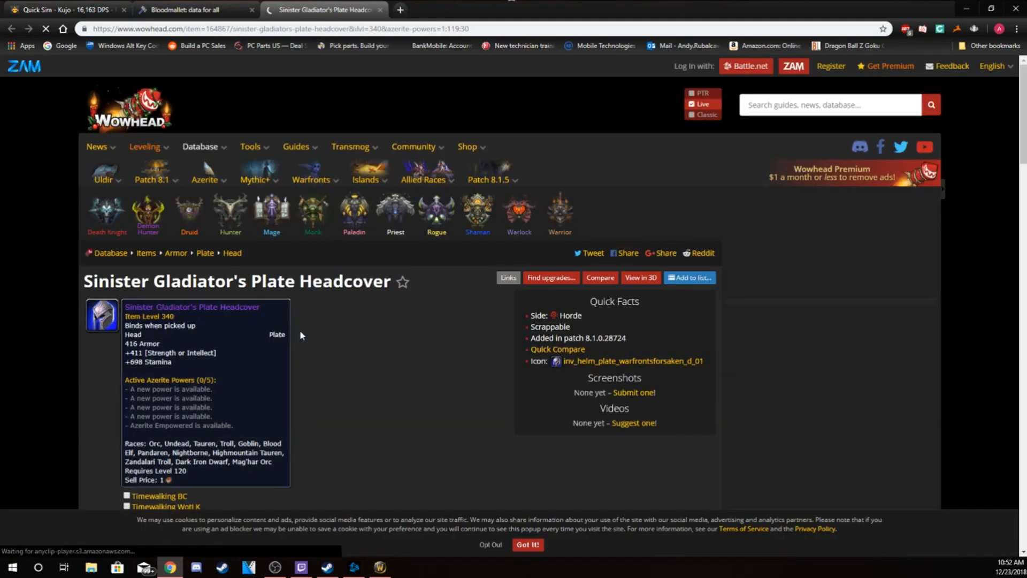
scroll("down", 3)
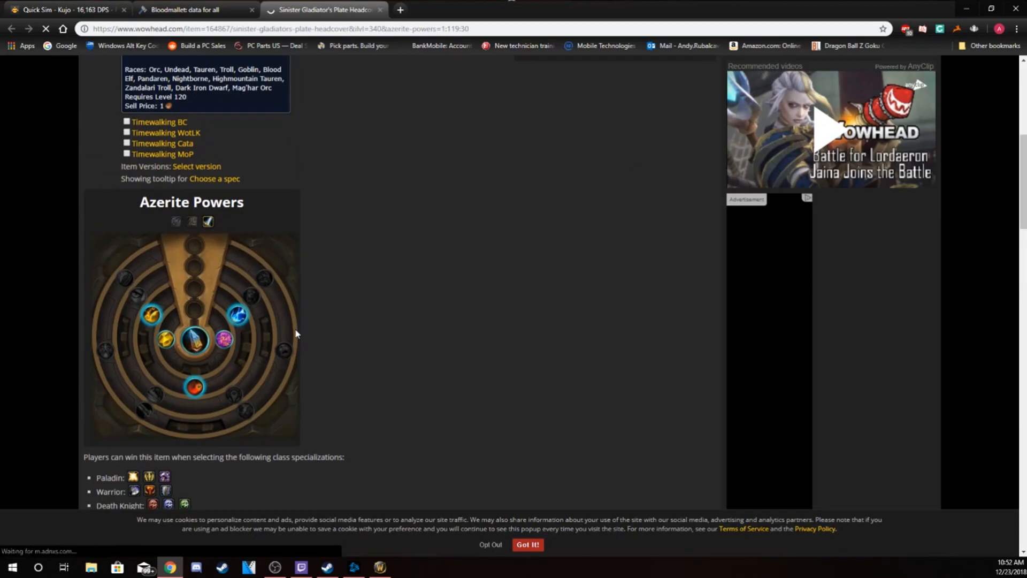
mouse_move(121, 352)
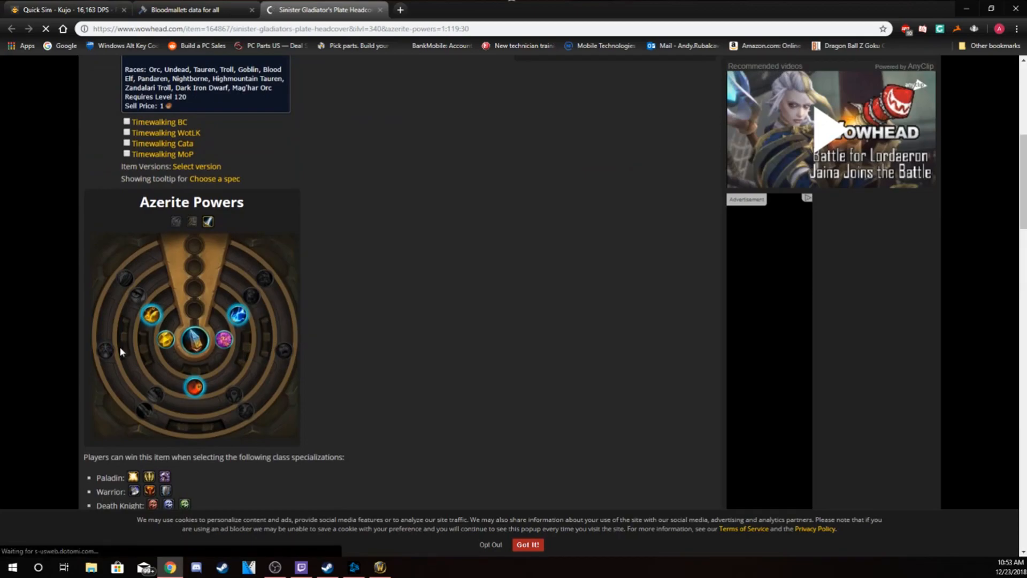
mouse_move(231, 425)
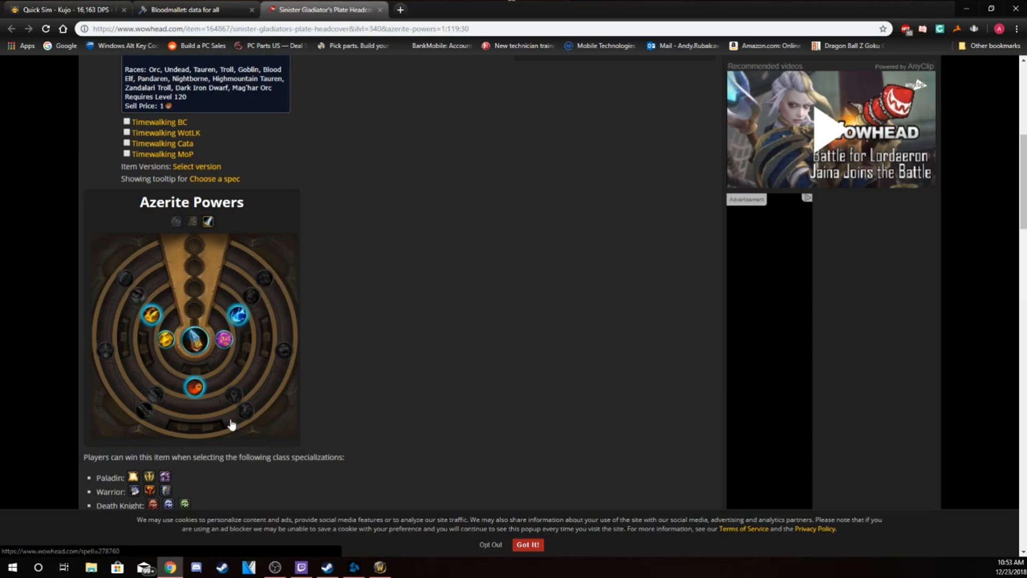
mouse_move(236, 418)
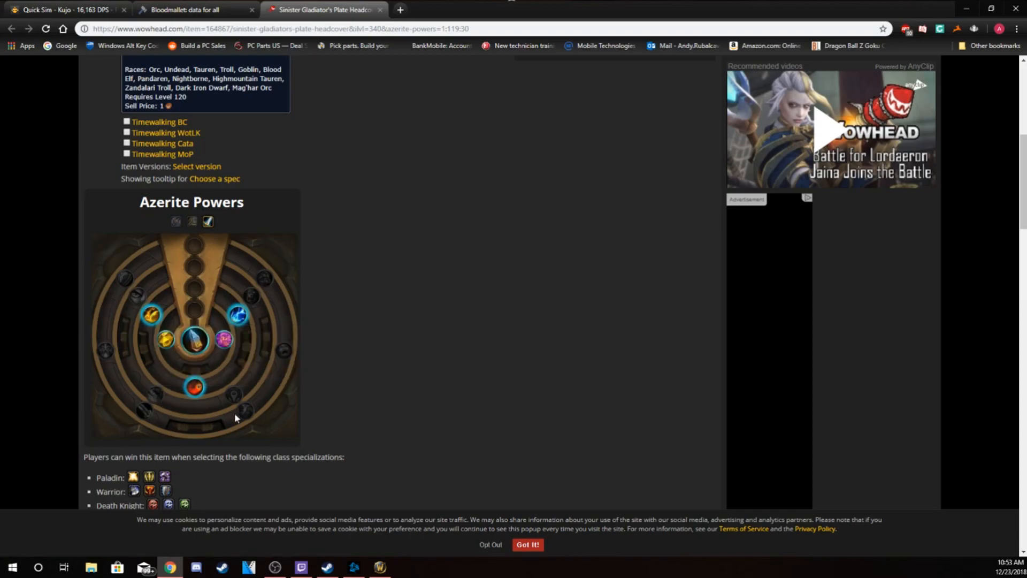
mouse_move(282, 348)
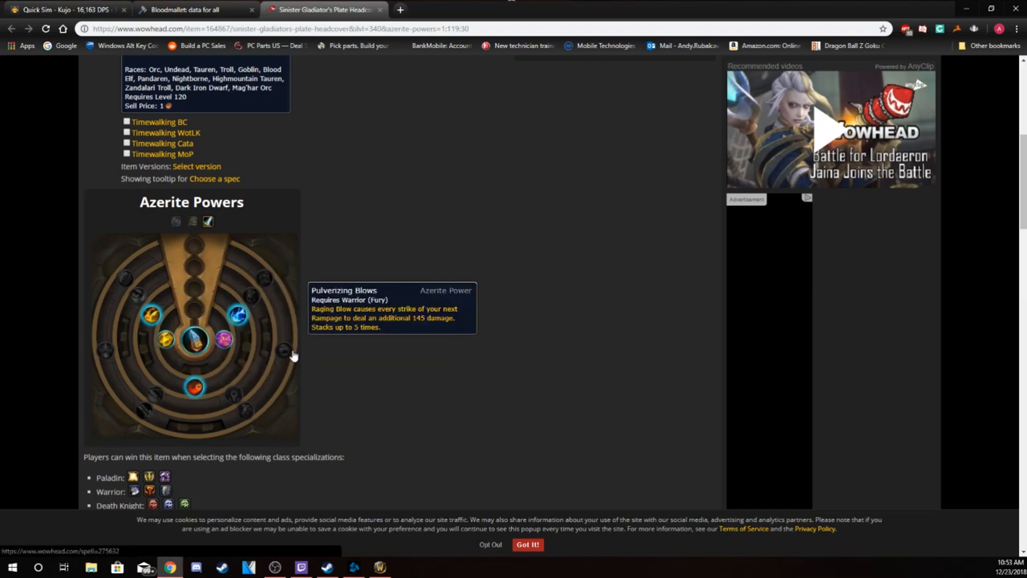
mouse_move(103, 351)
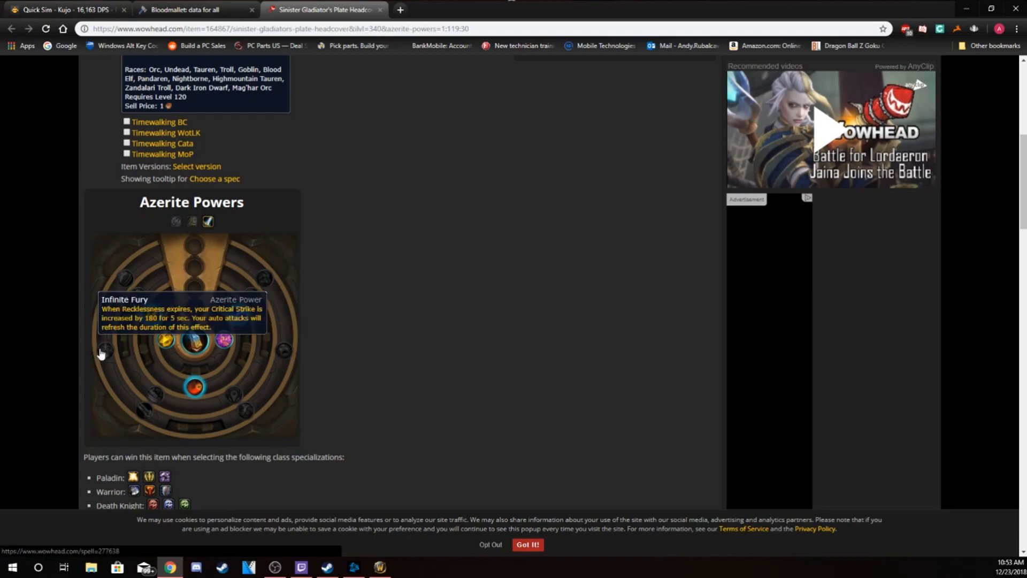
Select Infinite Fury on the headcover's outer Azerite ring.
left_click(236, 314)
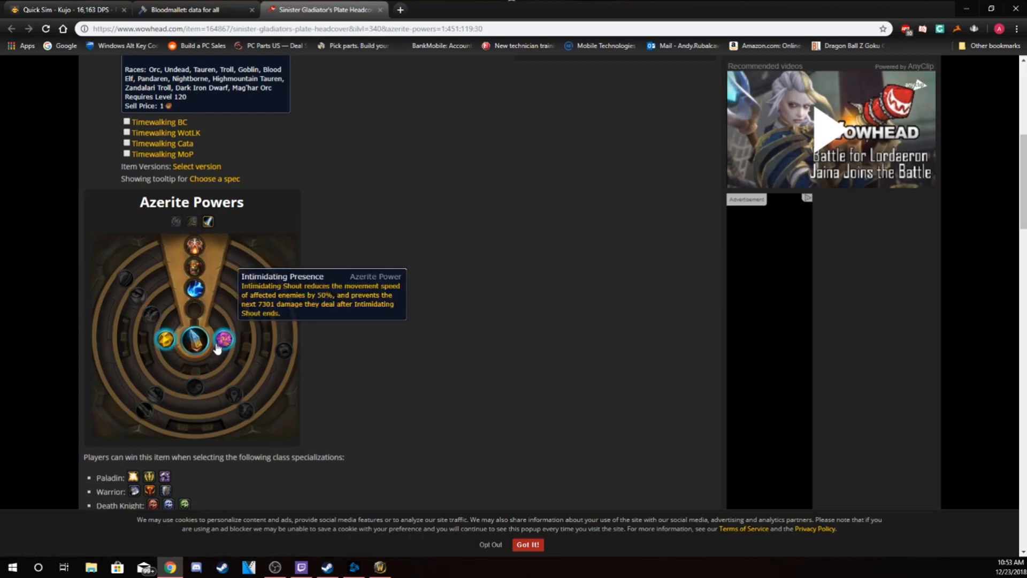
mouse_move(224, 340)
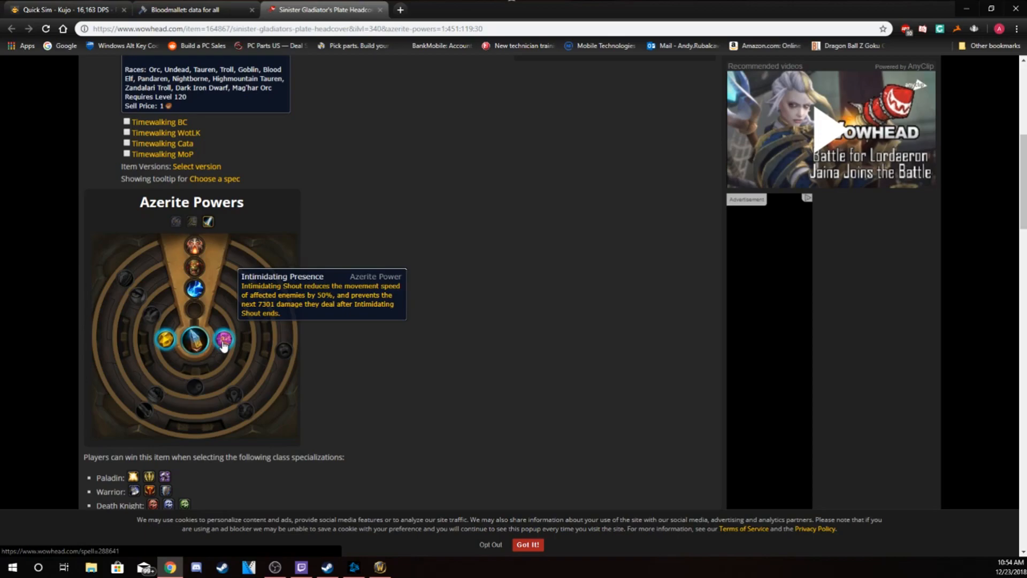
Select Intimidating Presence on the headcover's inner Azerite ring.
left_click(222, 340)
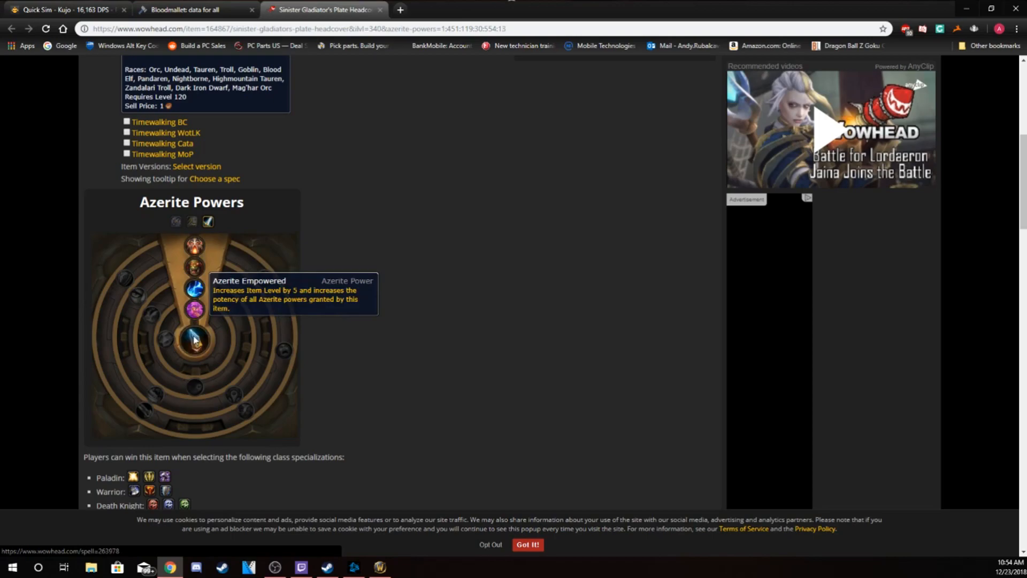
mouse_move(195, 244)
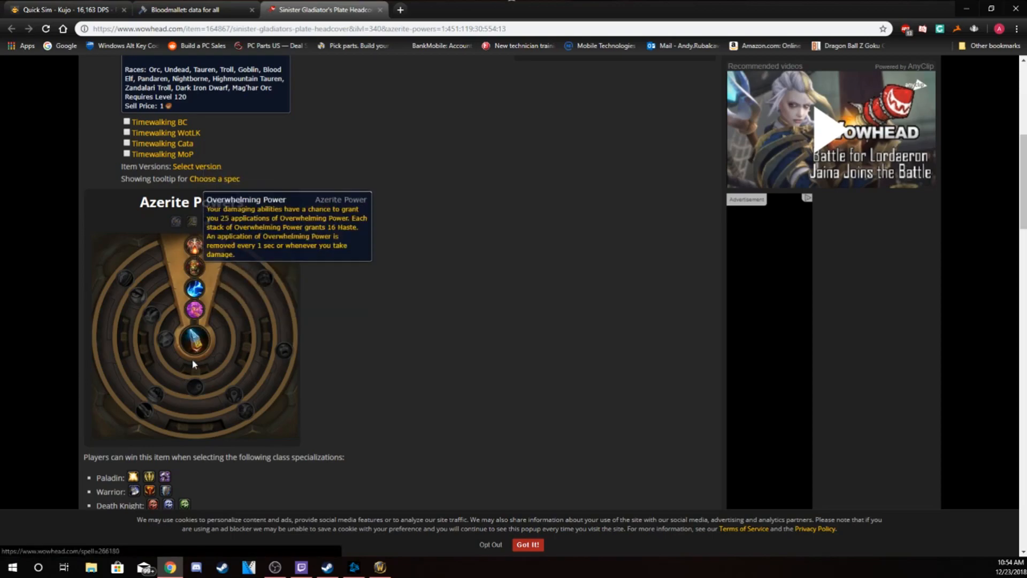
mouse_move(214, 302)
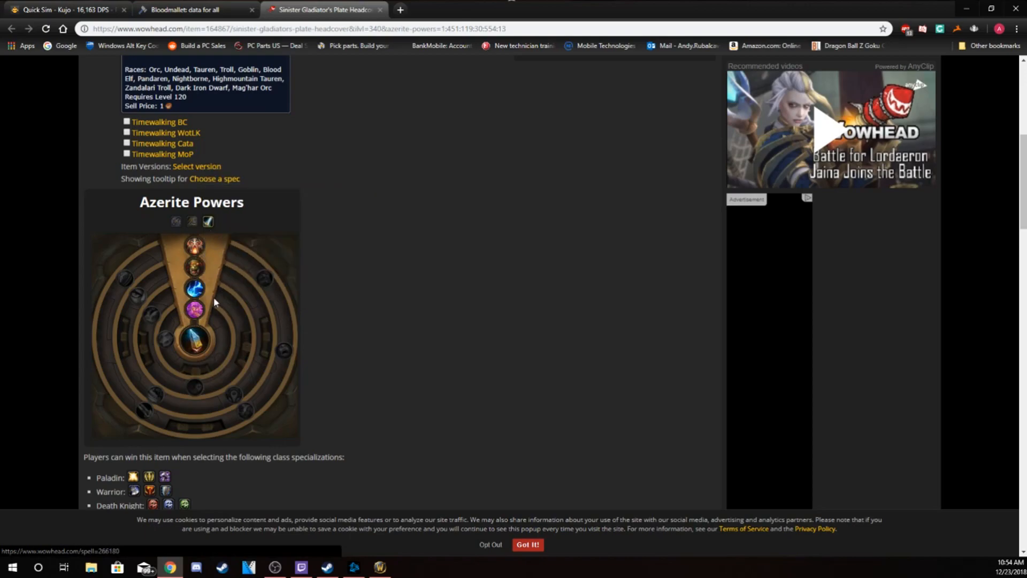
mouse_move(195, 245)
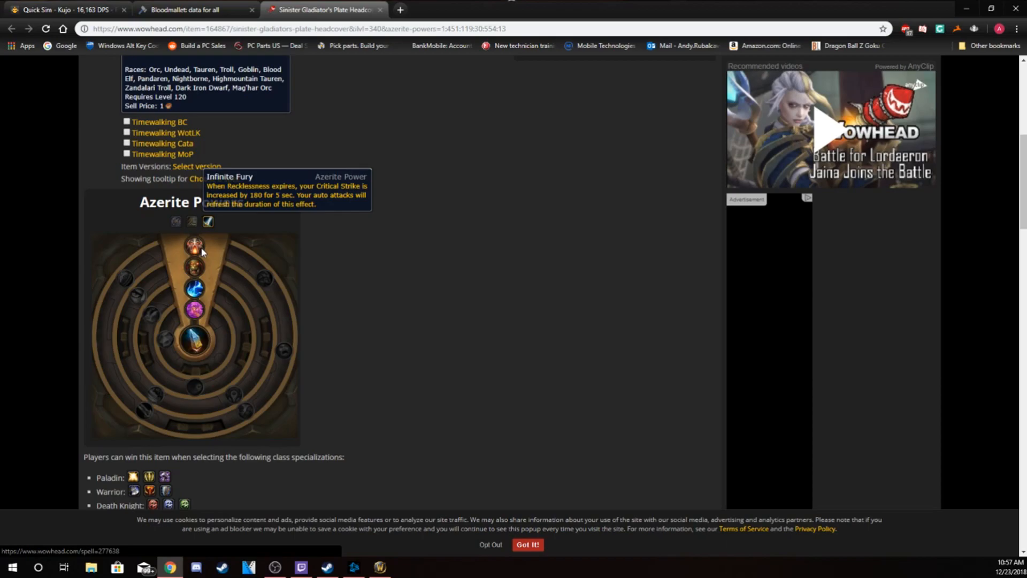
Return to the Bloodmallet head chart and bring up Soulspun Casque on Wowhead.
left_click(191, 10)
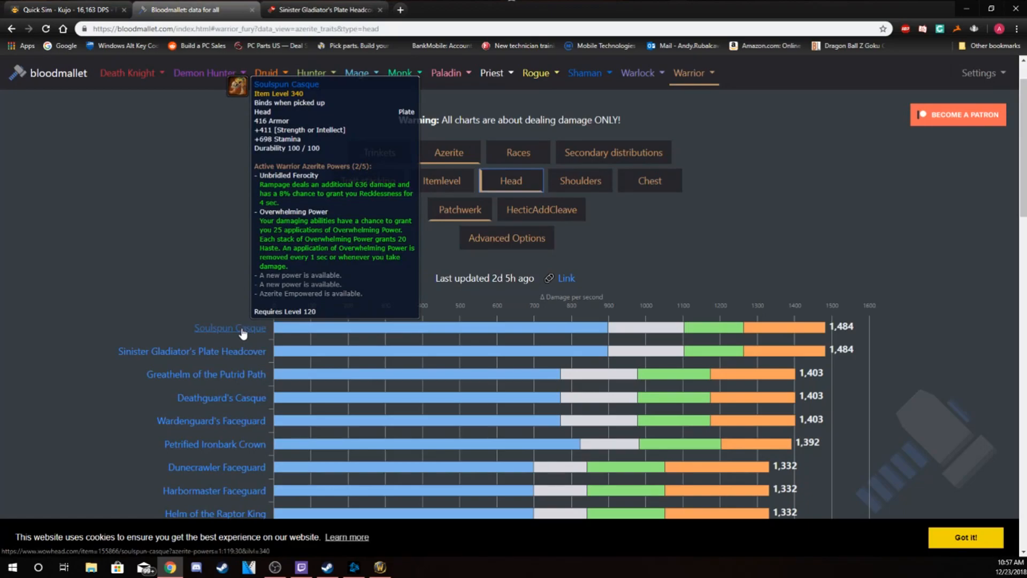
left_click(190, 350)
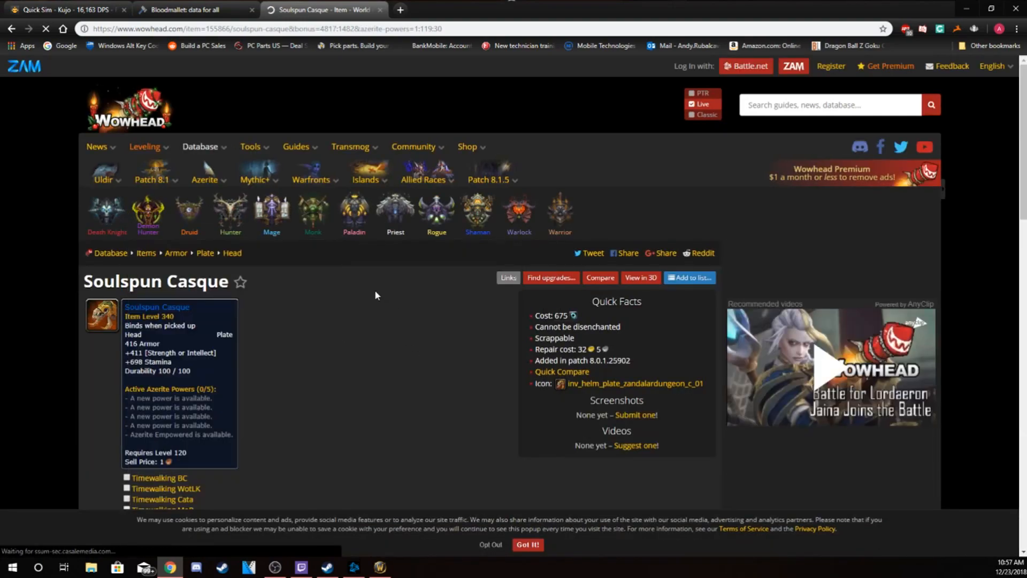
Scroll to the Soulspun Casque's Azerite Powers wheel and review its trait selections.
scroll("down", 3)
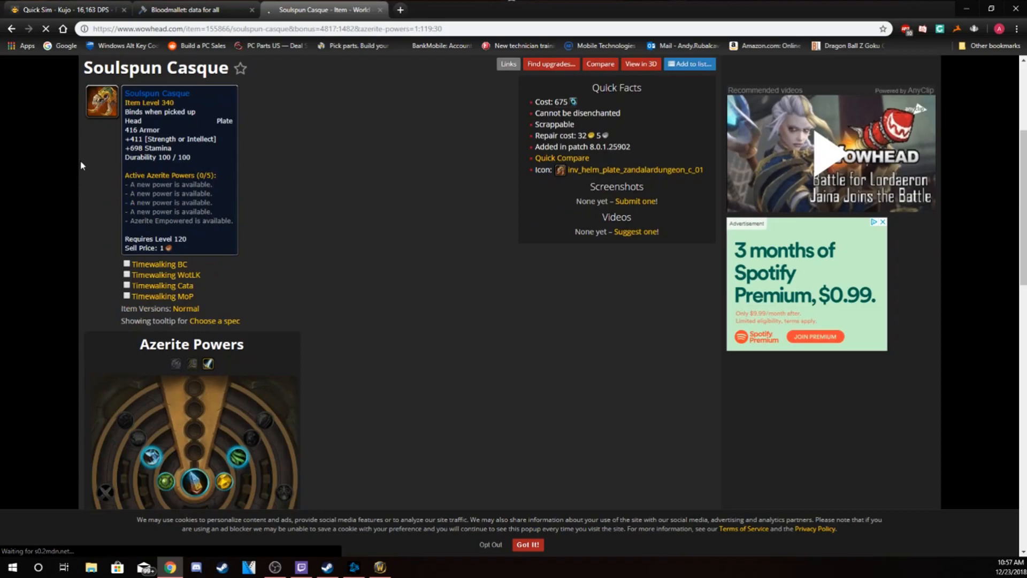
scroll("down", 3)
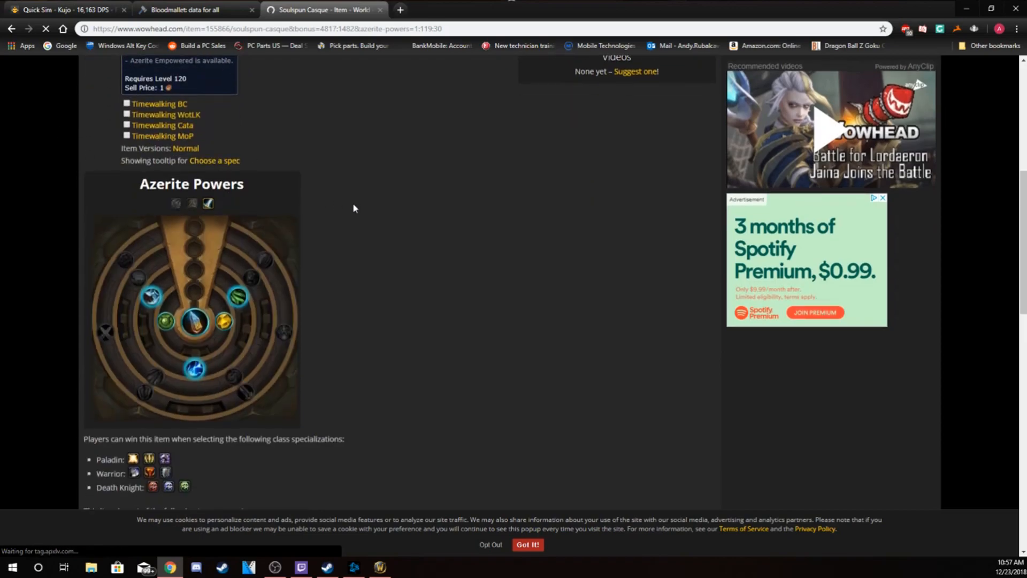
mouse_move(111, 335)
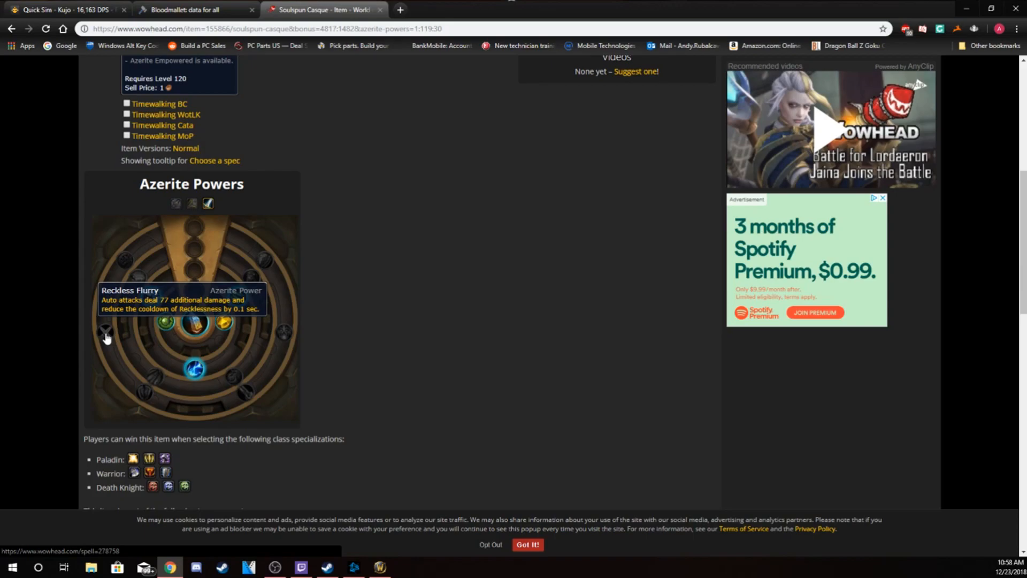
mouse_move(282, 332)
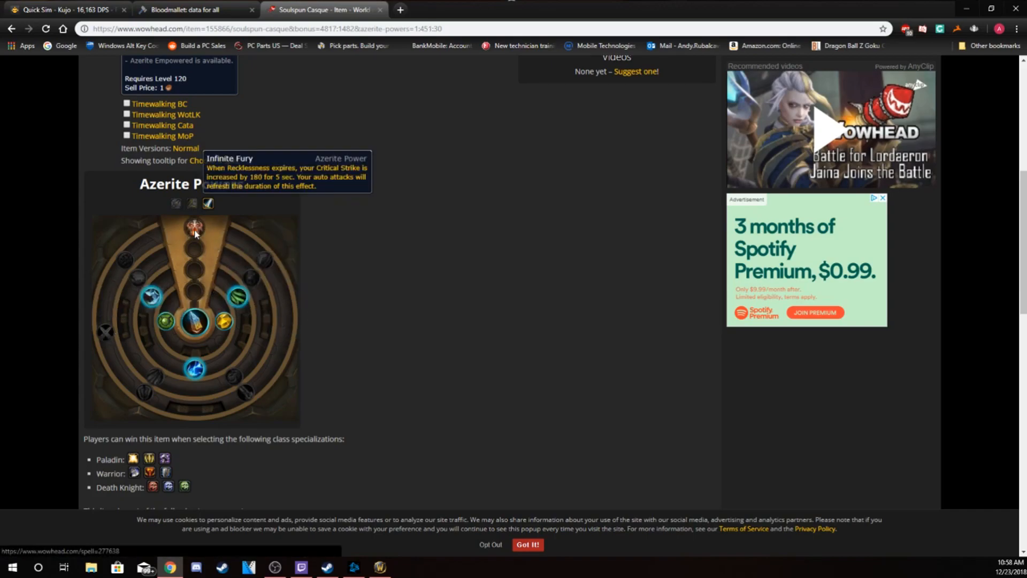
mouse_move(194, 351)
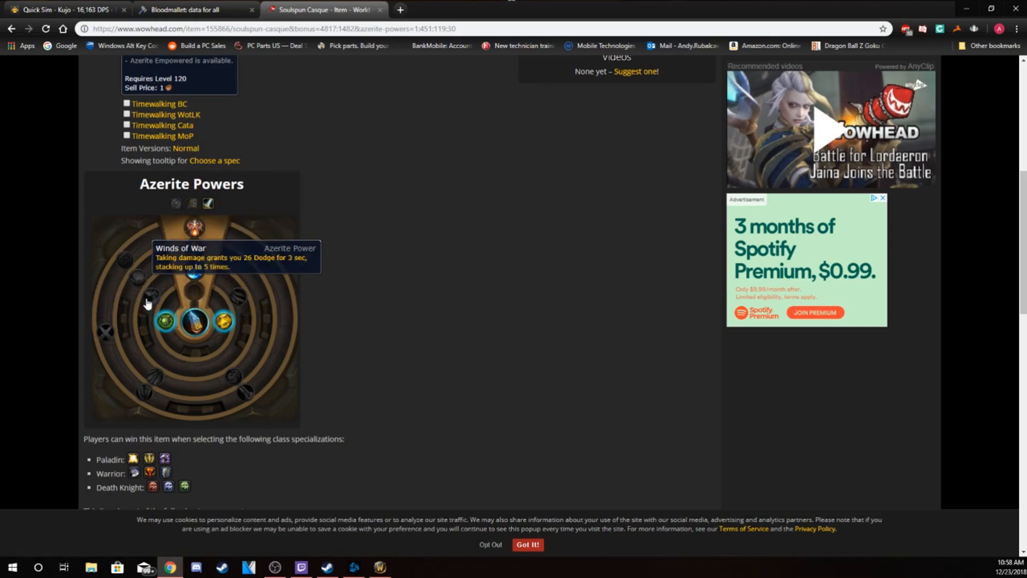
mouse_move(163, 324)
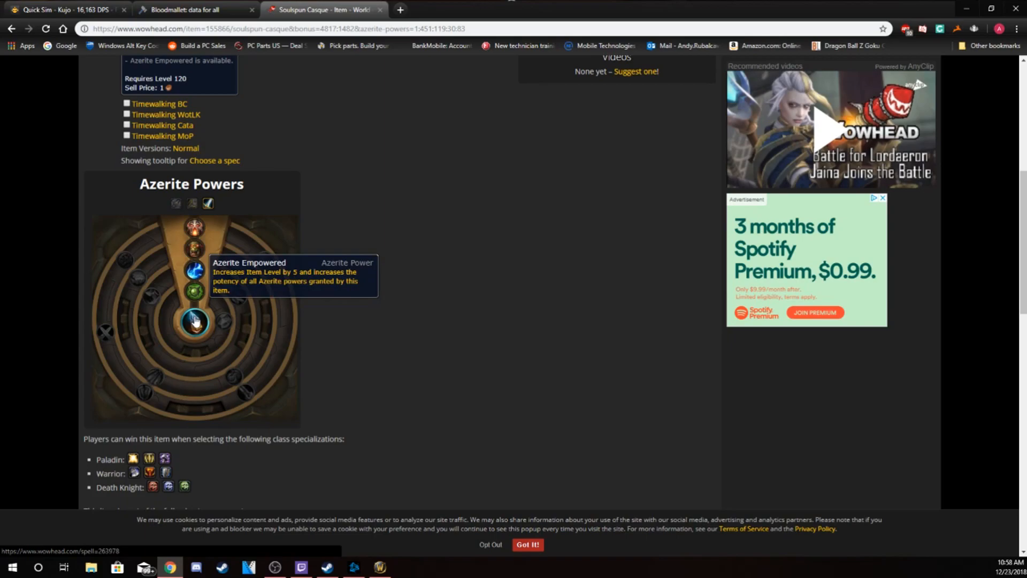
mouse_move(195, 270)
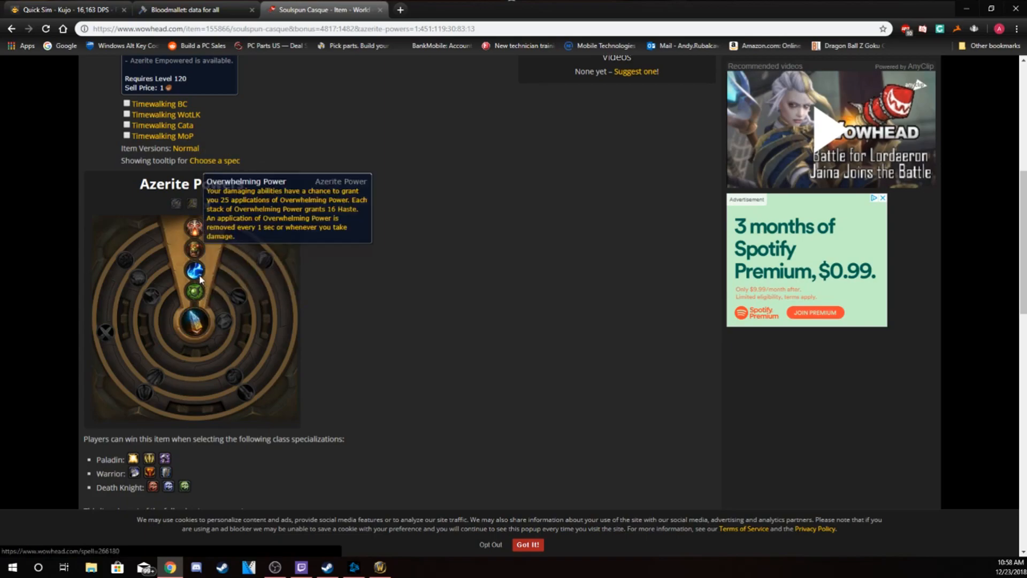
mouse_move(194, 247)
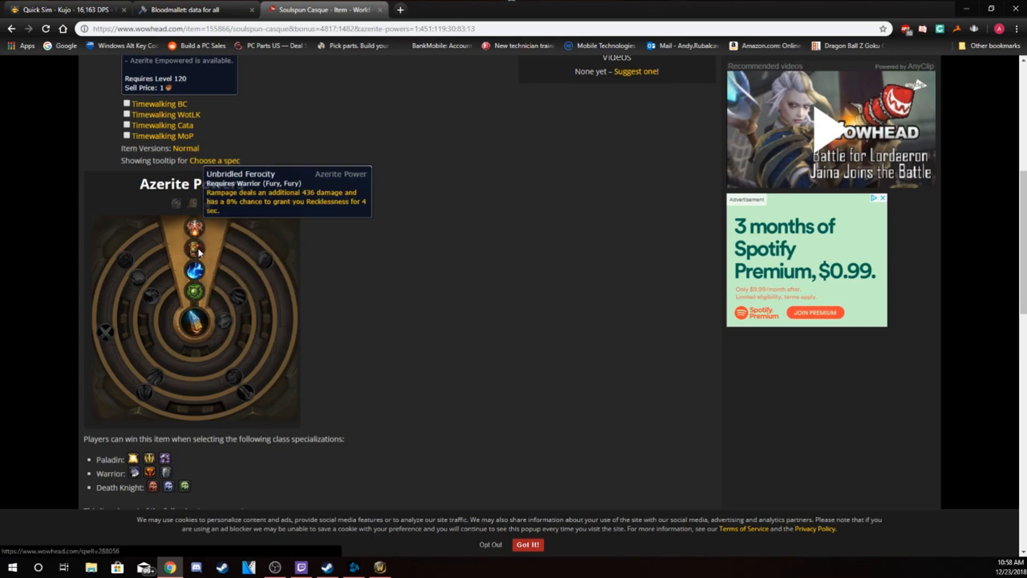
mouse_move(195, 227)
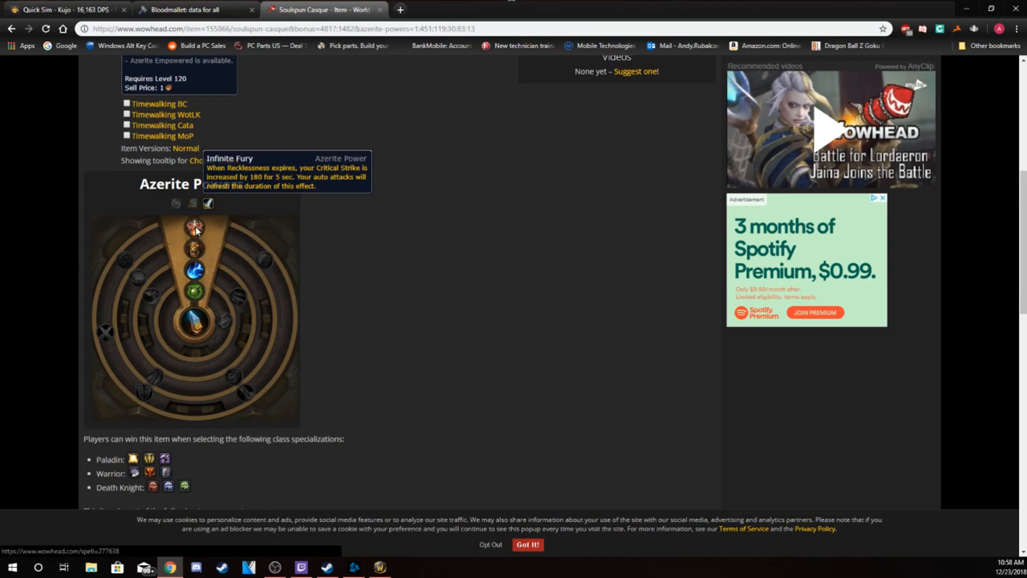
mouse_move(195, 270)
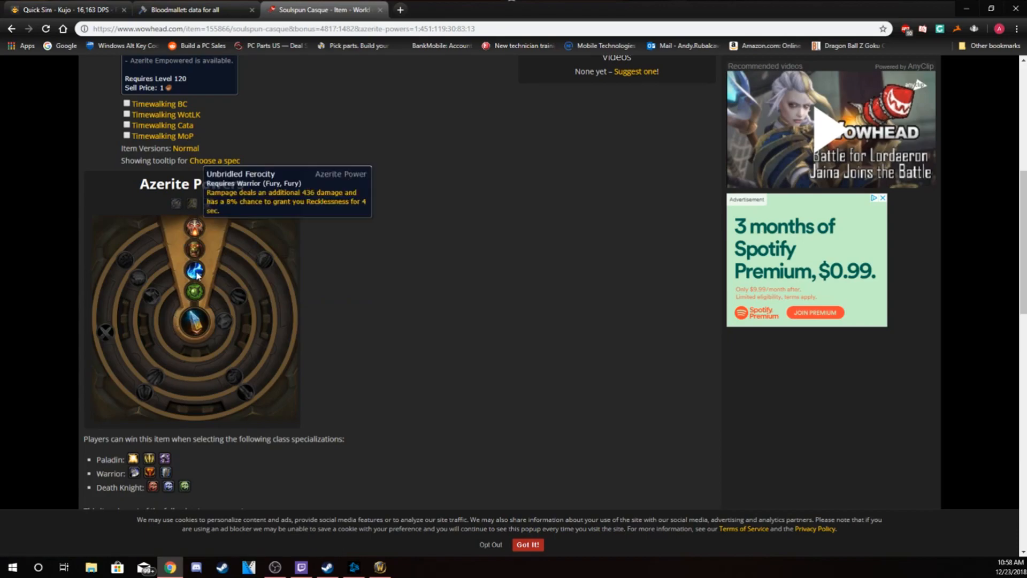
left_click(191, 9)
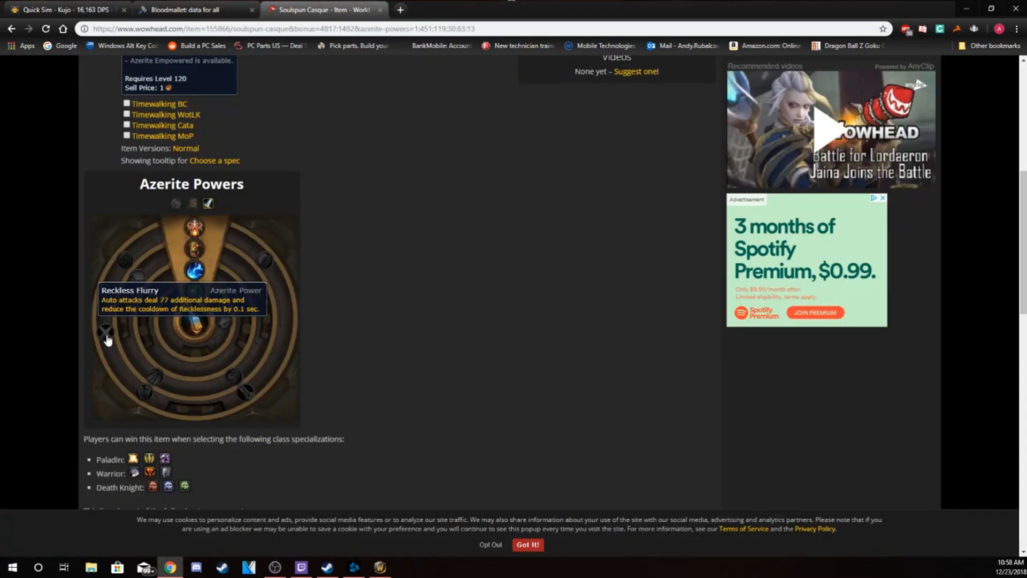
Show the Shoulders chart, led by Spiked Dreadshield Pauldrons at 1,403, and bring that item up on Wowhead.
left_click(190, 9)
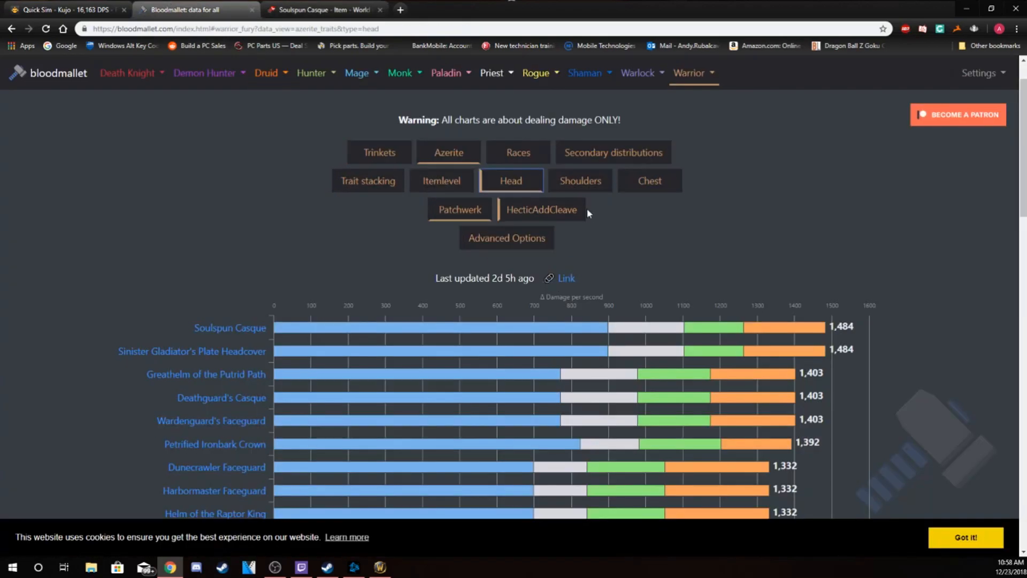
left_click(579, 180)
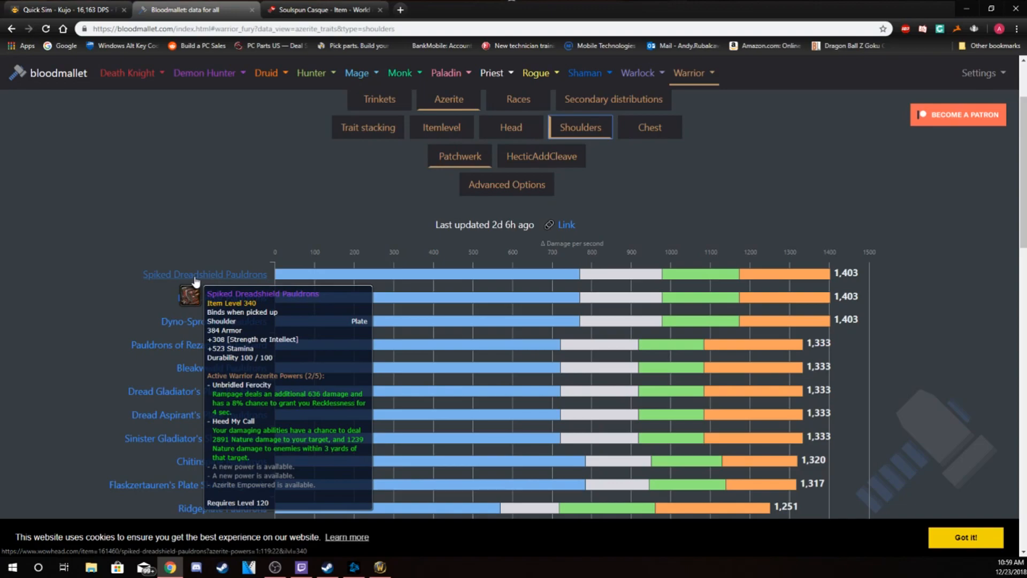
mouse_move(207, 303)
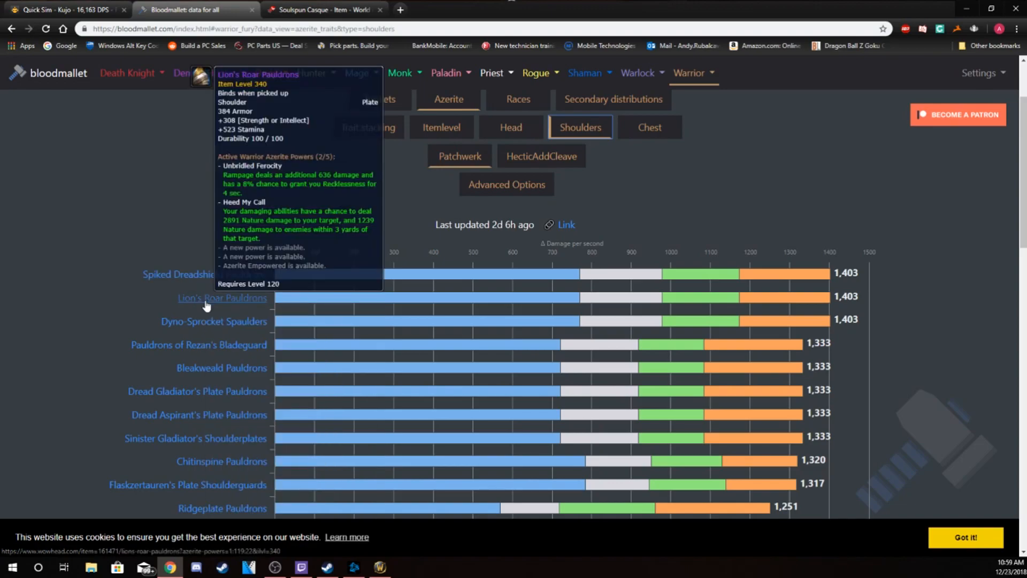
mouse_move(217, 321)
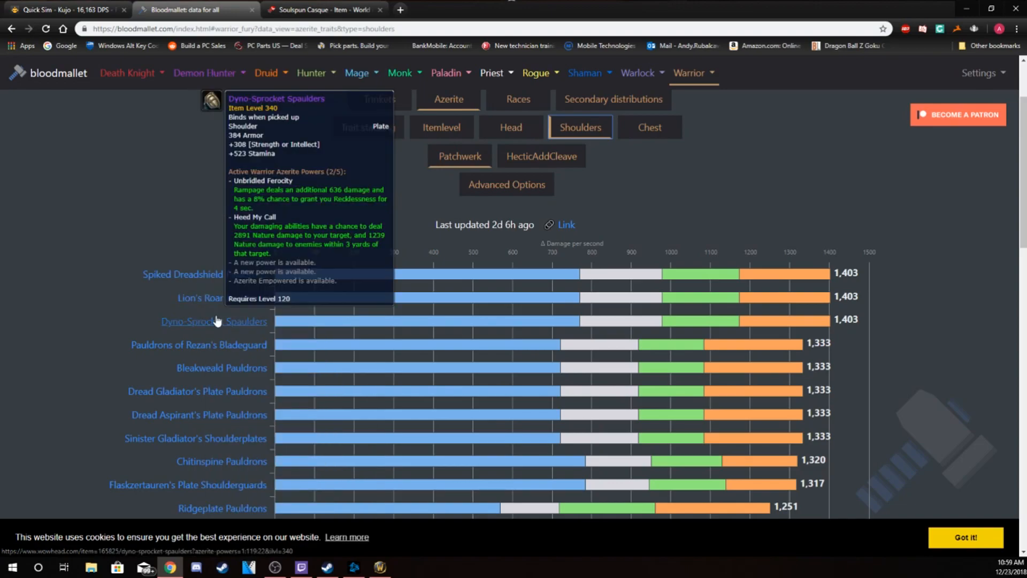
left_click(321, 10)
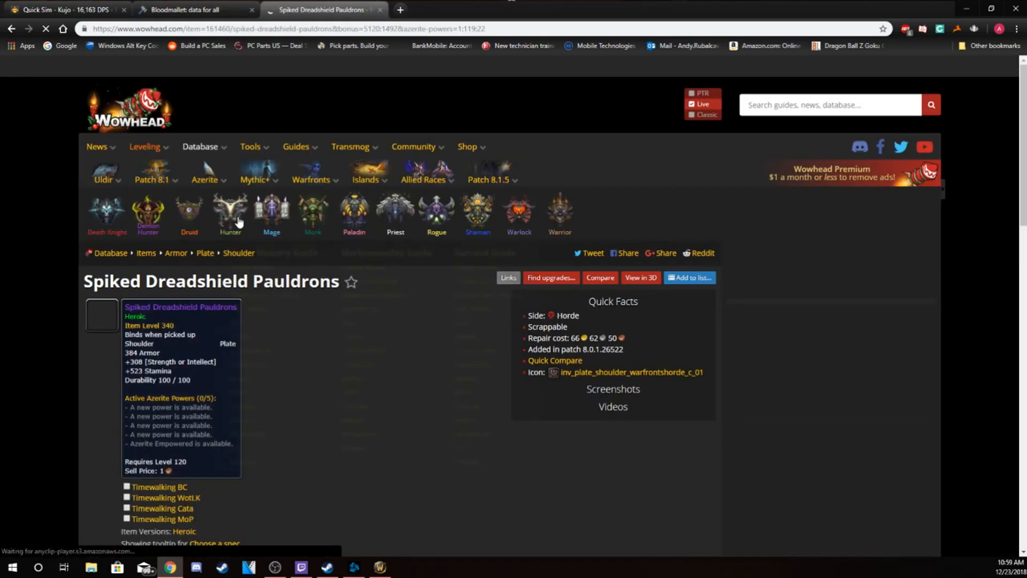
Scroll to the Spiked Dreadshield Pauldrons' Azerite wheel, then move on to Dyno-Sprocket Spaulders.
scroll("down", 3)
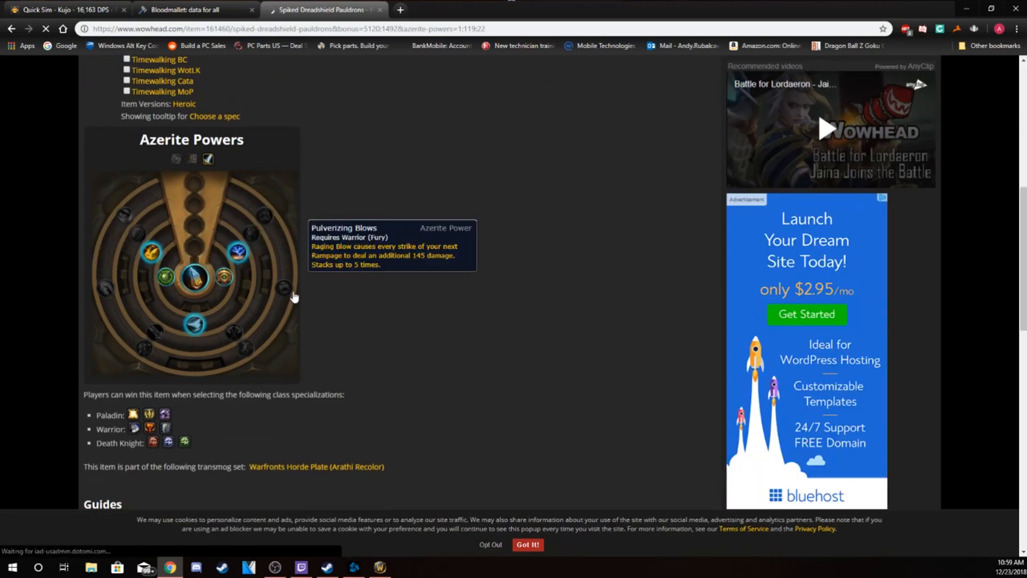
mouse_move(238, 251)
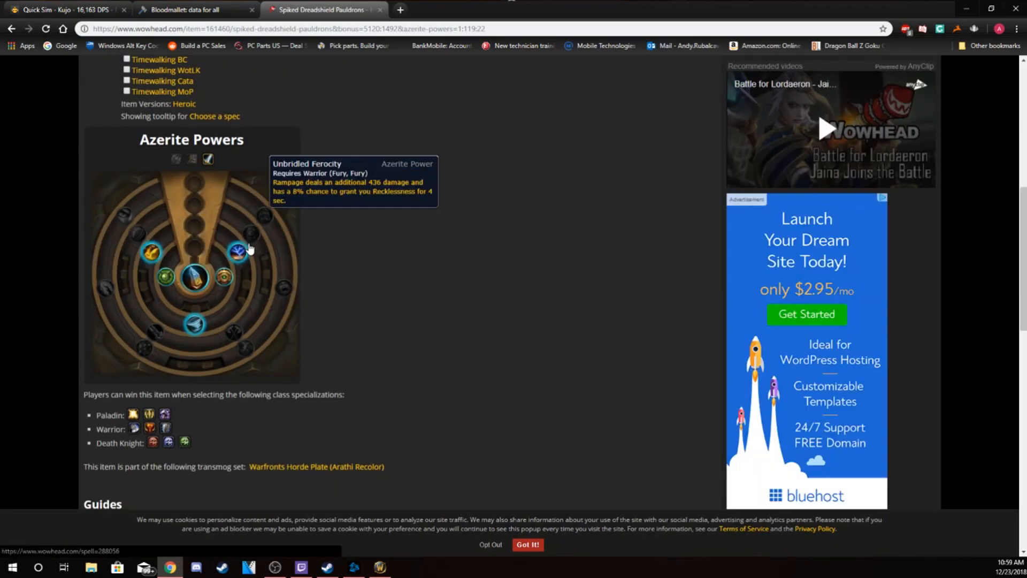
mouse_move(166, 276)
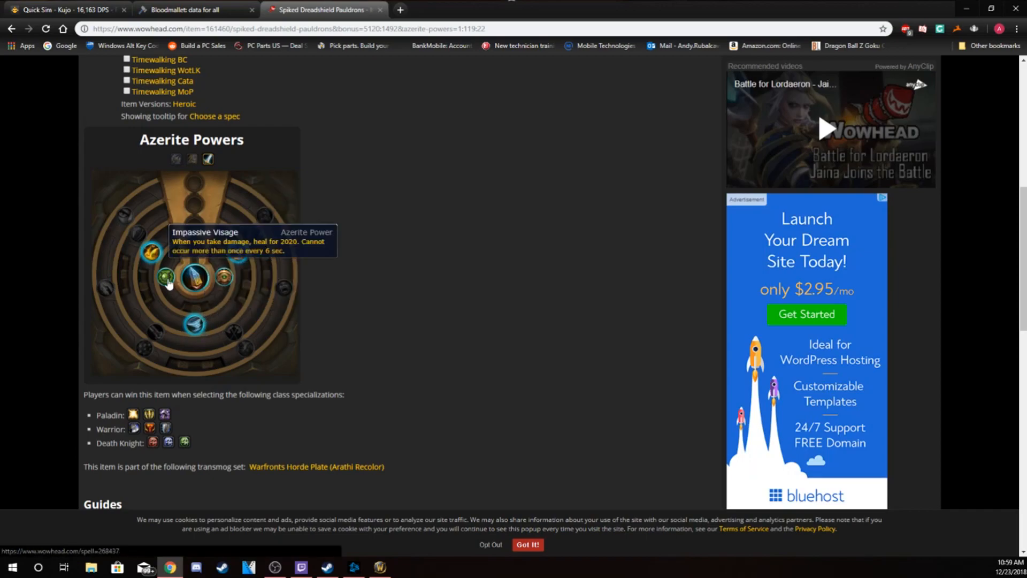
mouse_move(105, 287)
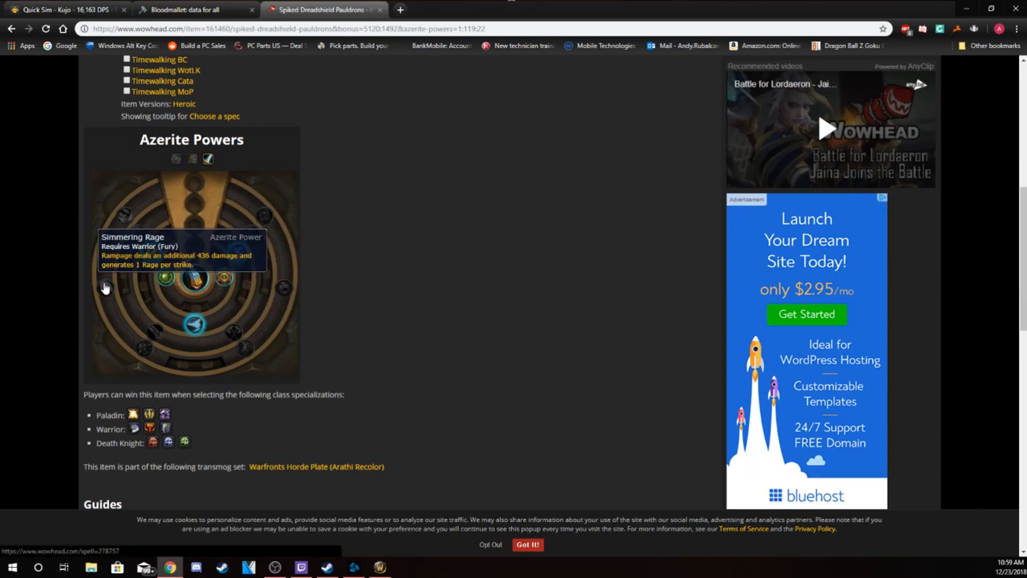
mouse_move(272, 290)
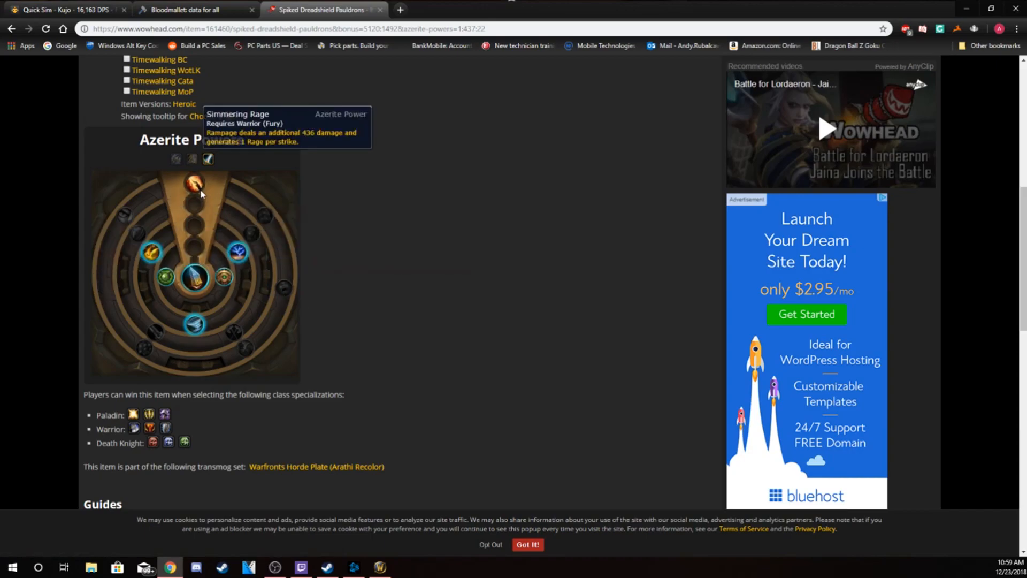
mouse_move(195, 183)
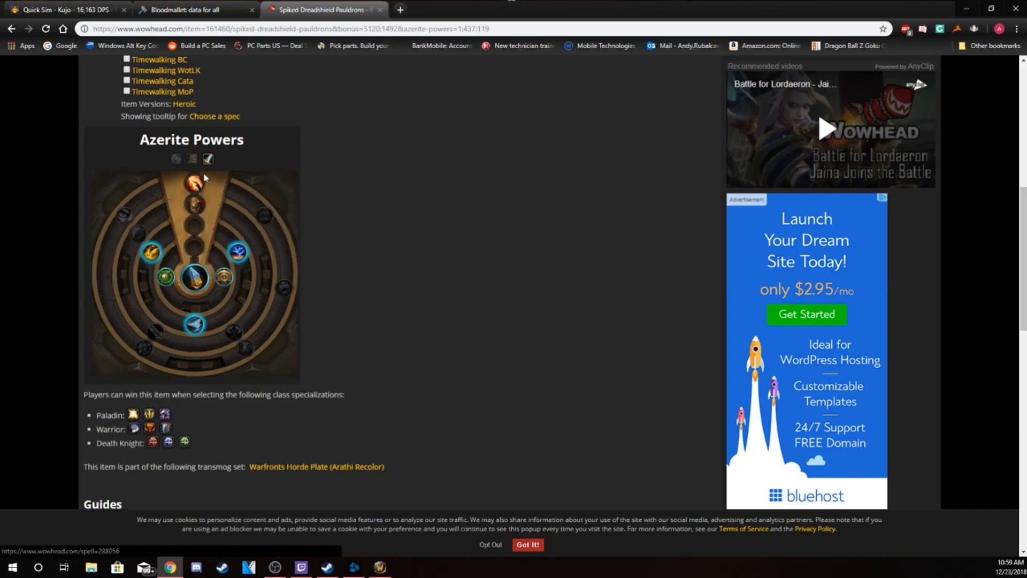
mouse_move(191, 185)
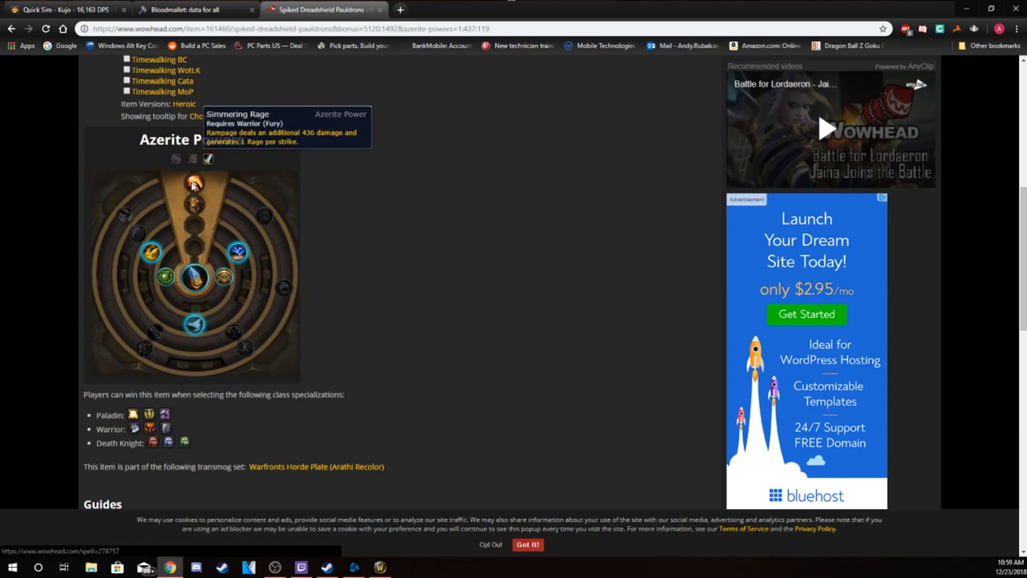
mouse_move(194, 209)
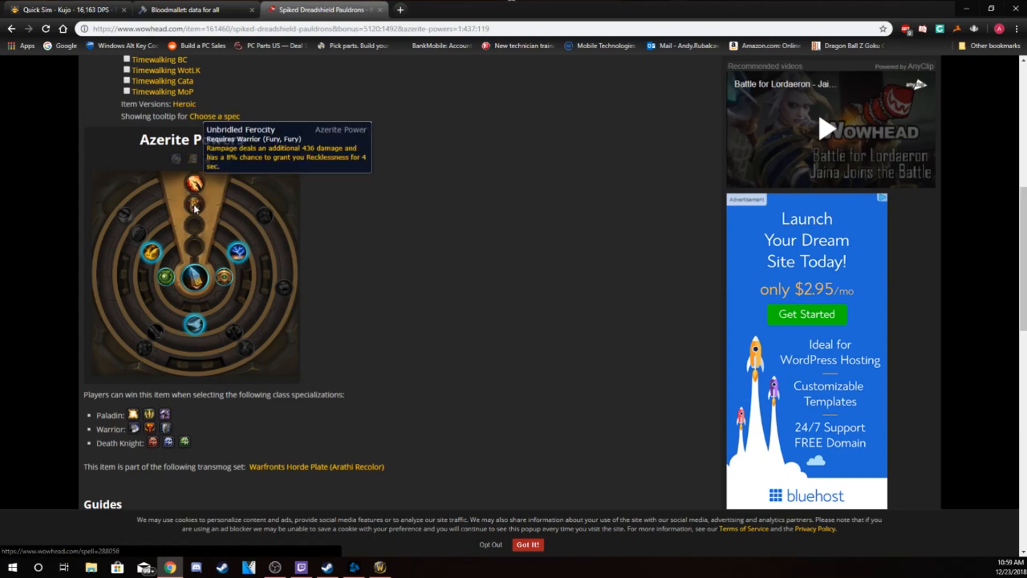
mouse_move(238, 250)
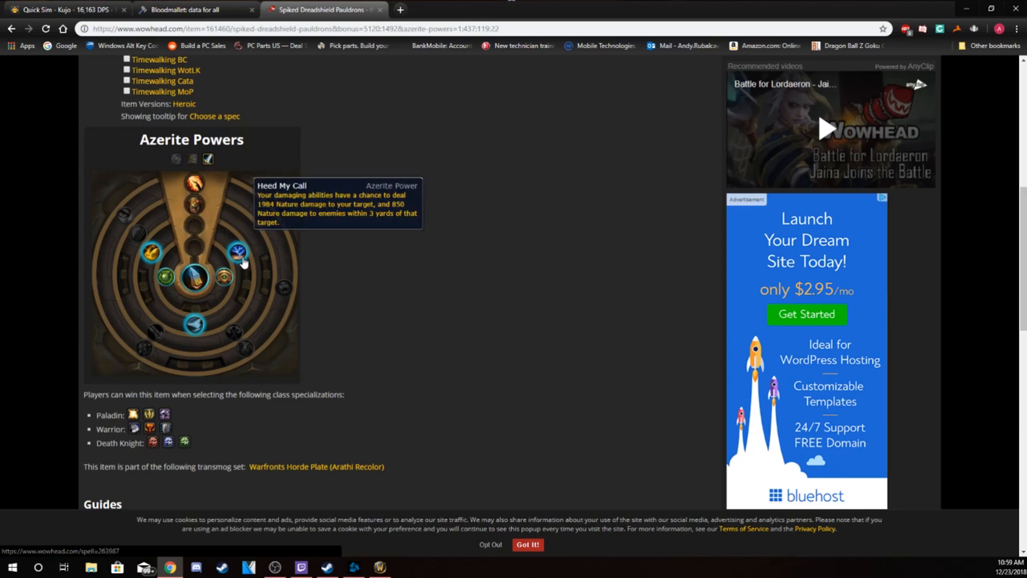
mouse_move(165, 277)
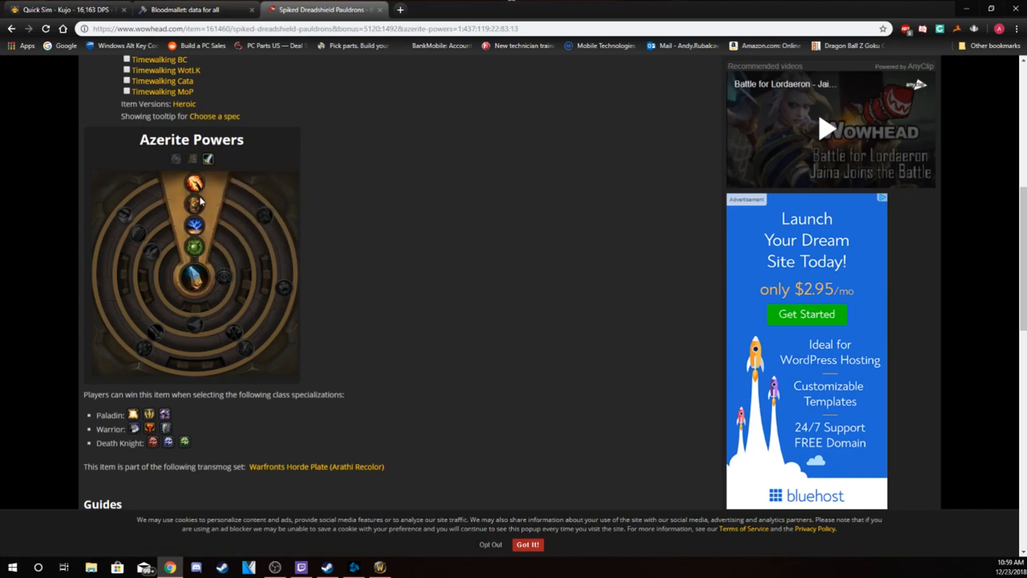
mouse_move(194, 225)
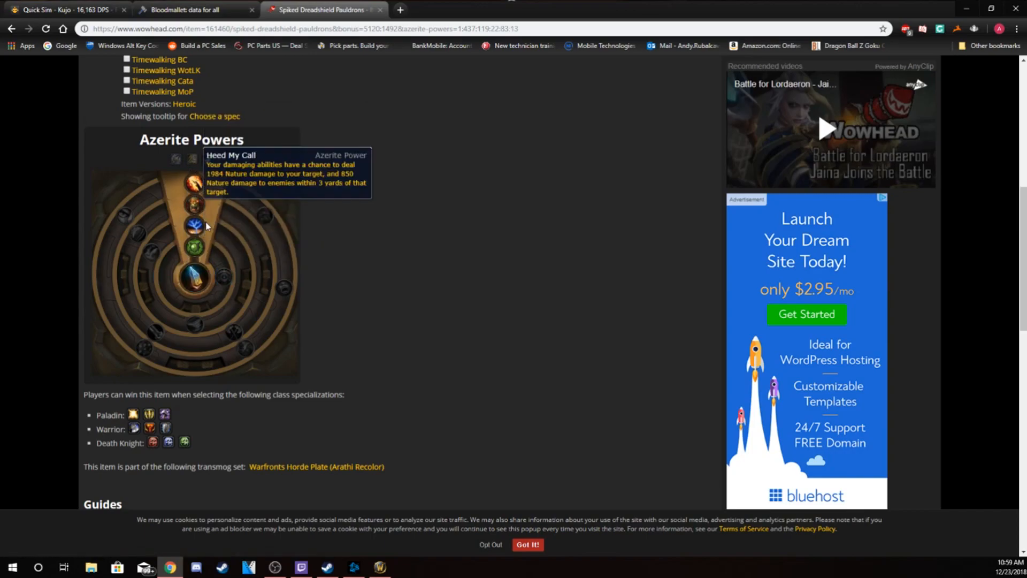
left_click(191, 9)
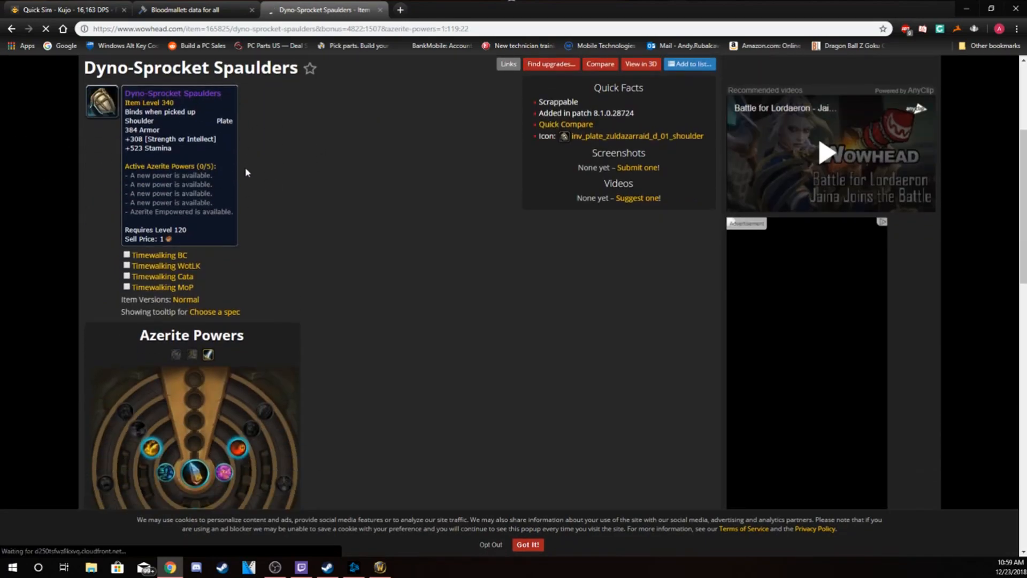
Select Heed My Call and Azerite Empowered to complete the Dyno-Sprocket Spaulders' Azerite build.
scroll("down", 3)
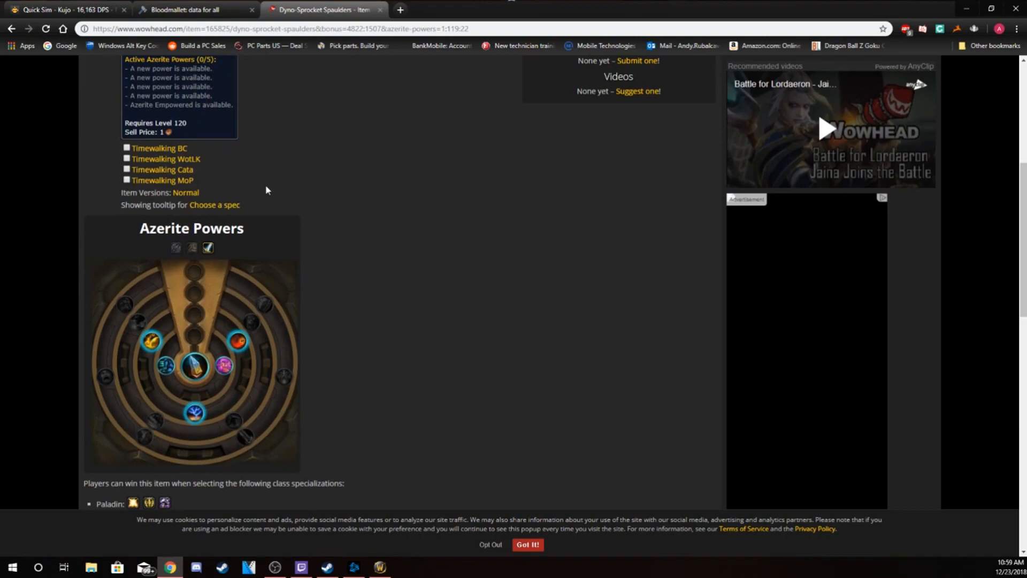
mouse_move(283, 376)
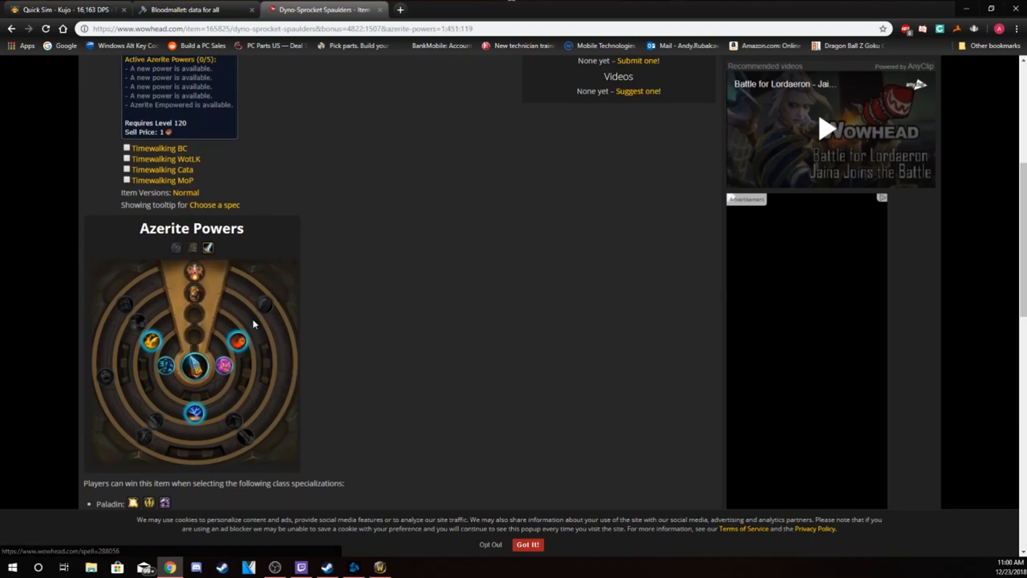
left_click(222, 364)
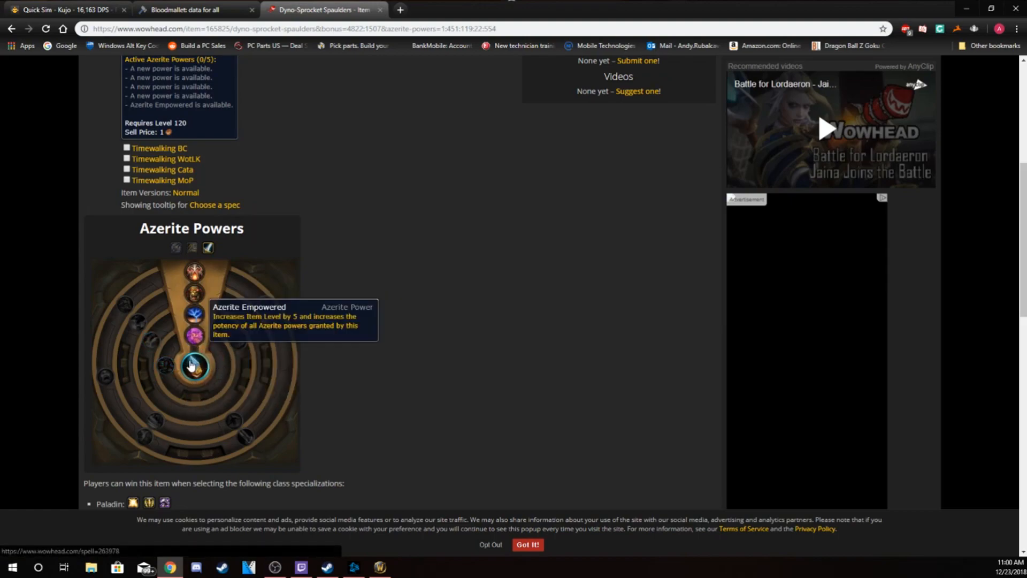
left_click(194, 365)
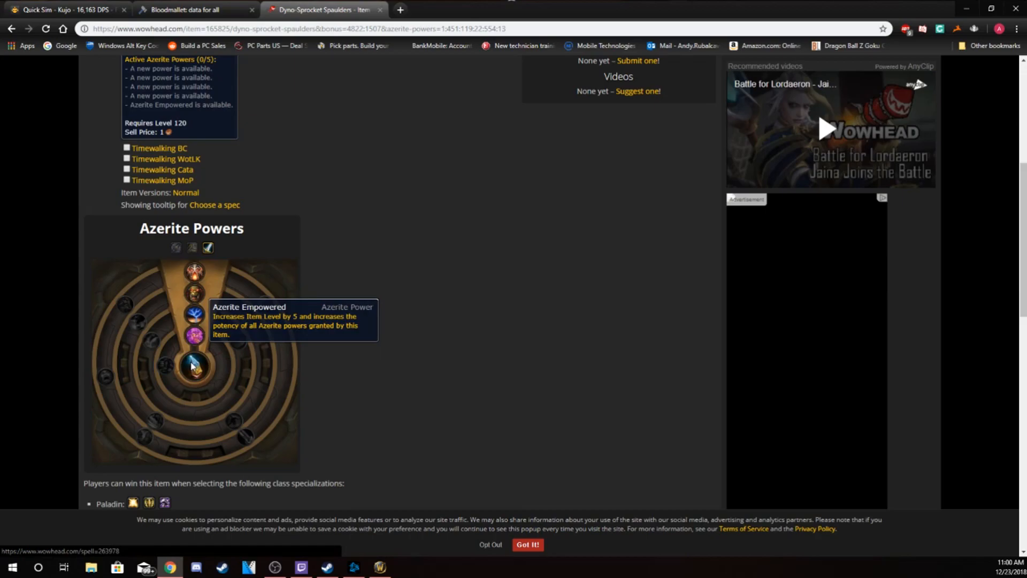
mouse_move(203, 364)
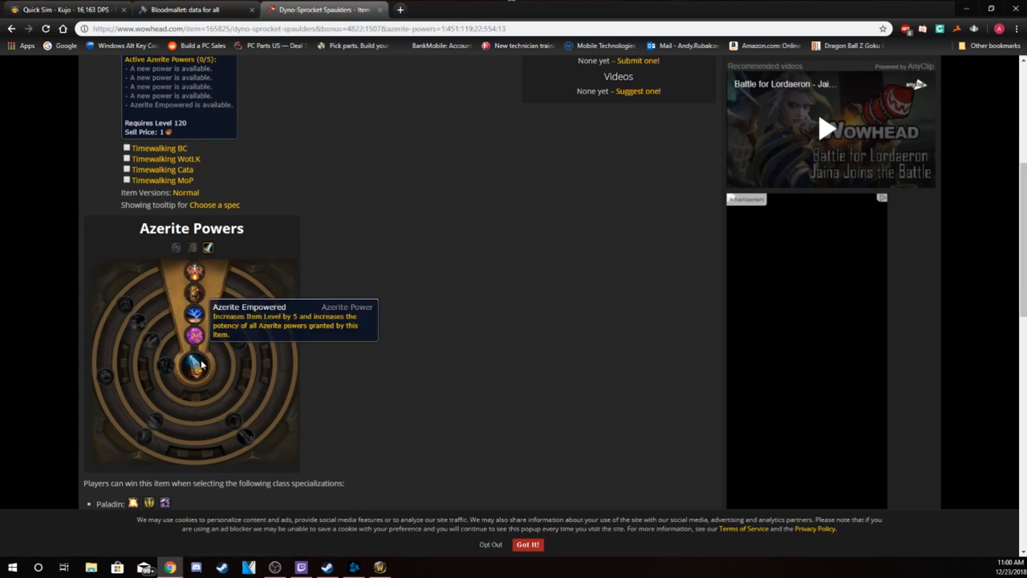
mouse_move(225, 6)
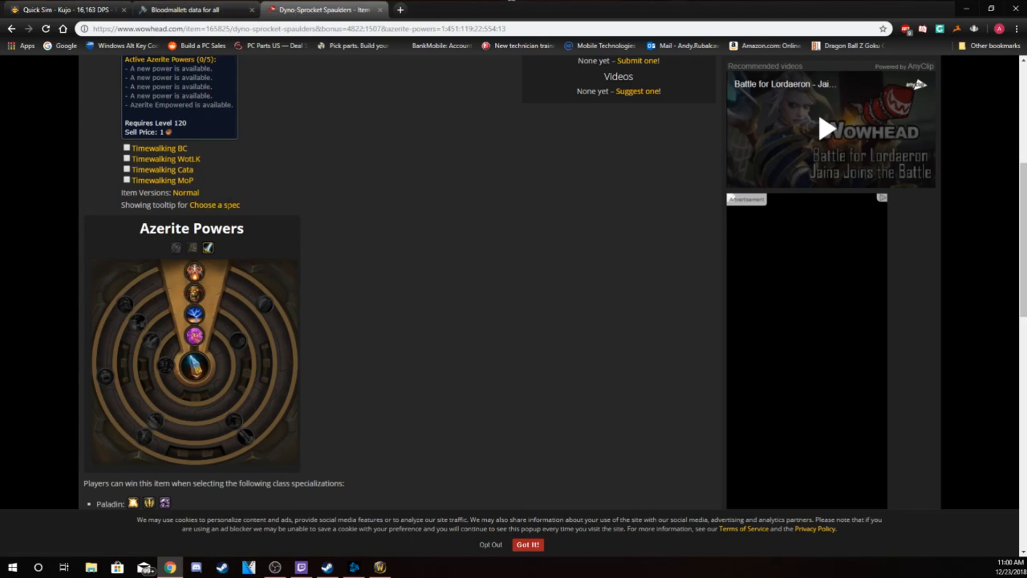
Return to the Bloodmallet Fury shoulders chart to review the tied top items at 1,403.
left_click(190, 9)
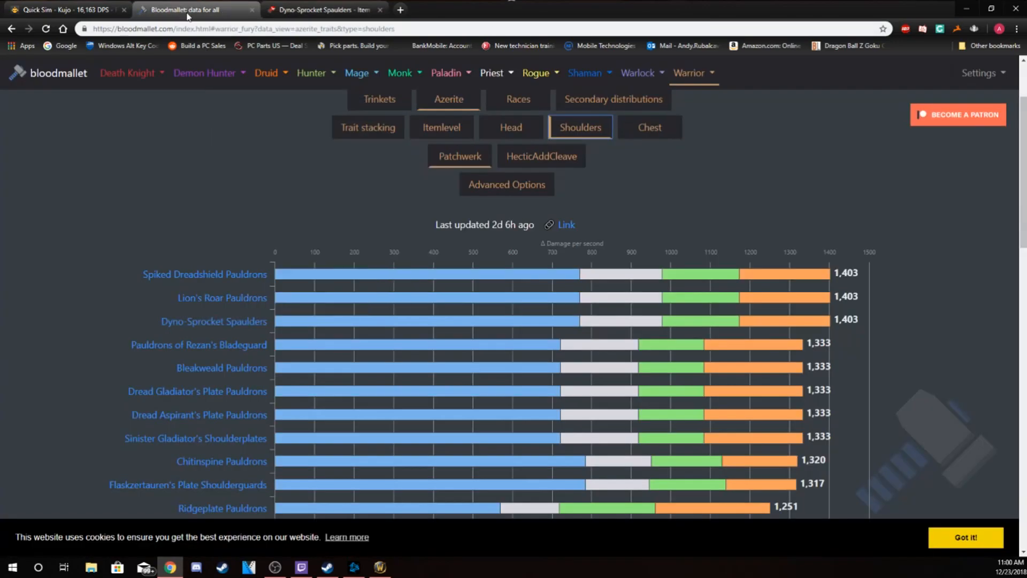
mouse_move(372, 367)
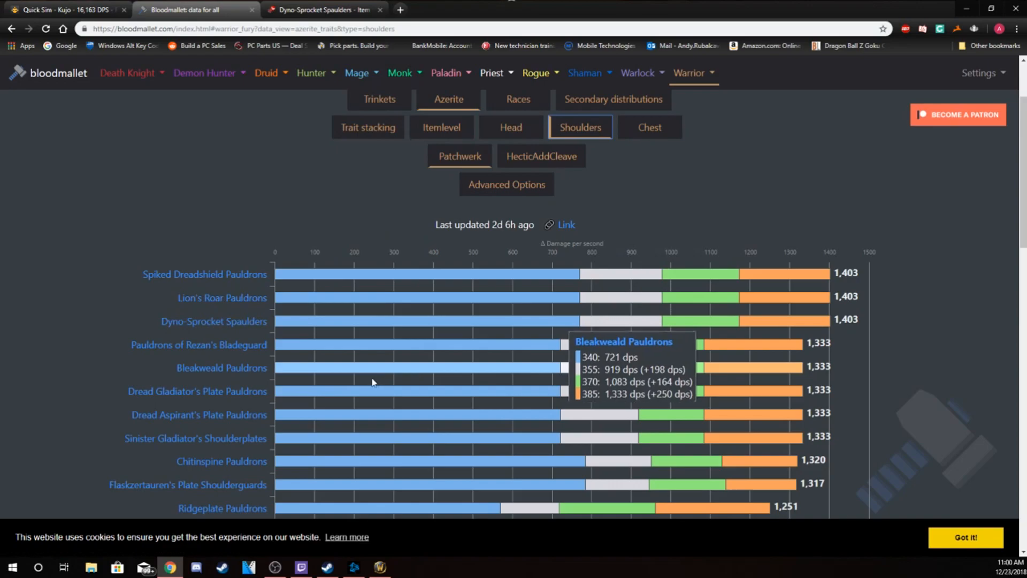
mouse_move(219, 344)
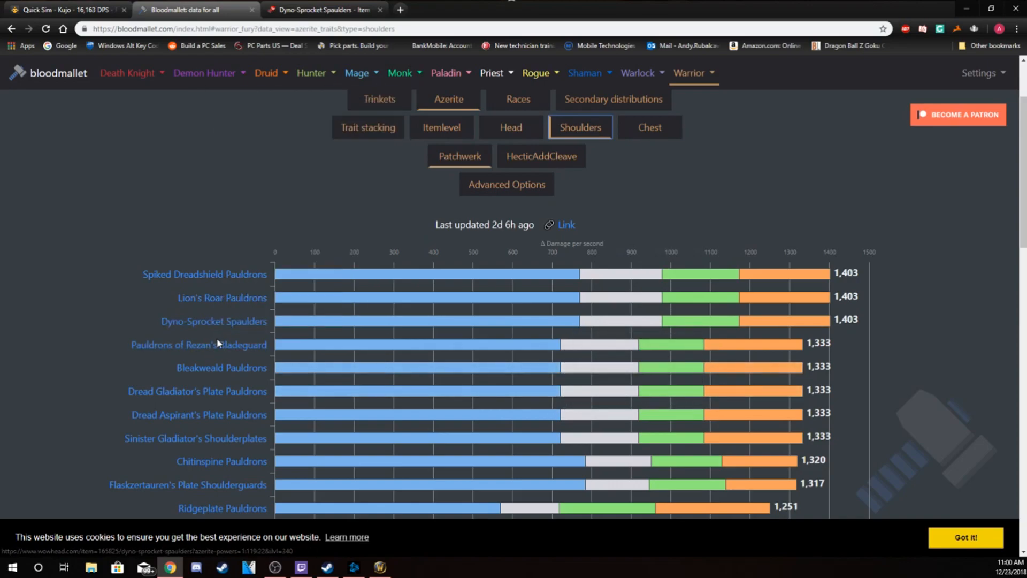
mouse_move(199, 345)
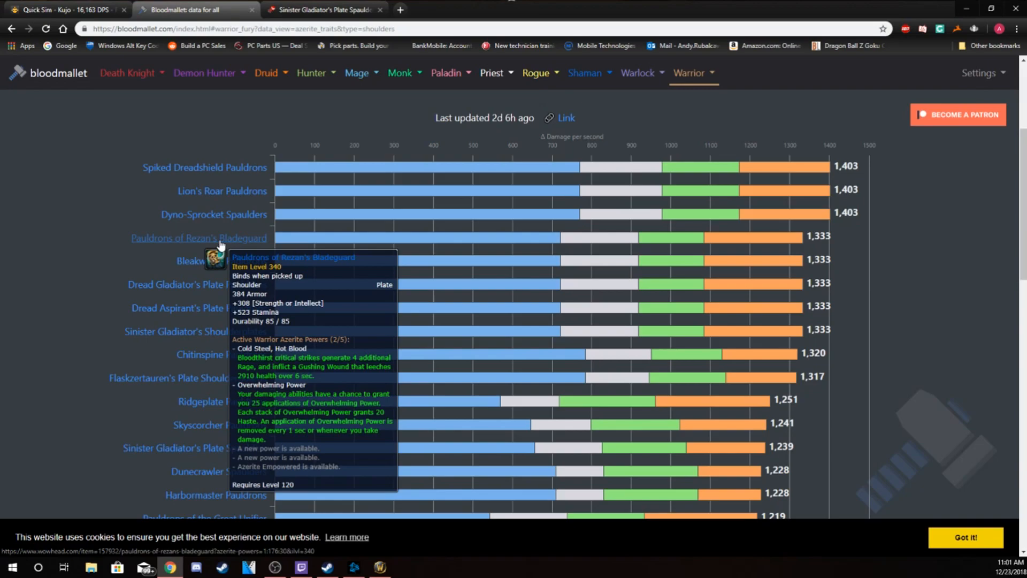
mouse_move(216, 285)
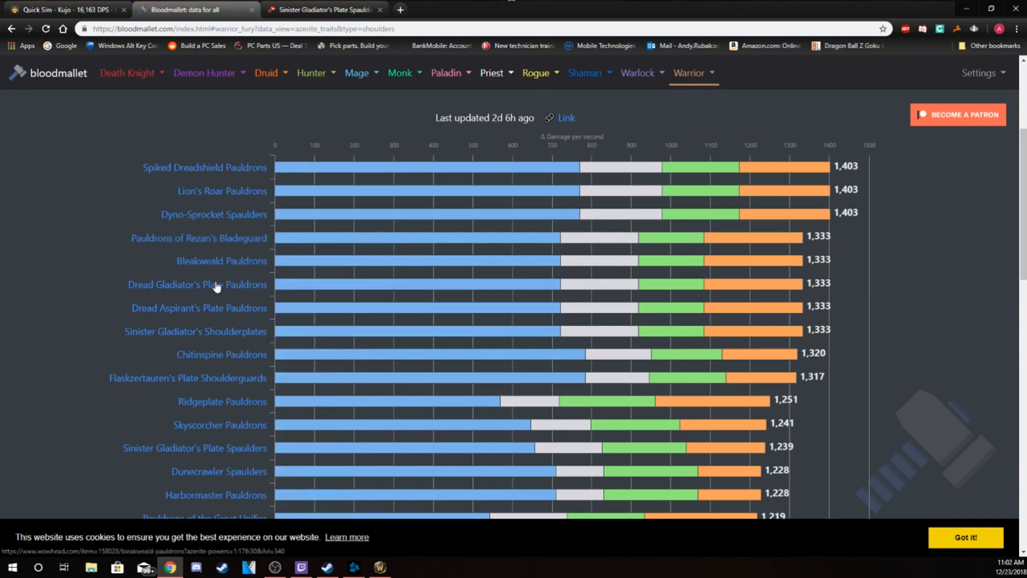
mouse_move(195, 331)
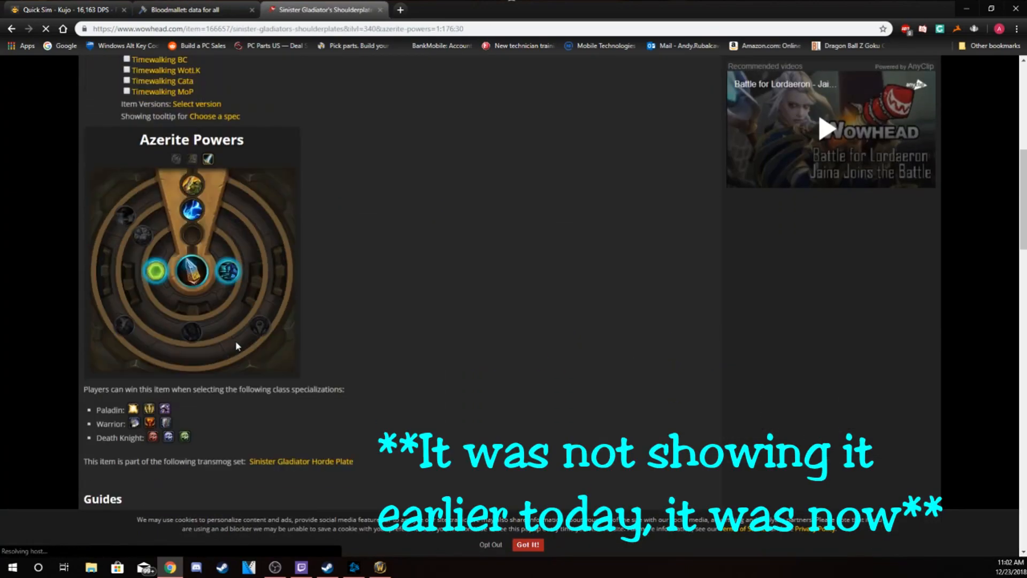
Review the Sinister Gladiator's Shoulderplates azerite wheel and return to the top of the Wowhead page.
scroll("up", 3)
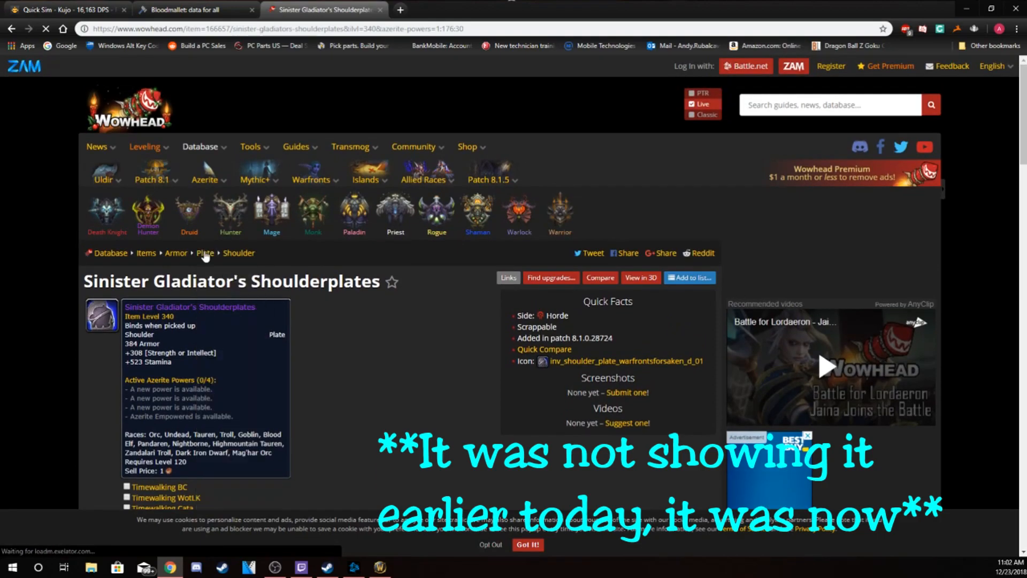
scroll("down", 3)
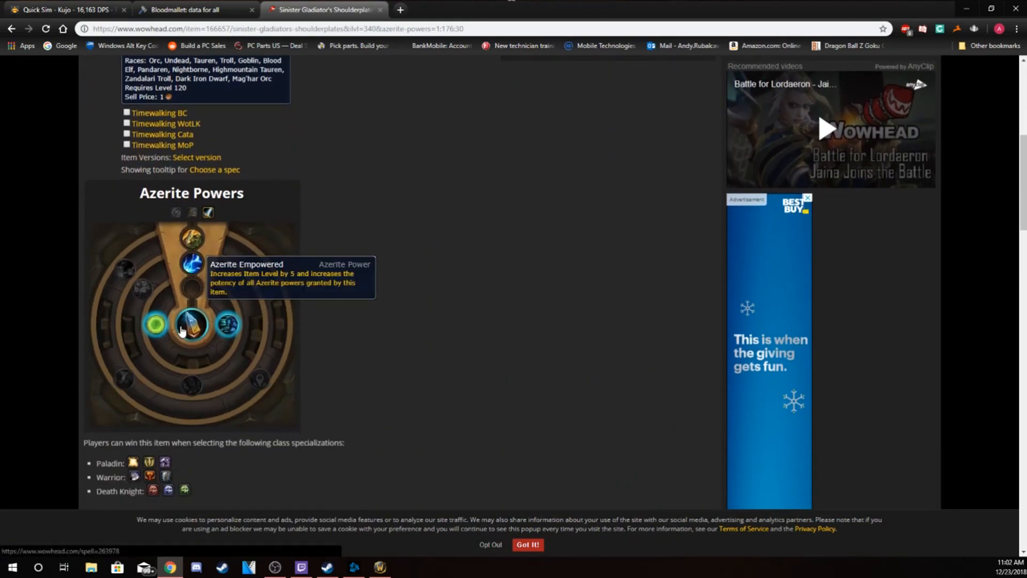
mouse_move(387, 302)
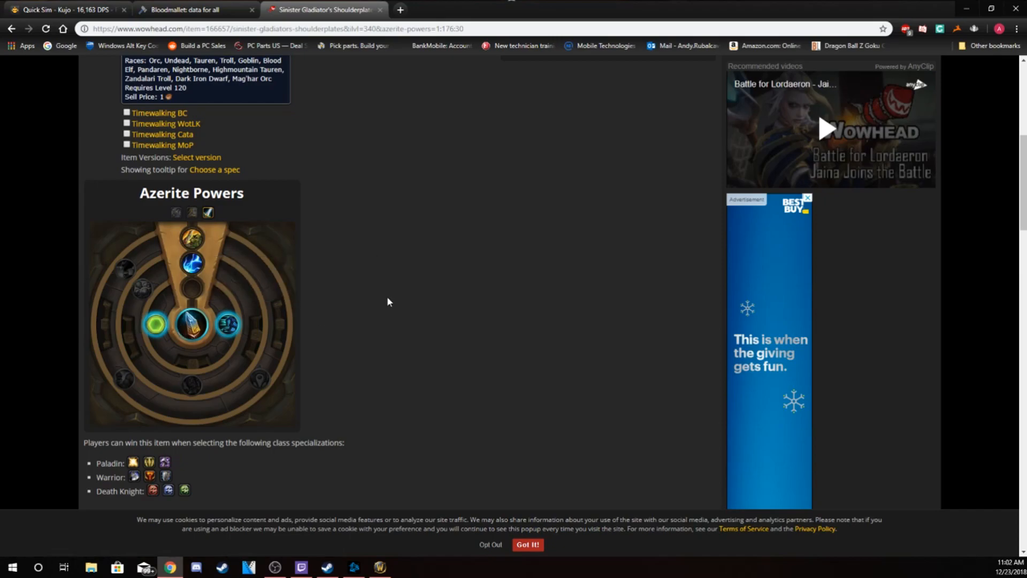
mouse_move(218, 244)
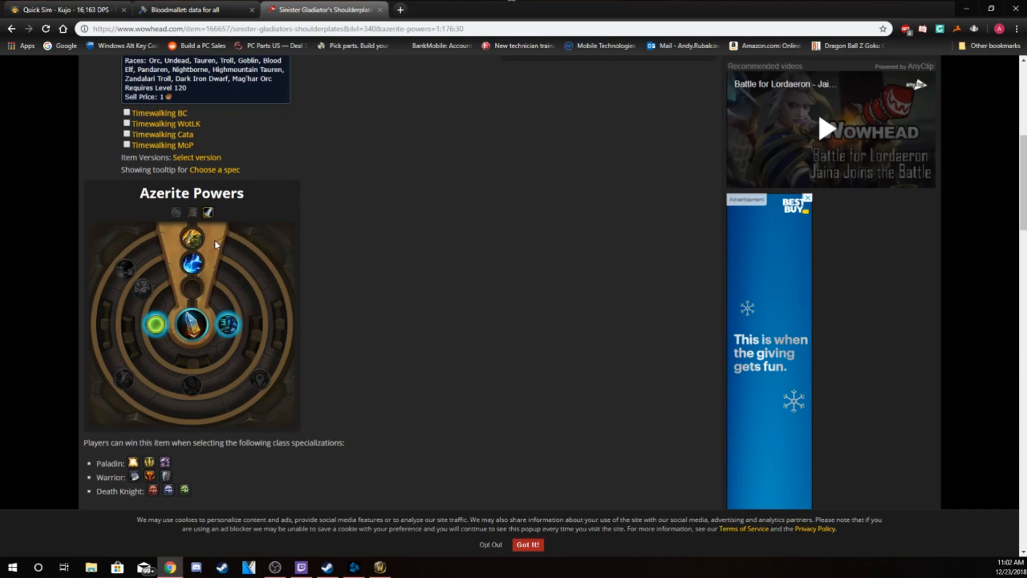
mouse_move(398, 325)
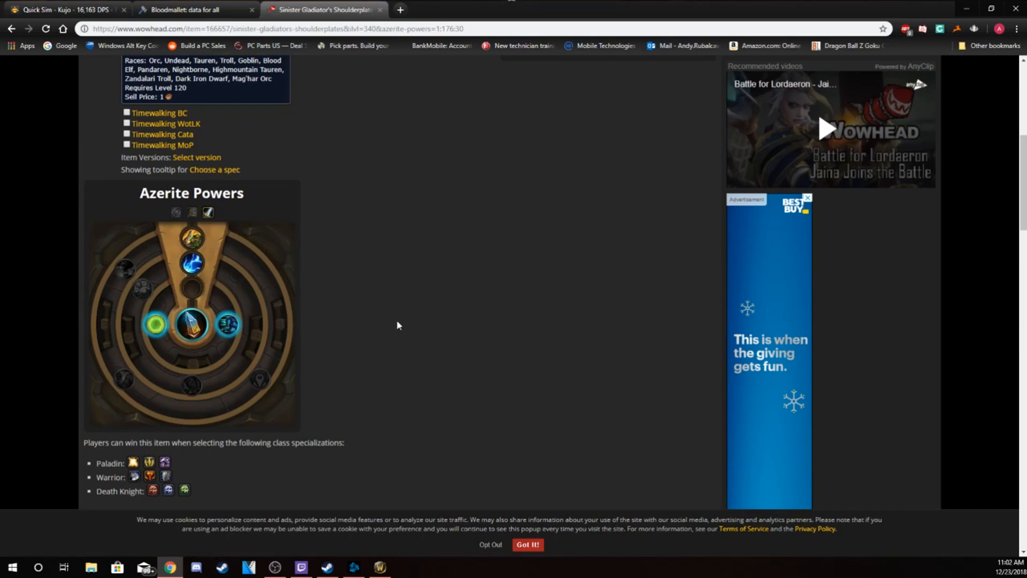
mouse_move(401, 324)
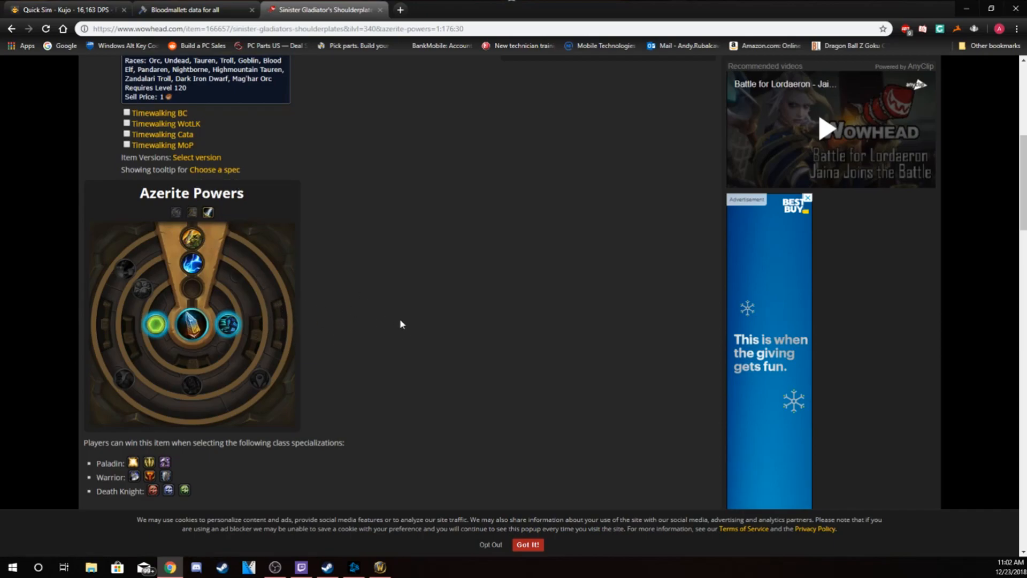
mouse_move(350, 323)
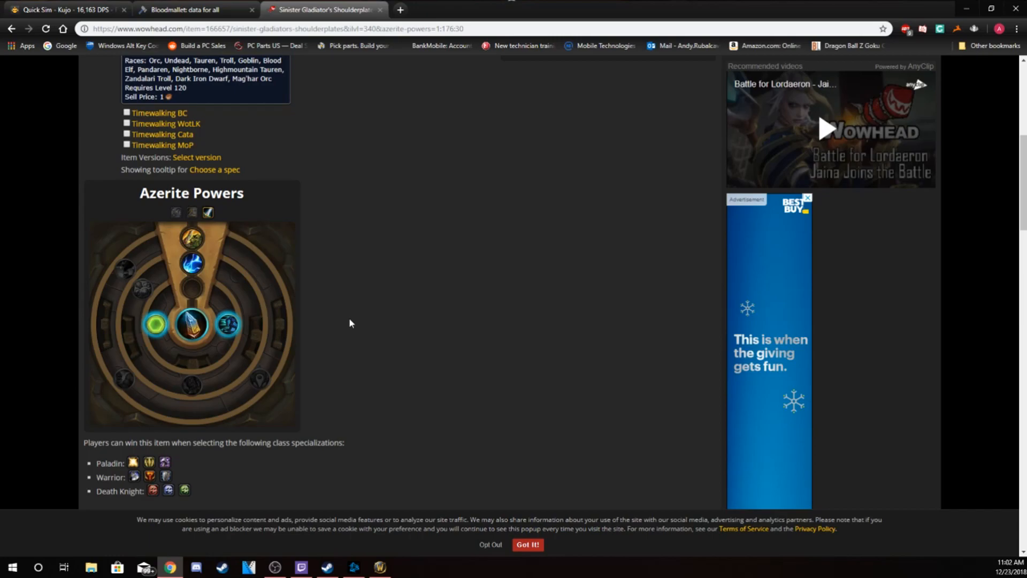
mouse_move(168, 400)
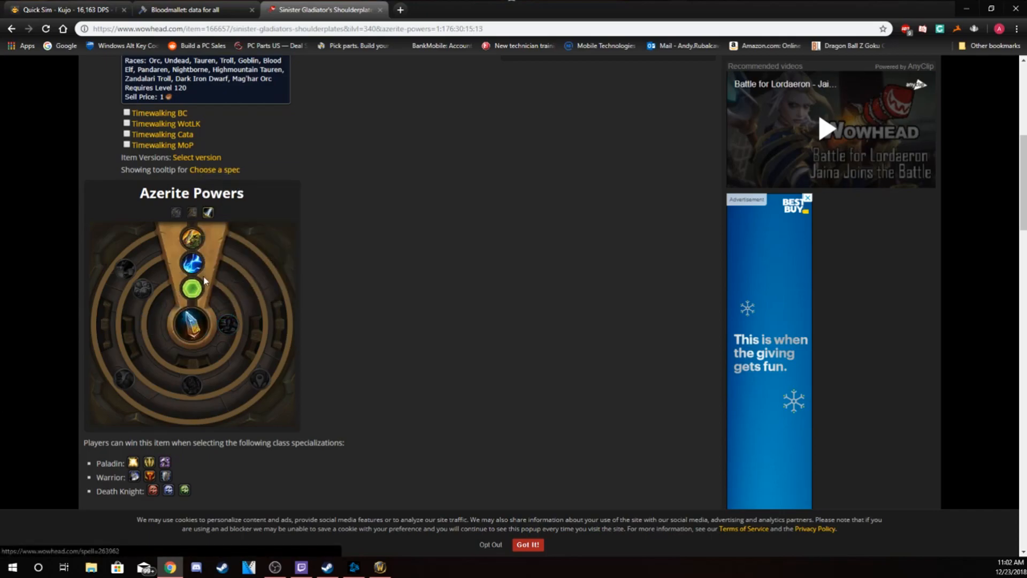
scroll("up", 3)
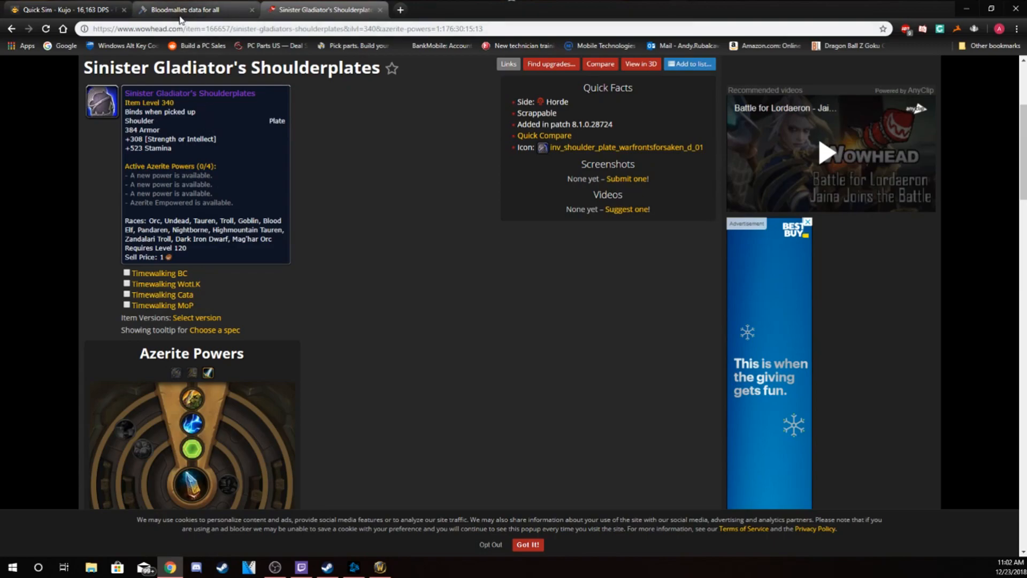
Show the Fury Warrior chest azerite chart in Bloodmallet, topped by Sea Swell Chestplate at 1,484.
left_click(183, 10)
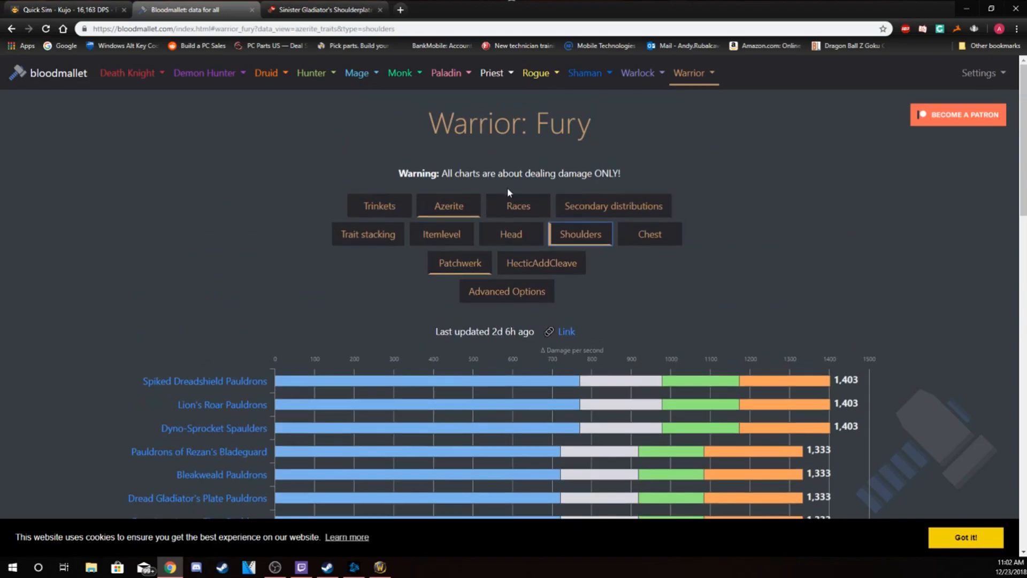
left_click(648, 234)
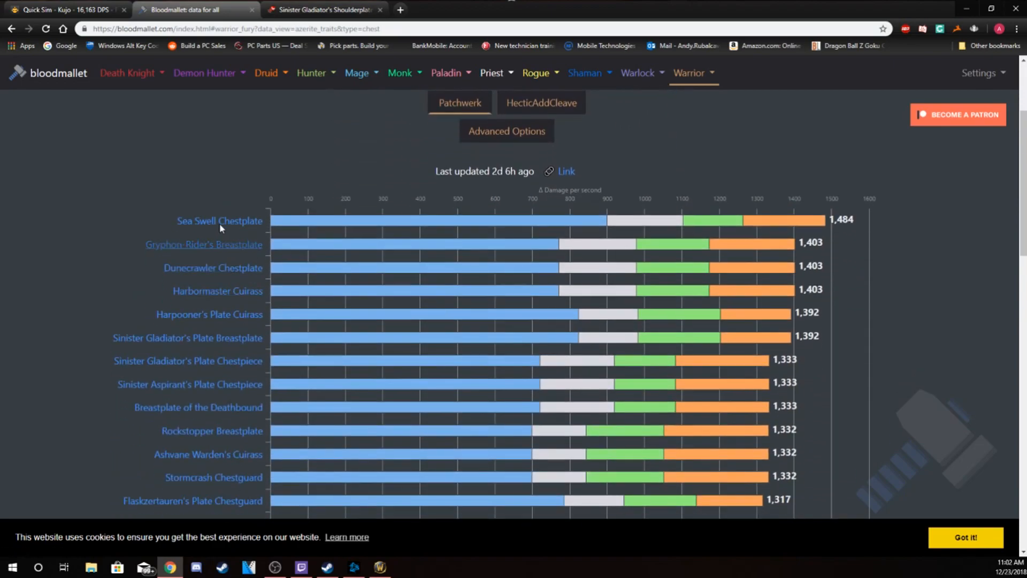
mouse_move(219, 221)
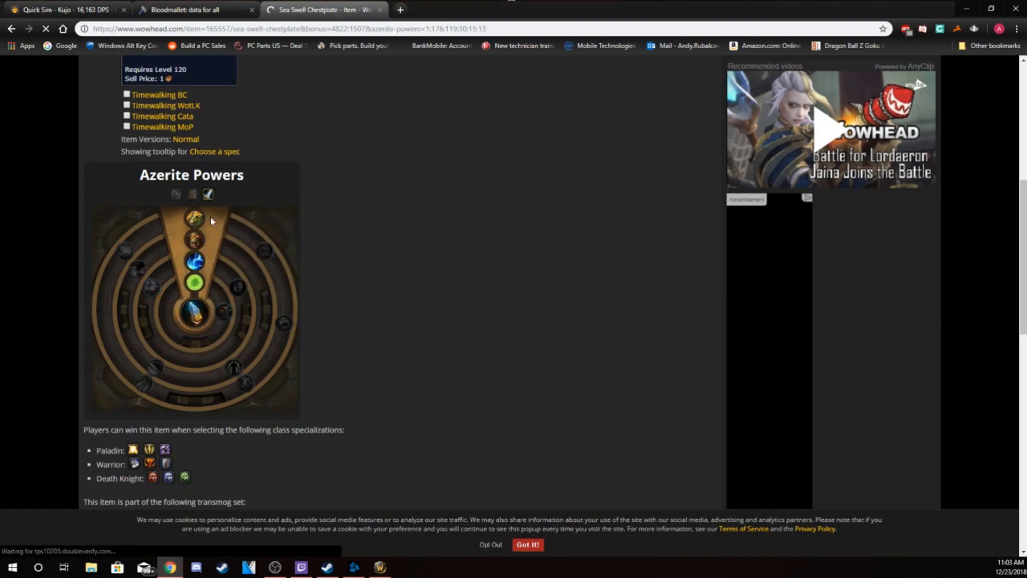
mouse_move(194, 261)
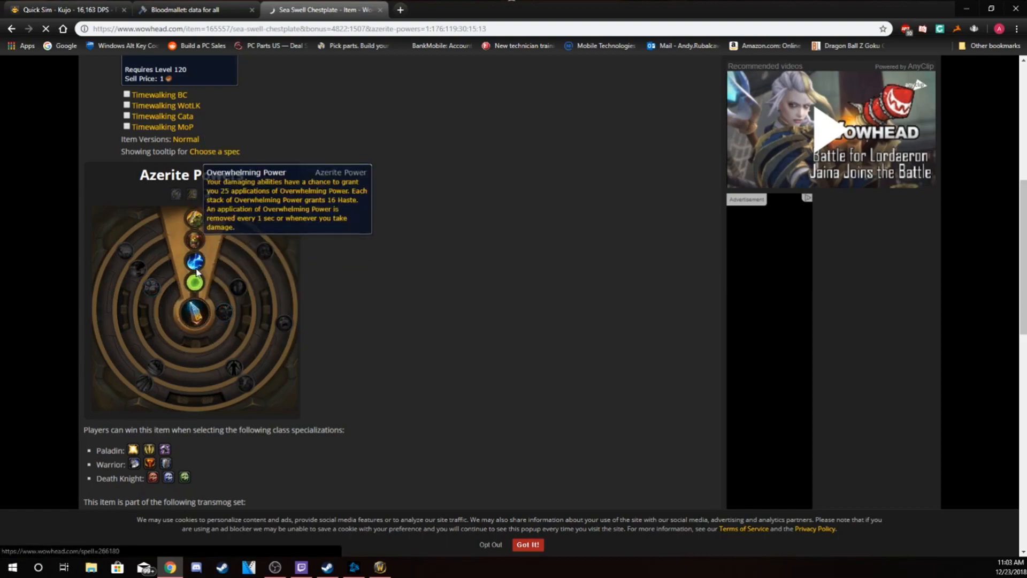
mouse_move(197, 308)
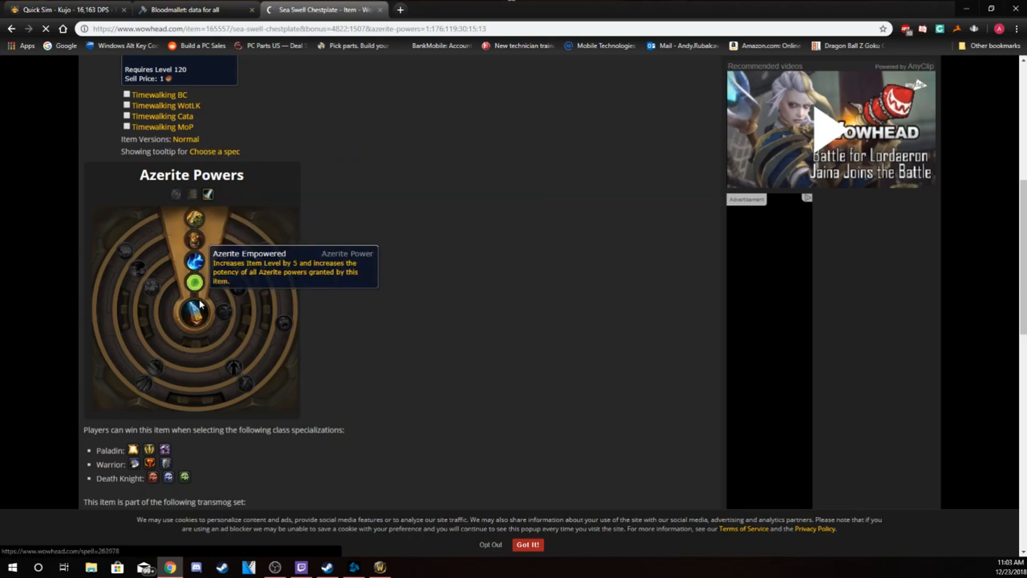
mouse_move(194, 261)
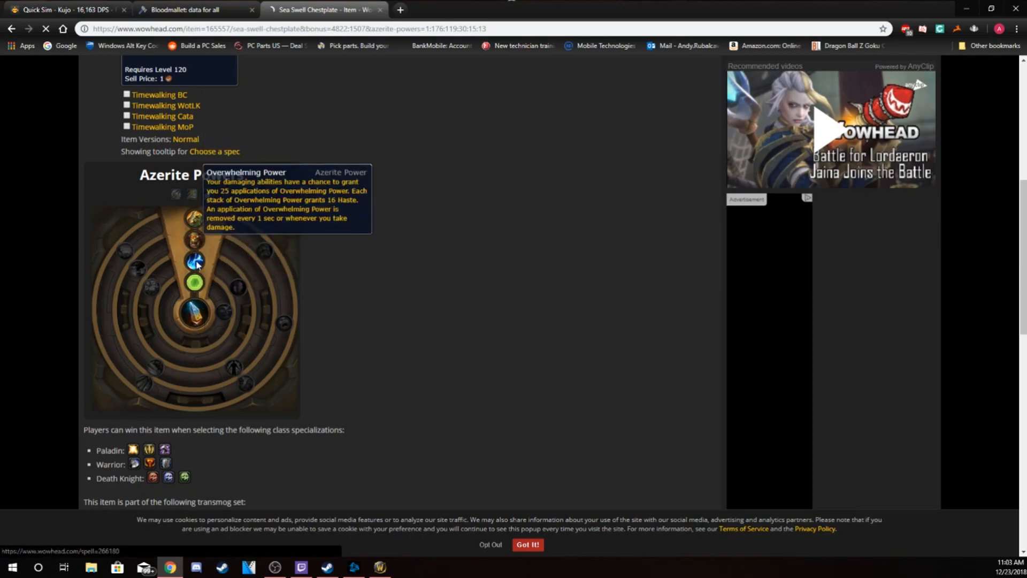
mouse_move(194, 282)
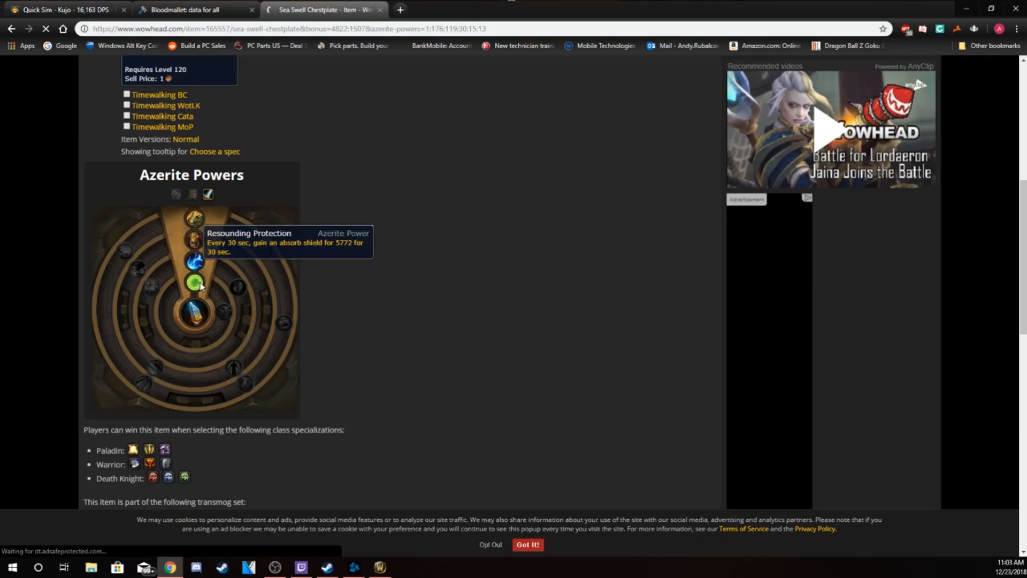
mouse_move(77, 299)
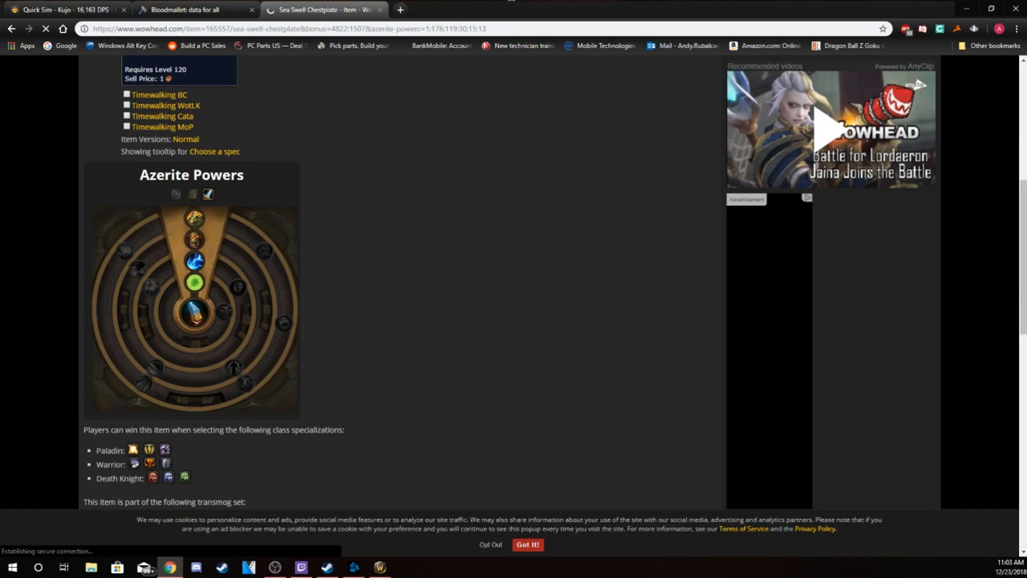
mouse_move(104, 269)
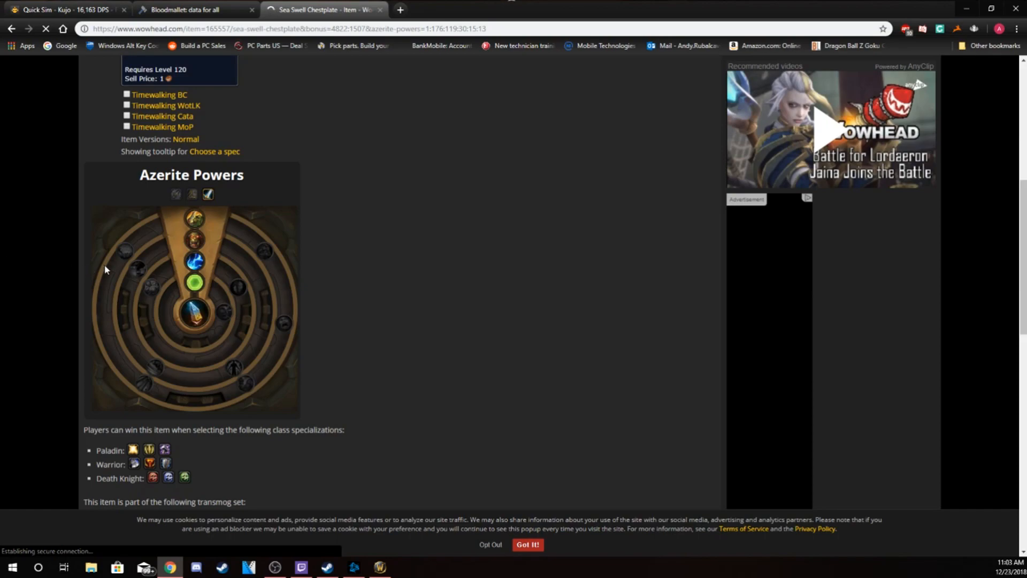
mouse_move(107, 272)
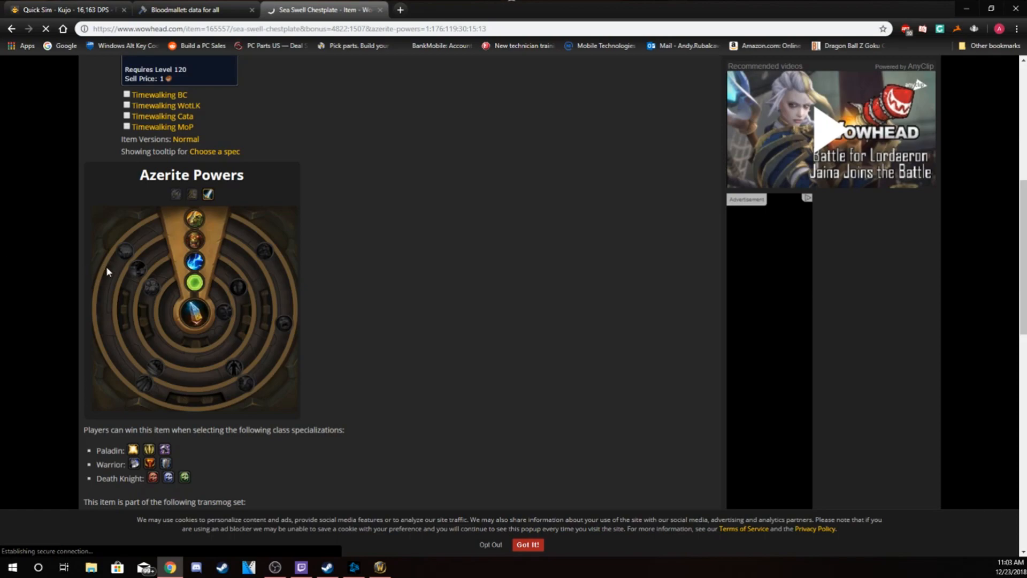
mouse_move(195, 282)
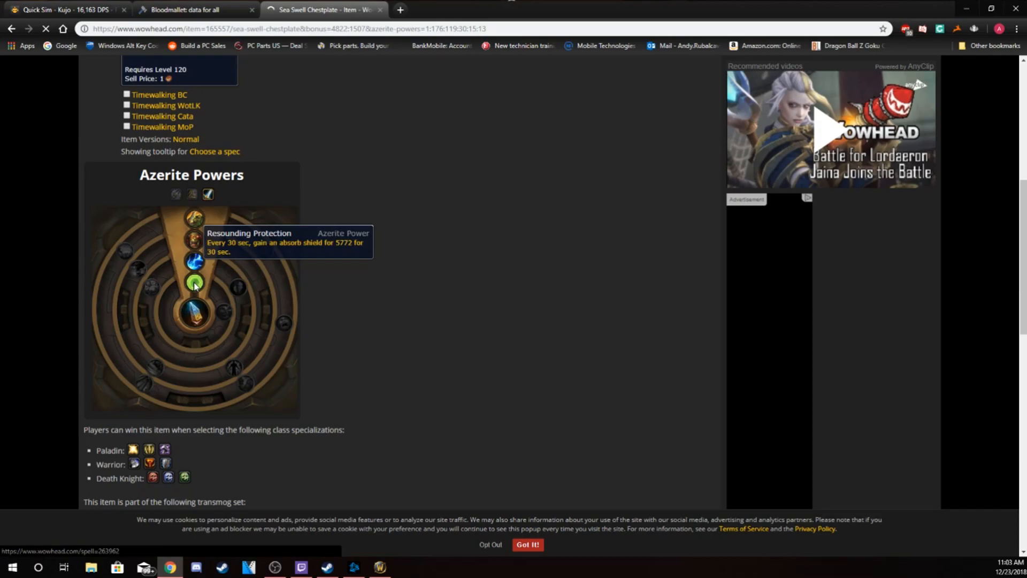
mouse_move(195, 238)
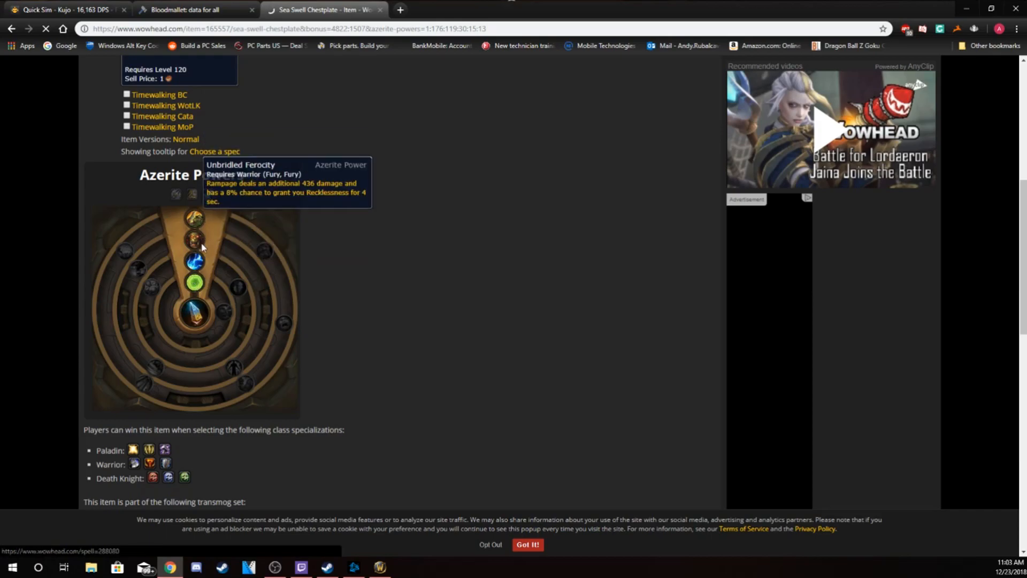
mouse_move(195, 262)
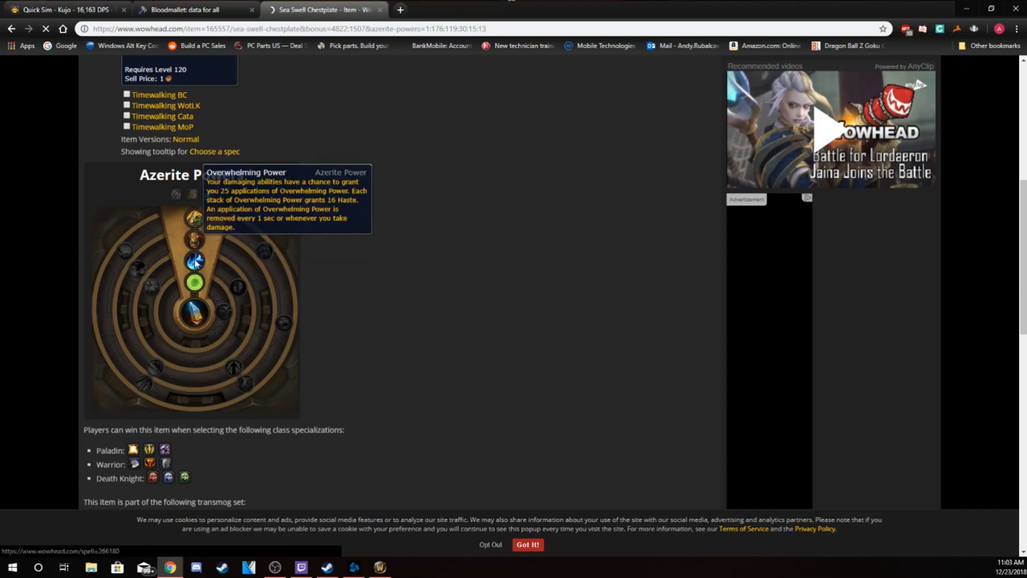
mouse_move(195, 285)
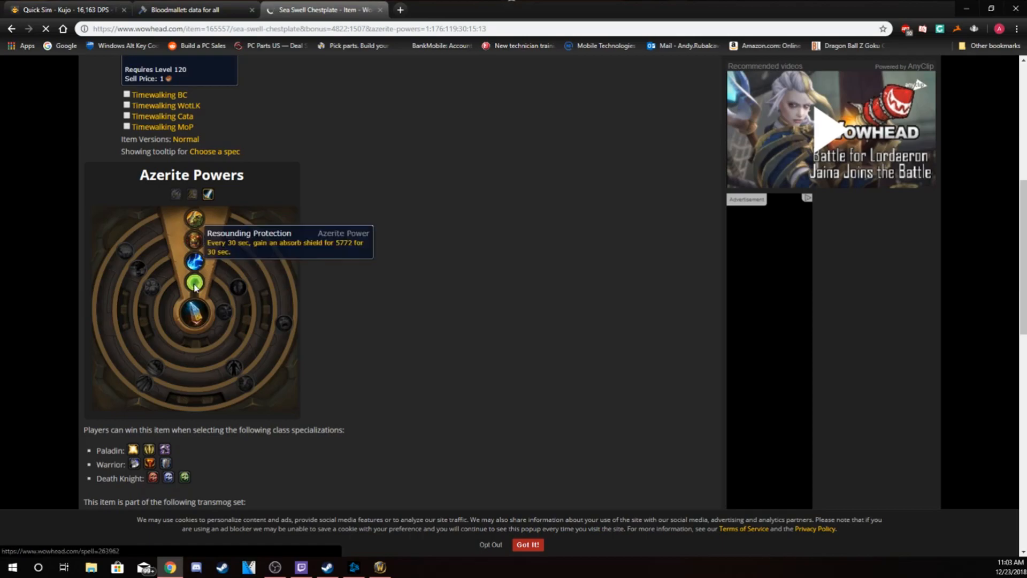
mouse_move(229, 210)
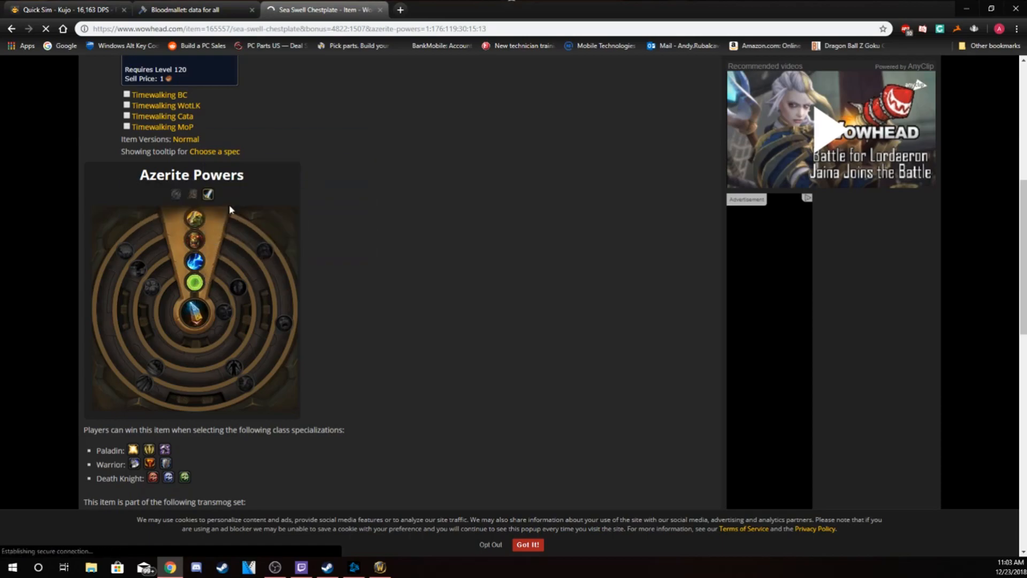
From the Bloodmallet chest chart, view Sinister Gladiator's Plate Breastplate on Wowhead.
left_click(191, 10)
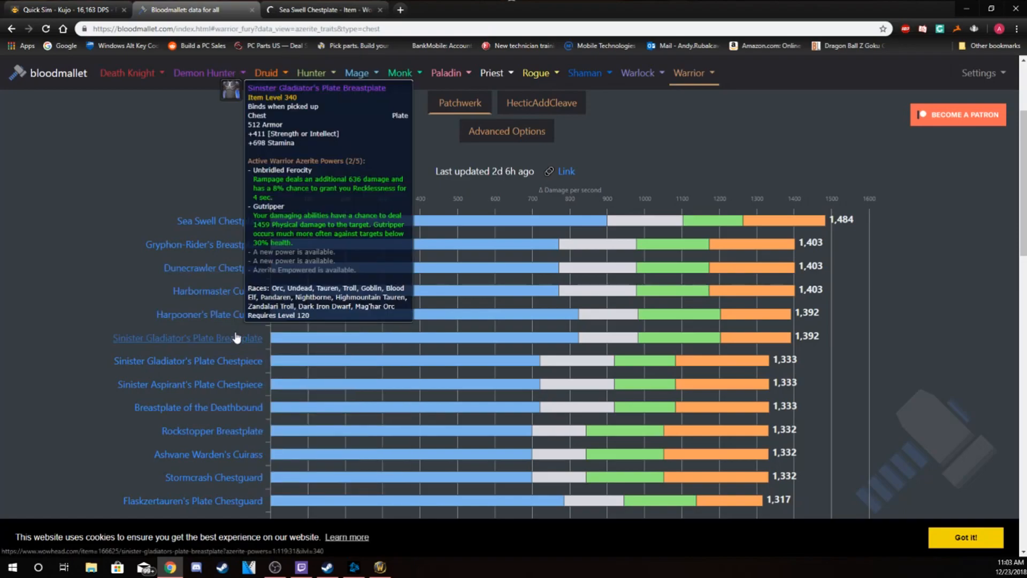
left_click(186, 337)
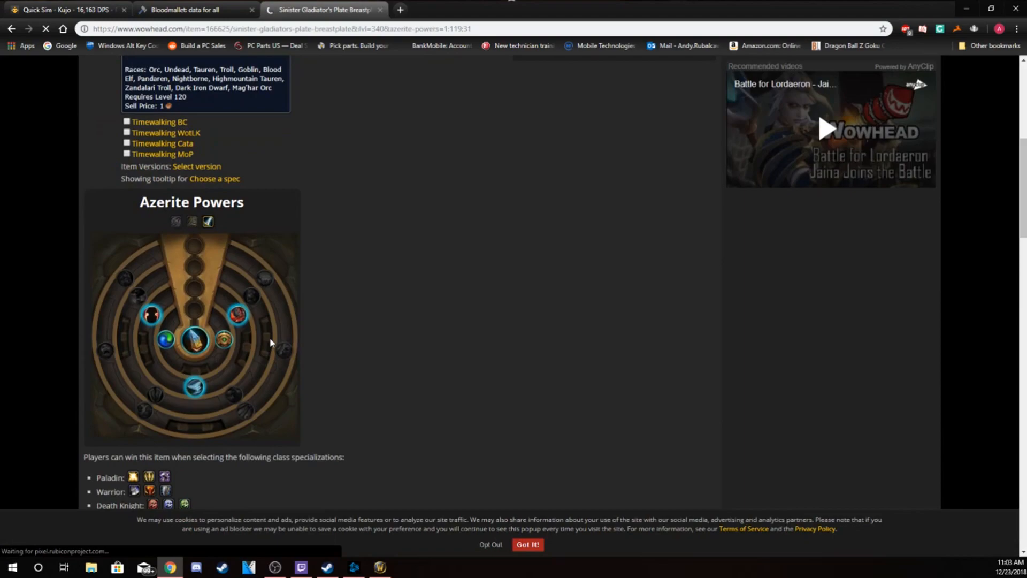
mouse_move(256, 298)
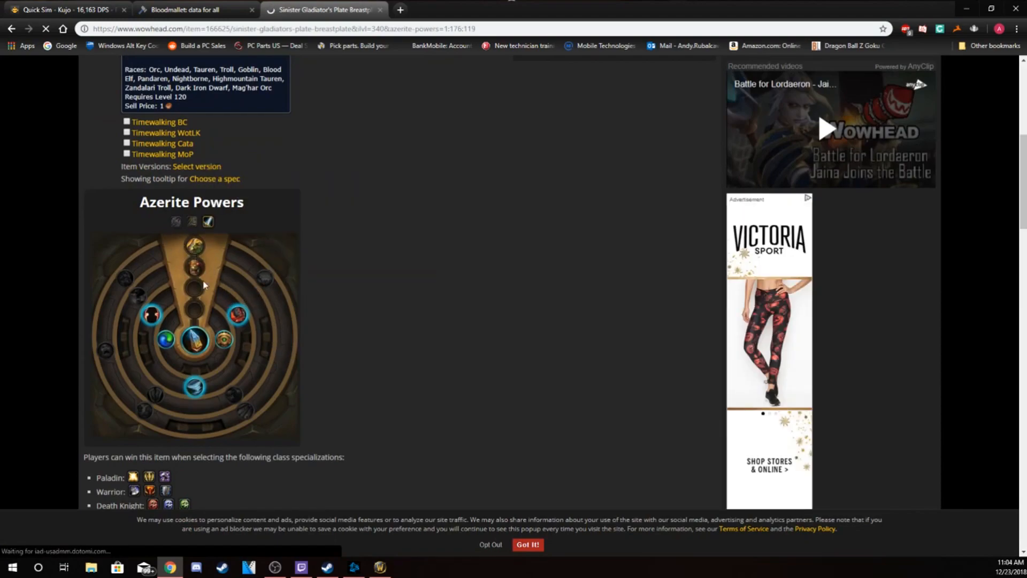
mouse_move(238, 315)
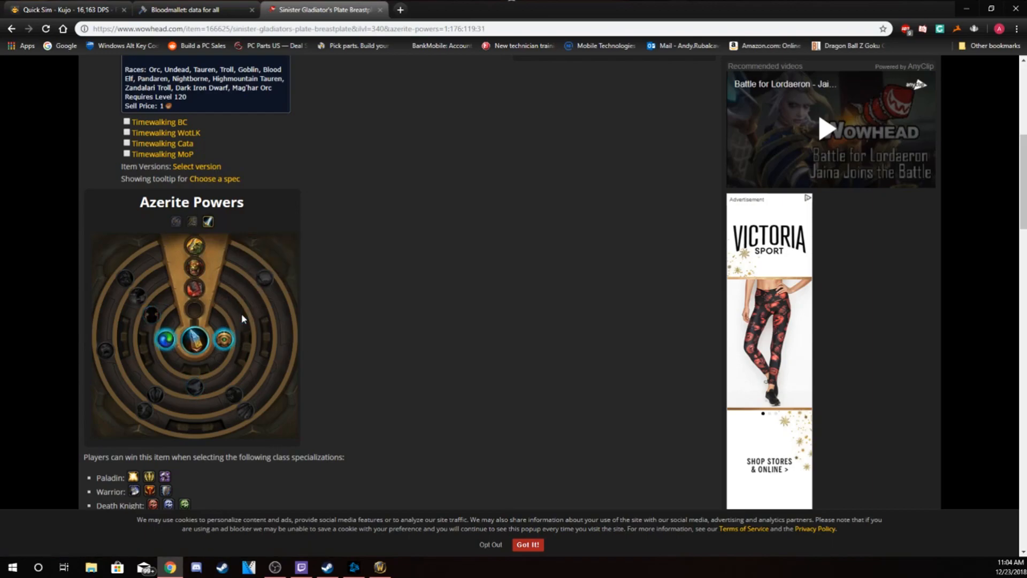
mouse_move(164, 339)
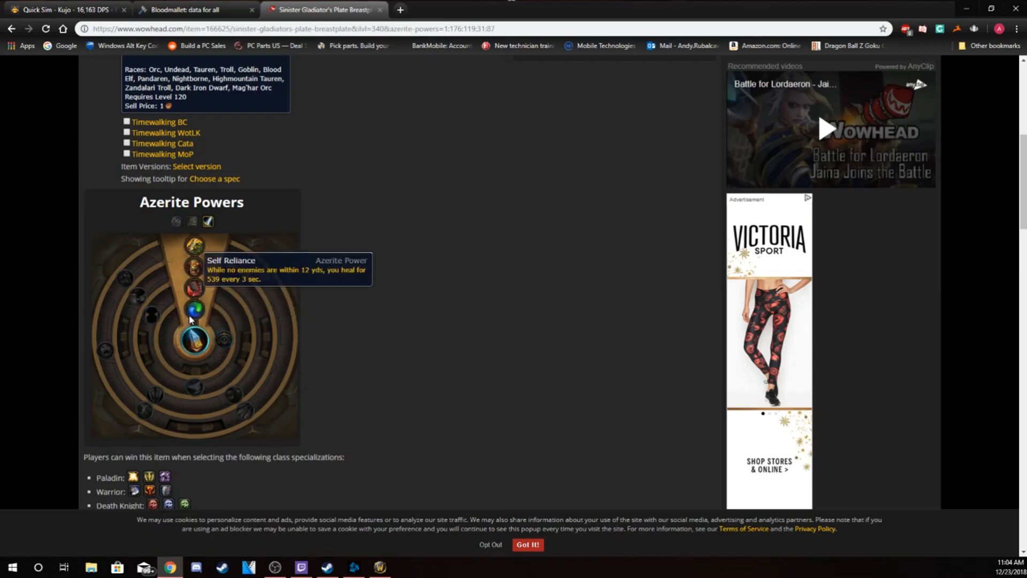
mouse_move(197, 314)
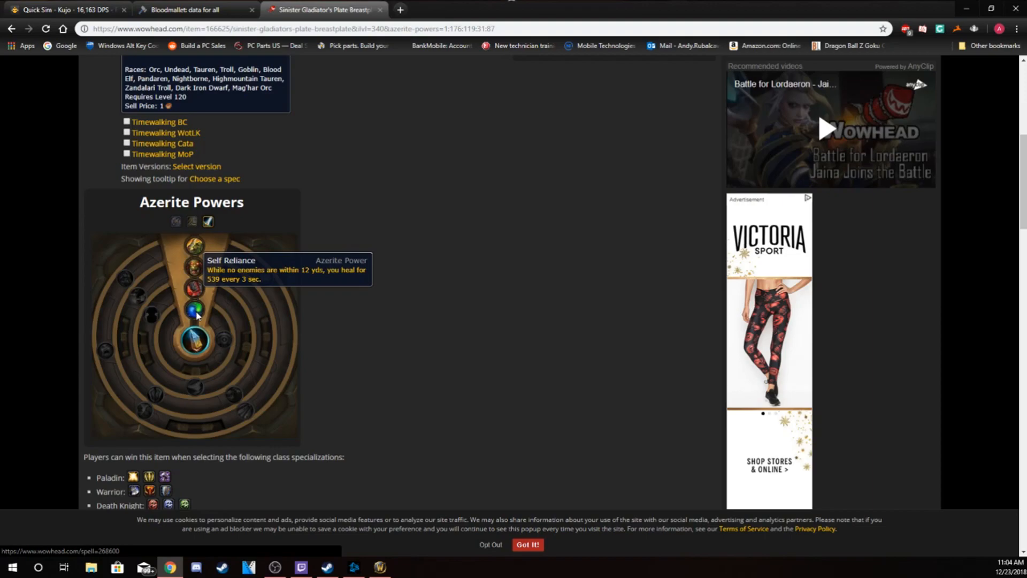
mouse_move(198, 311)
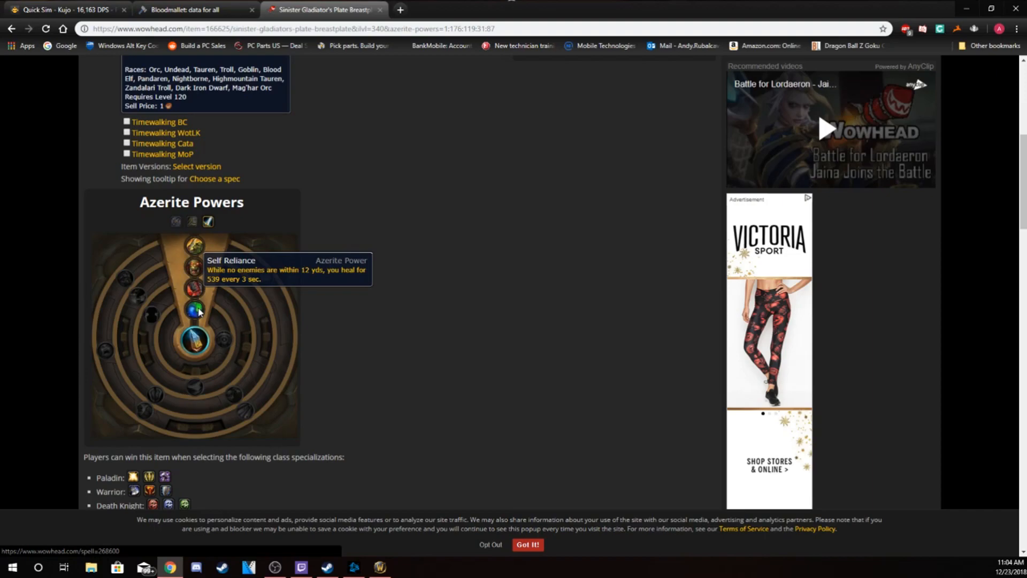
mouse_move(195, 343)
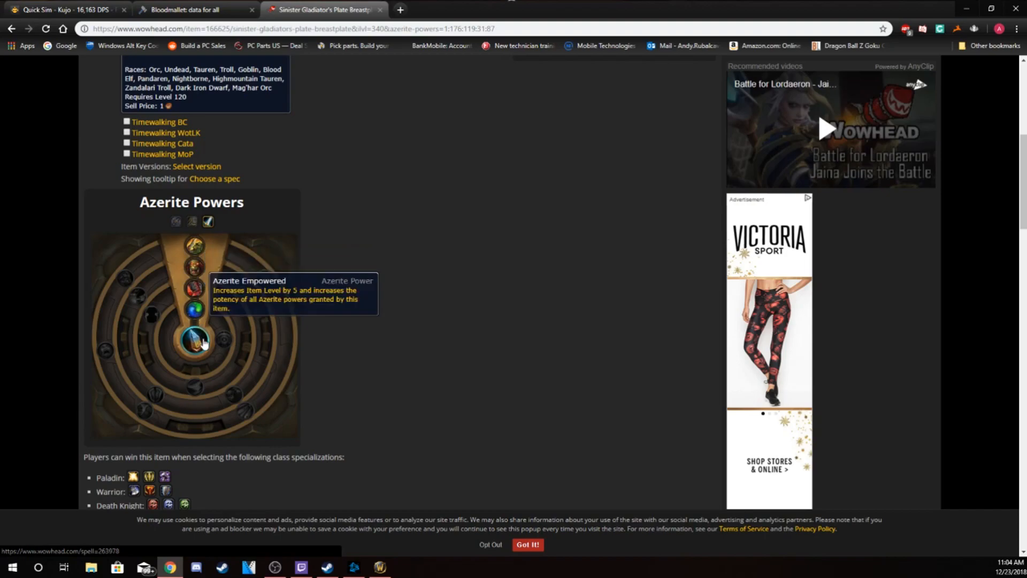
mouse_move(195, 309)
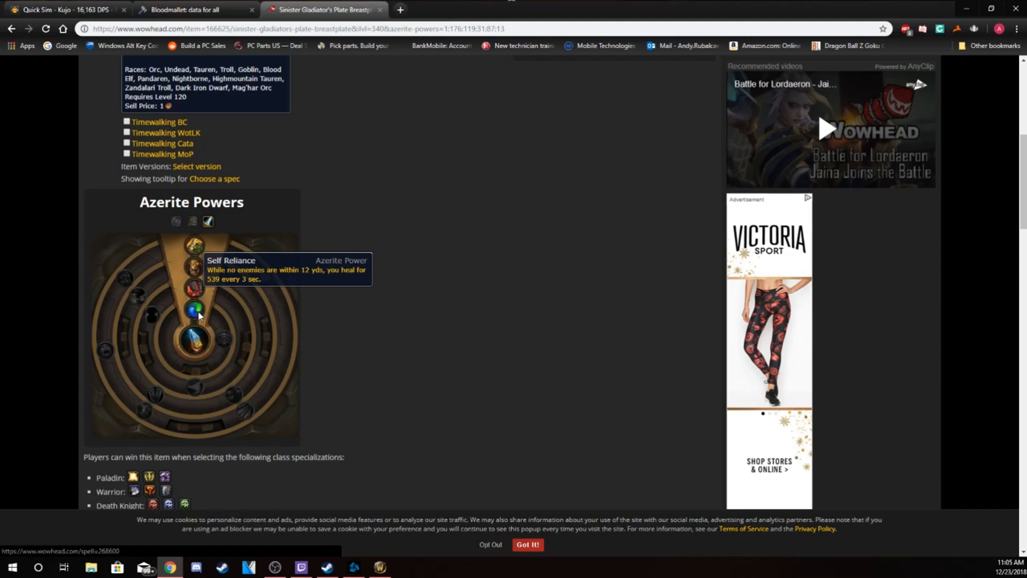
mouse_move(207, 256)
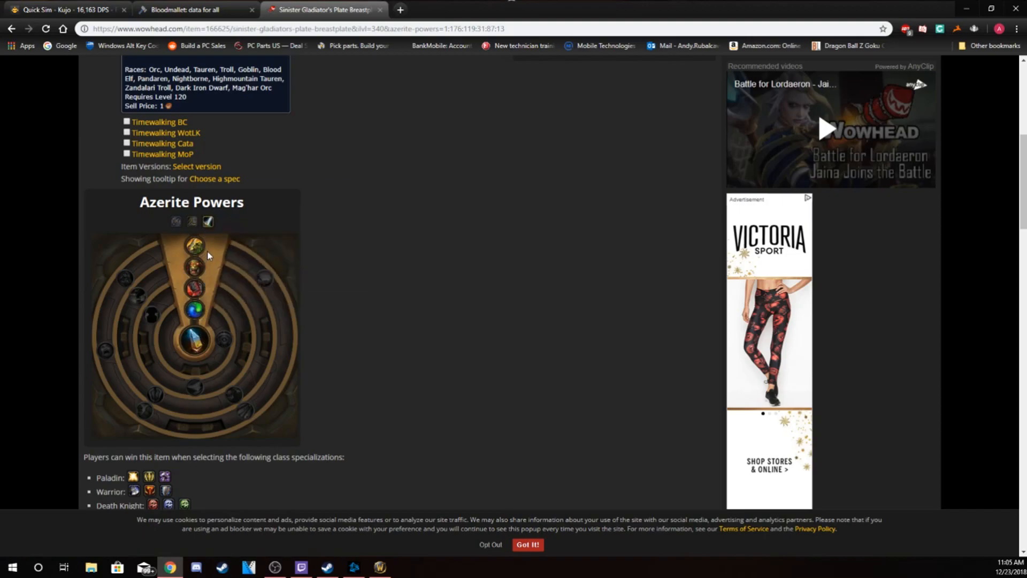
mouse_move(126, 377)
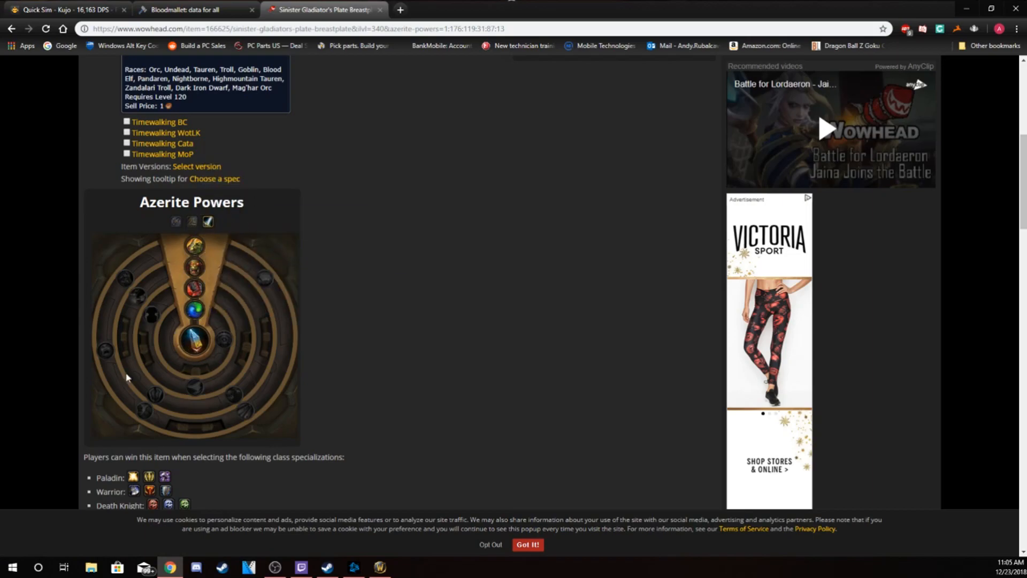
mouse_move(218, 293)
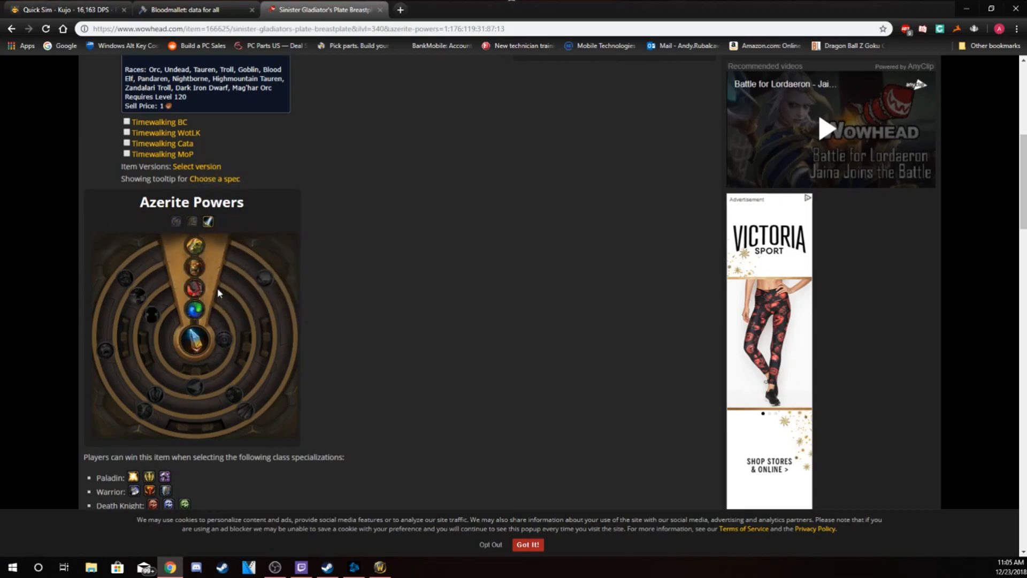
mouse_move(346, 236)
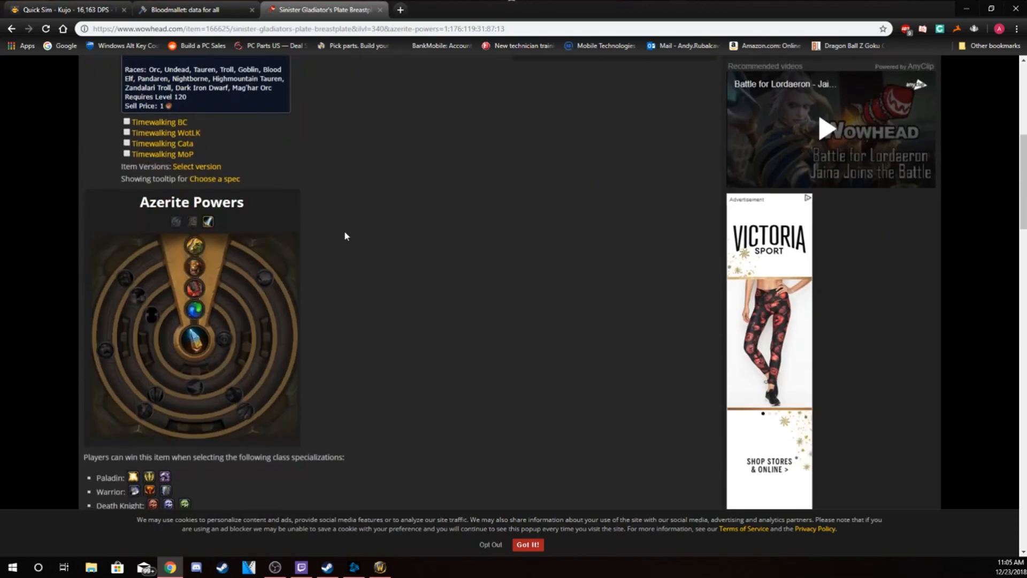
scroll("down", 3)
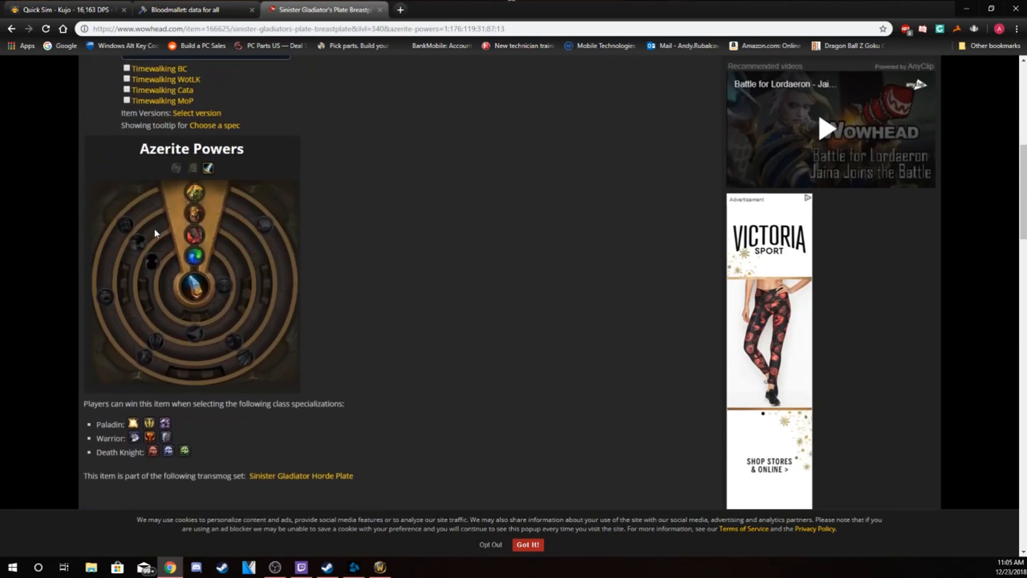
mouse_move(148, 226)
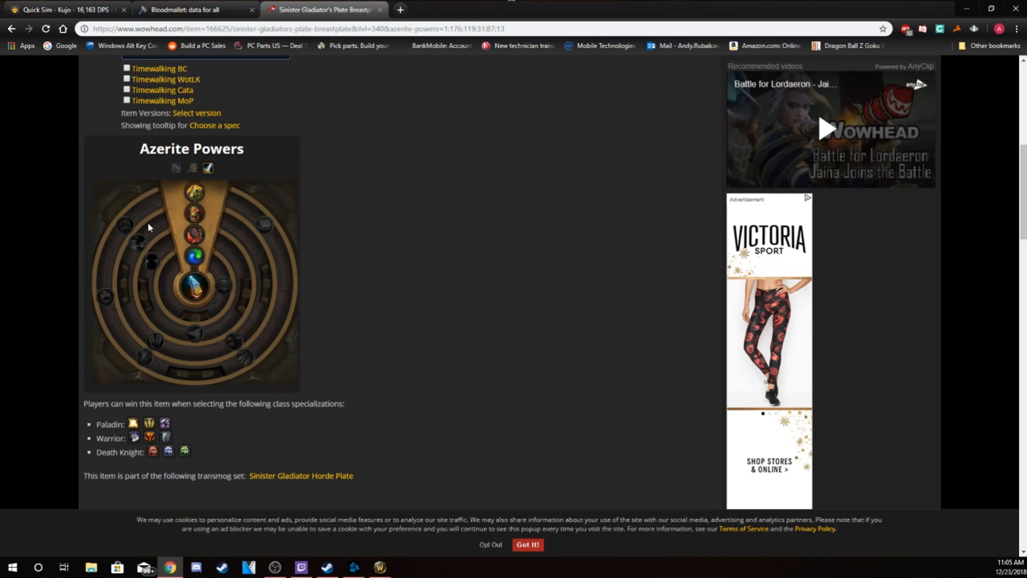
mouse_move(160, 238)
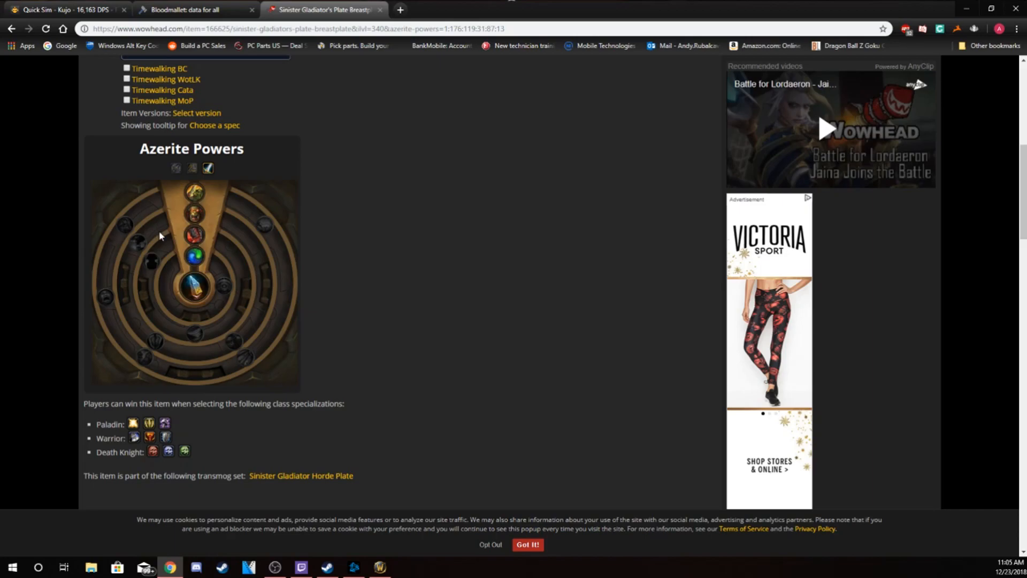
mouse_move(195, 256)
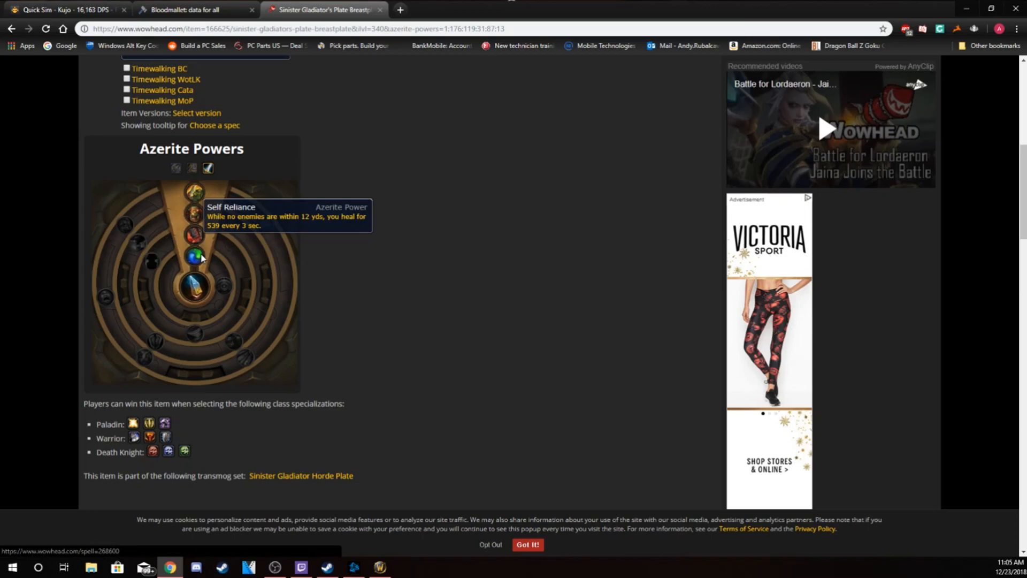
mouse_move(194, 235)
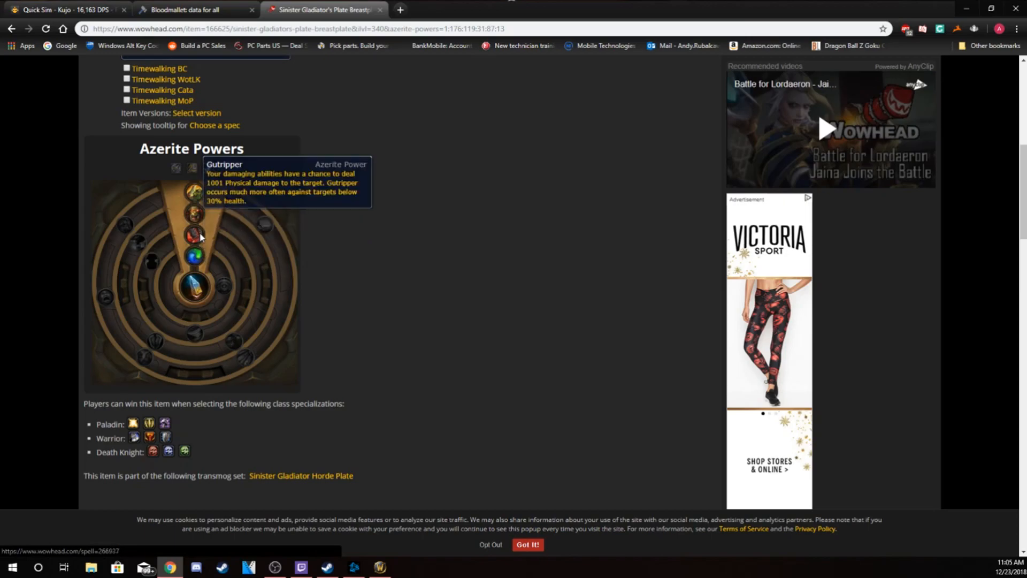
mouse_move(195, 190)
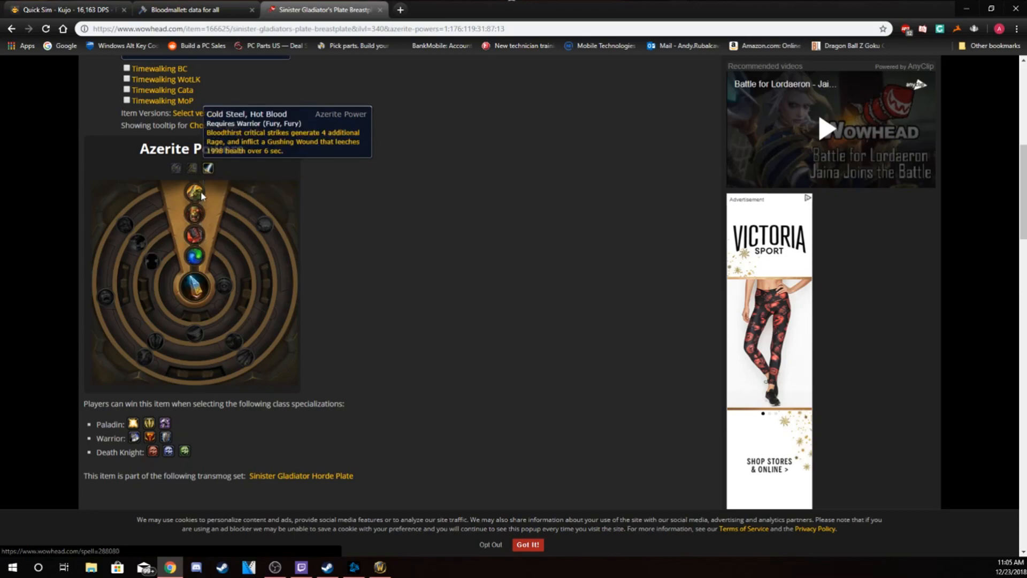
mouse_move(213, 197)
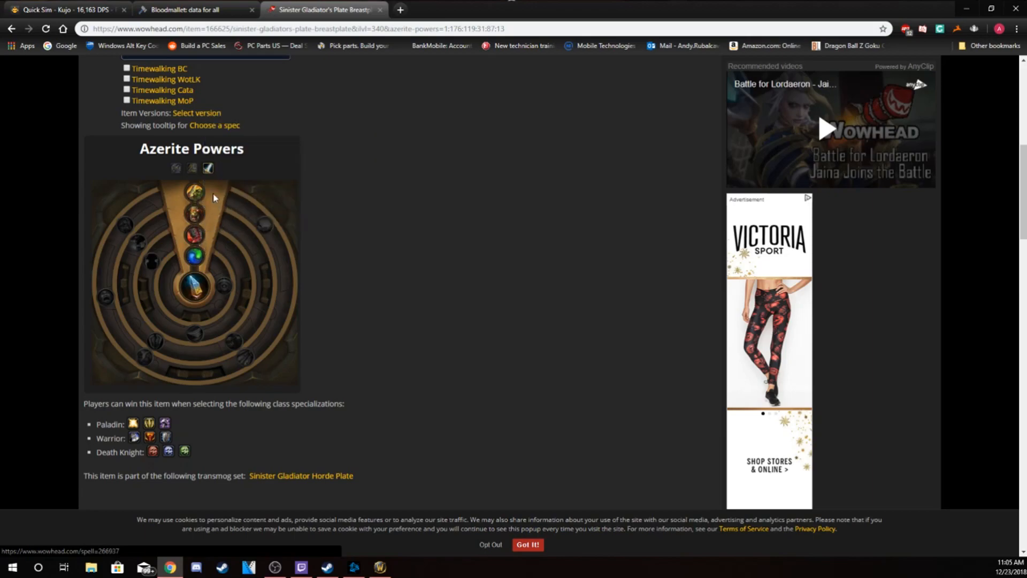
mouse_move(193, 234)
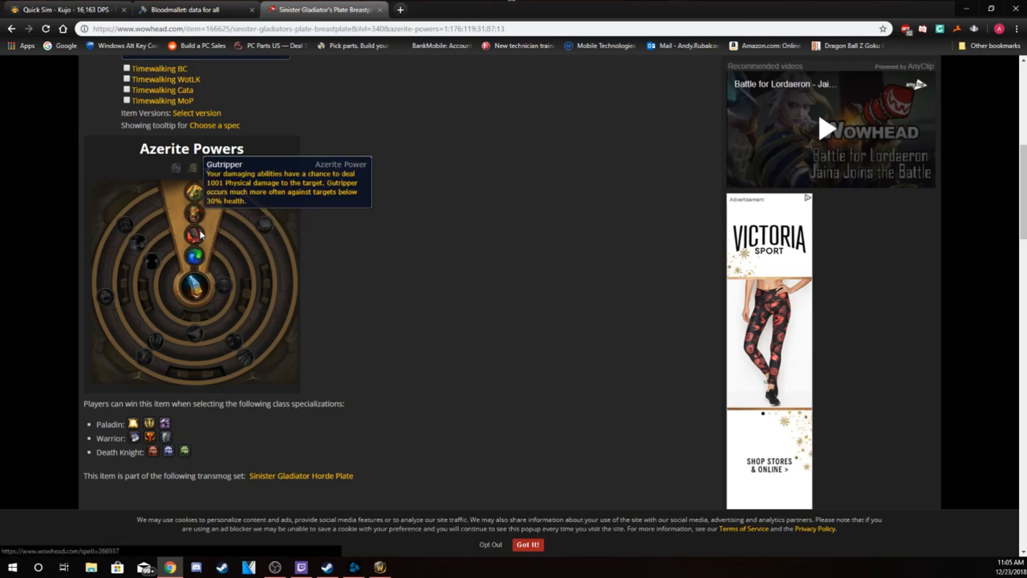
mouse_move(251, 249)
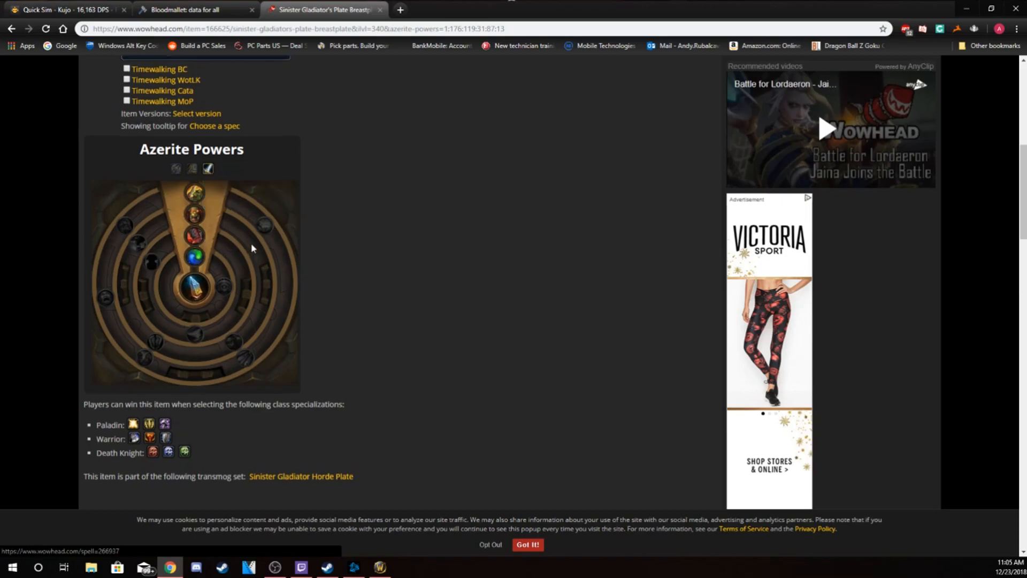
scroll("up", 3)
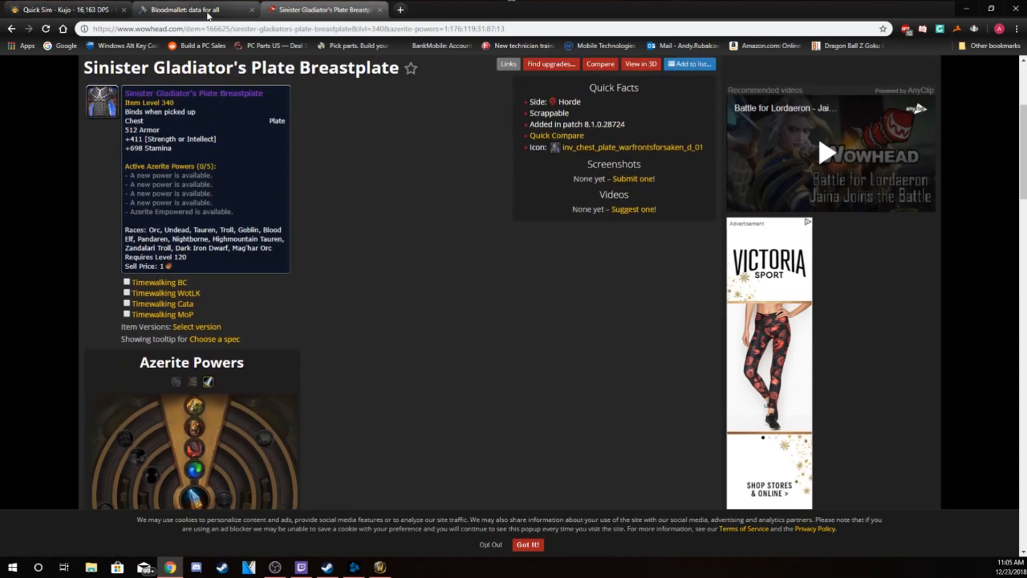
Review the Bloodmallet chest chart, then return to WoW with Kujo's character panel closed.
left_click(190, 9)
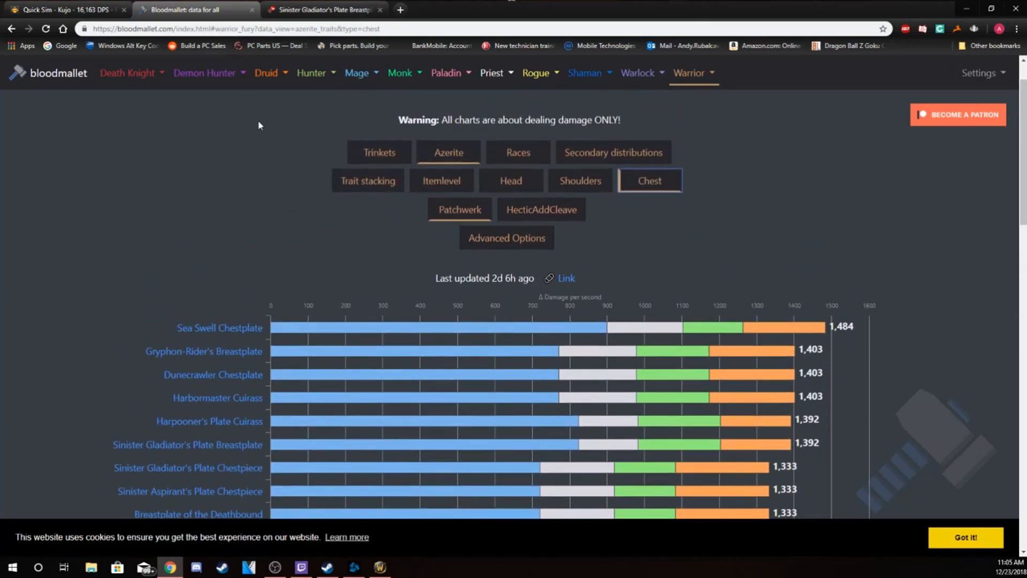
scroll("down", 3)
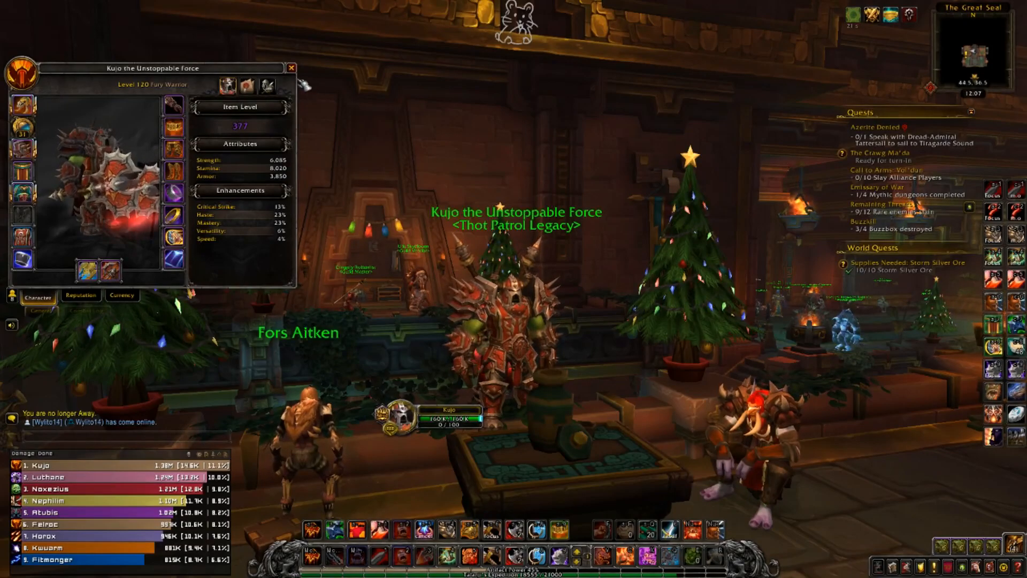
left_click(291, 67)
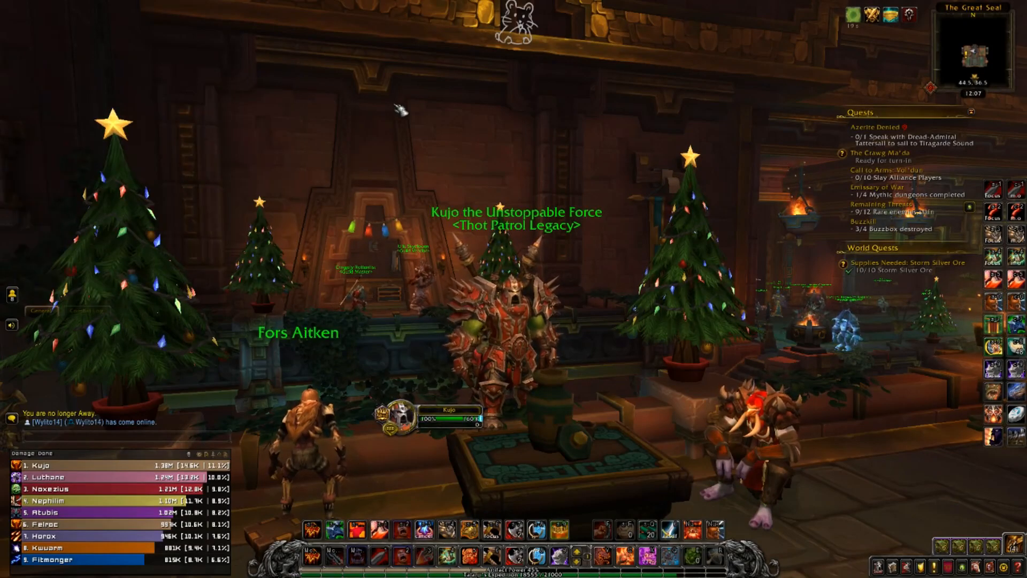